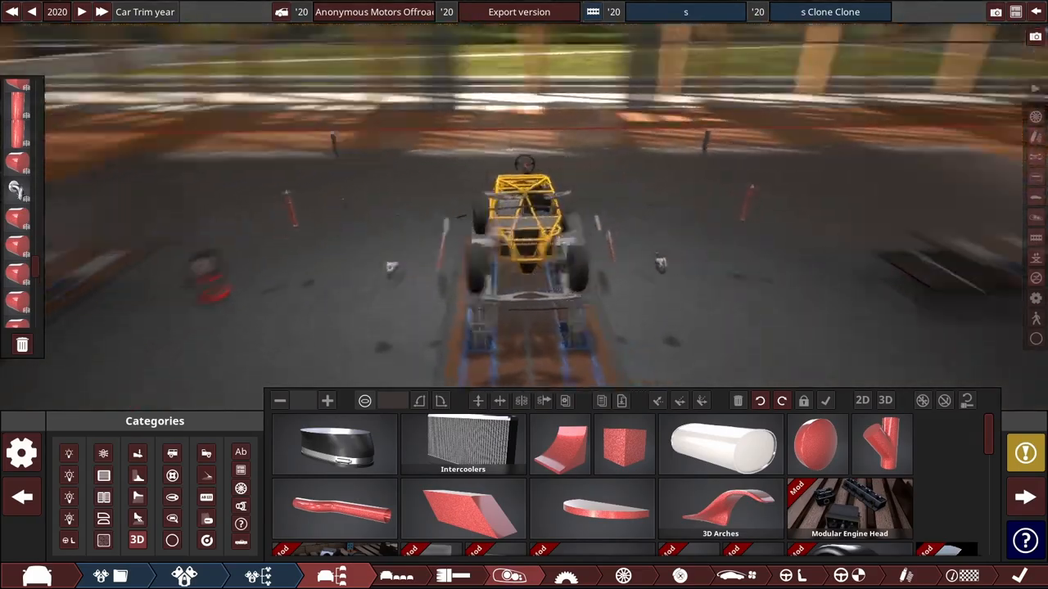
- Export the Offroad Buggy from Automation's Car Exporter using the BeamNG.drive plugin
left_click(518, 11)
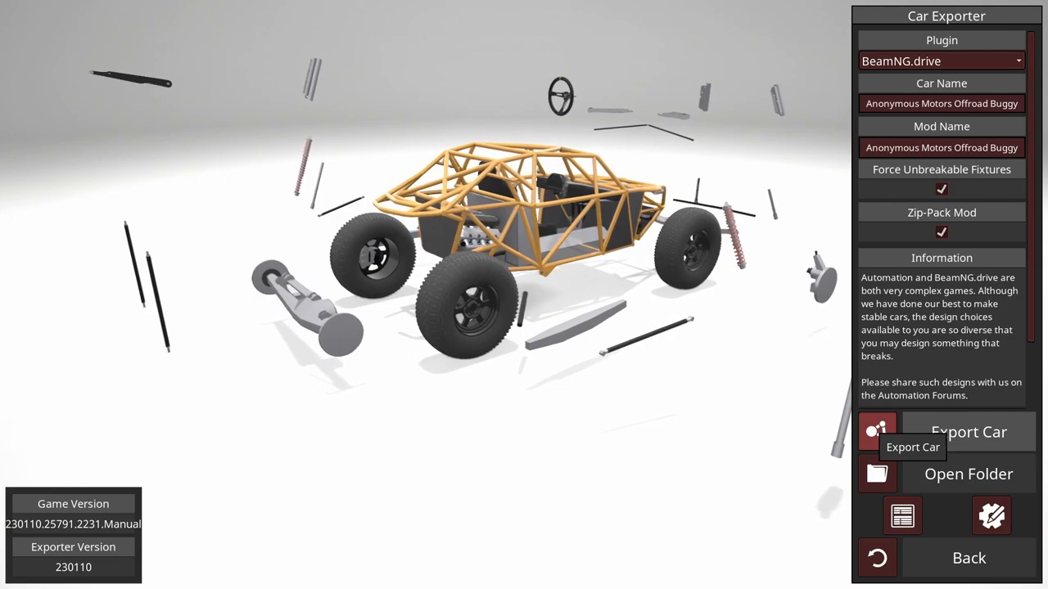
left_click(967, 432)
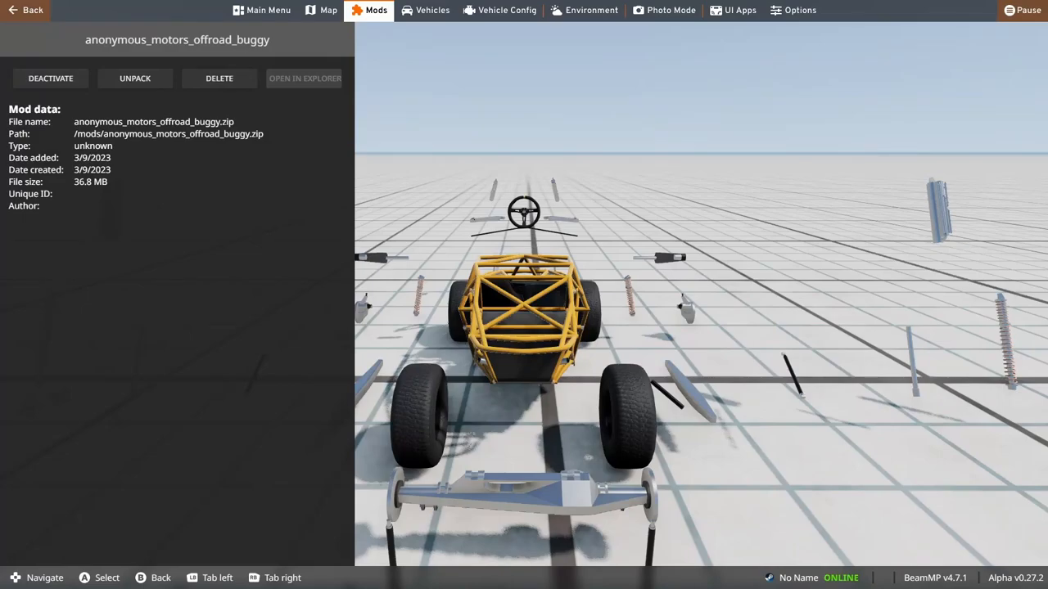
- Unpack the offroad buggy mod from its BeamNG.drive mod page and confirm
left_click(135, 77)
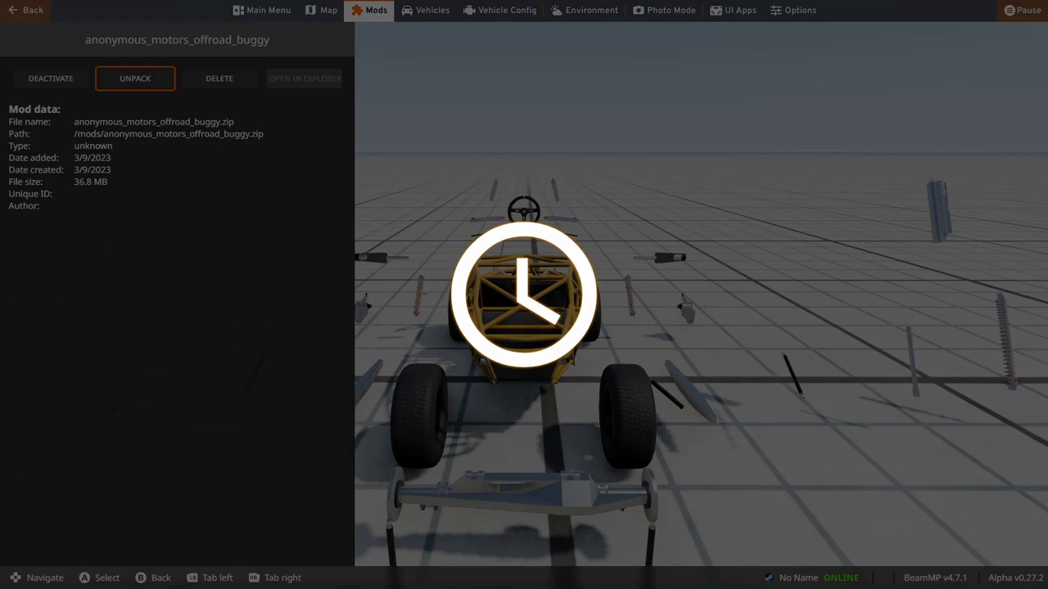
left_click(134, 78)
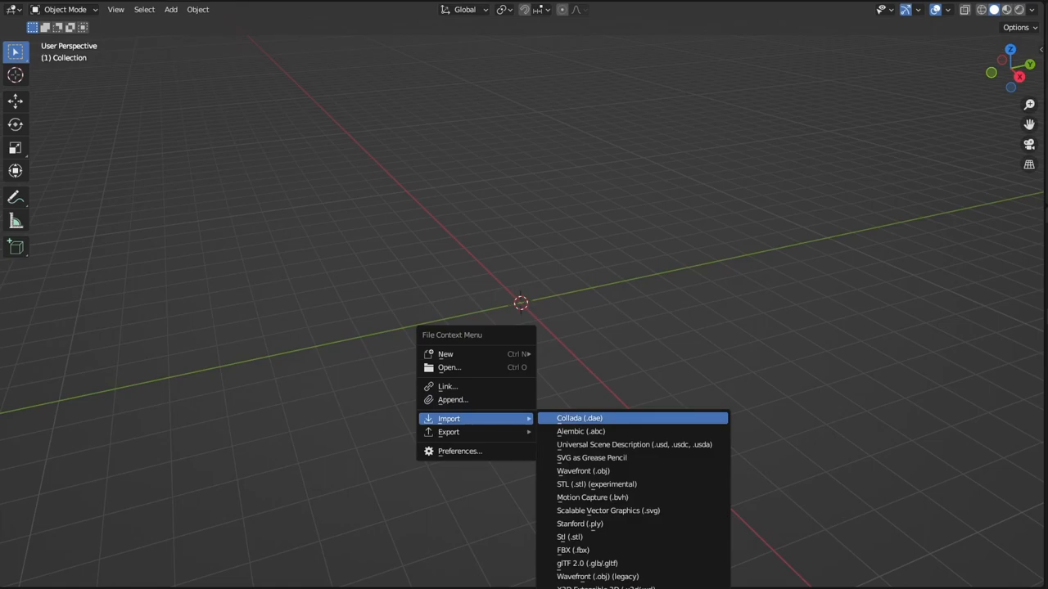
- Import 5094e_mesh.dae from the unpacked 5094e folder as a Collada model
left_click(579, 418)
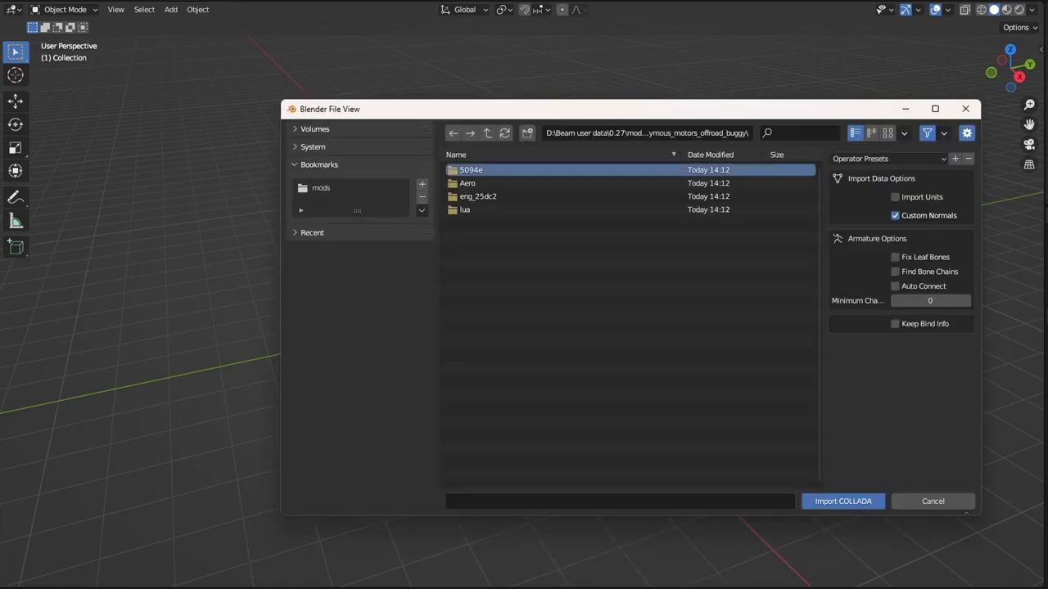
double_click(471, 170)
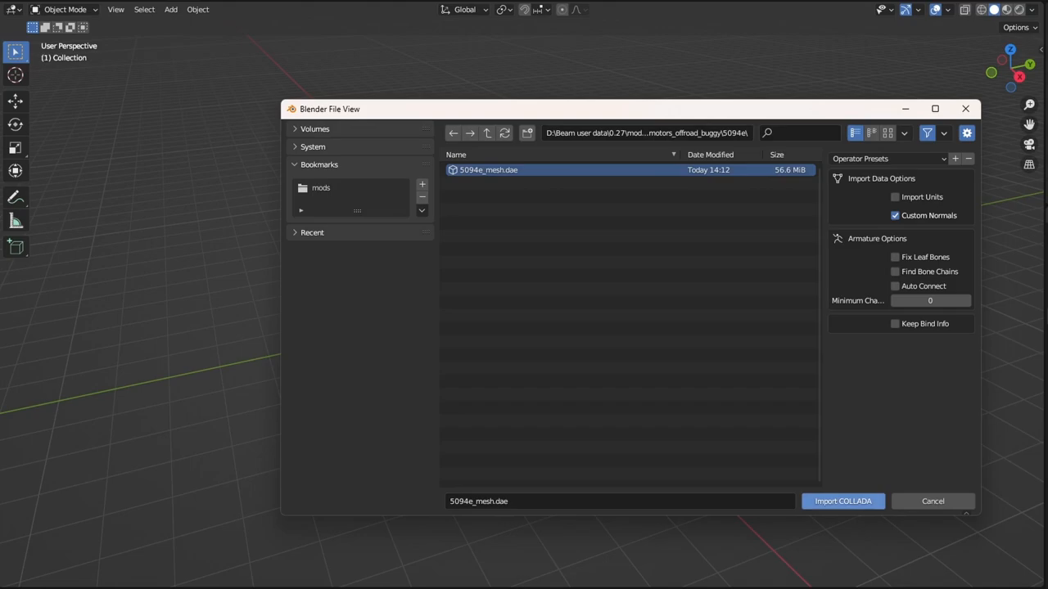
left_click(842, 501)
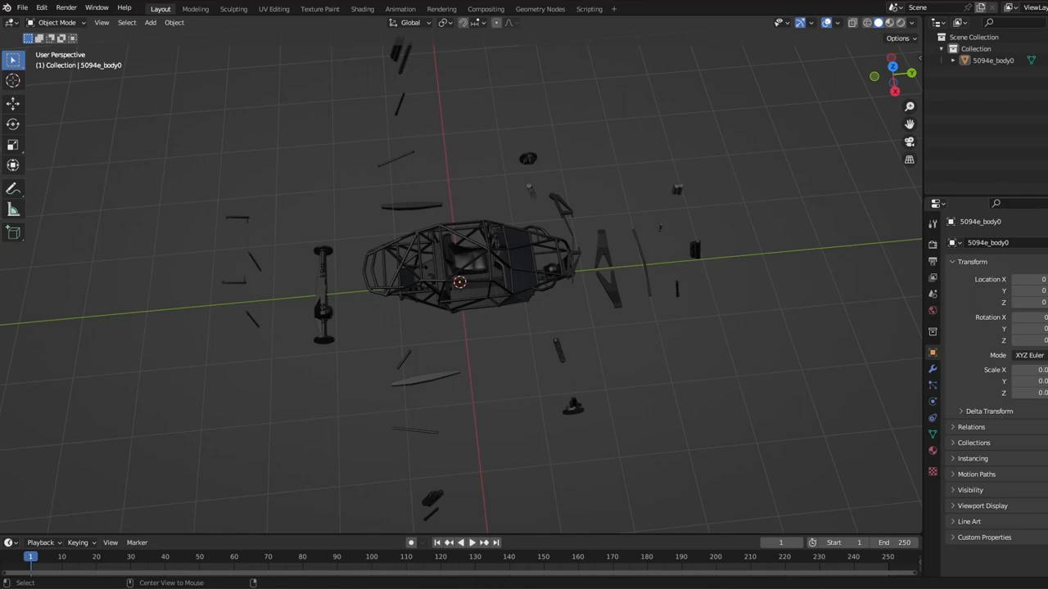
- In Edit Mode, select the body's loose geometry and delete those vertices
key("Tab")
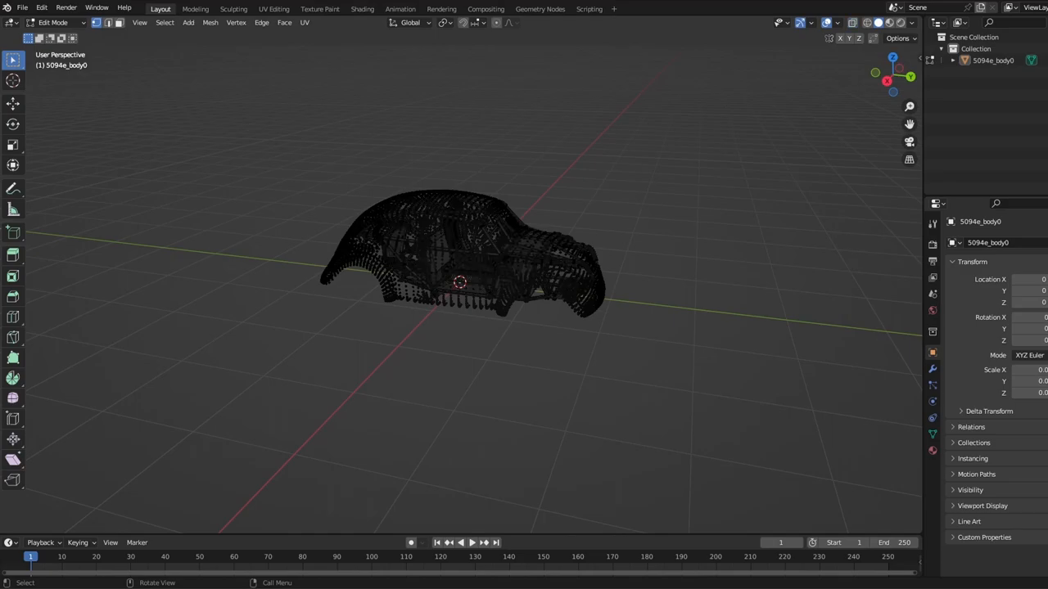
key("Tab")
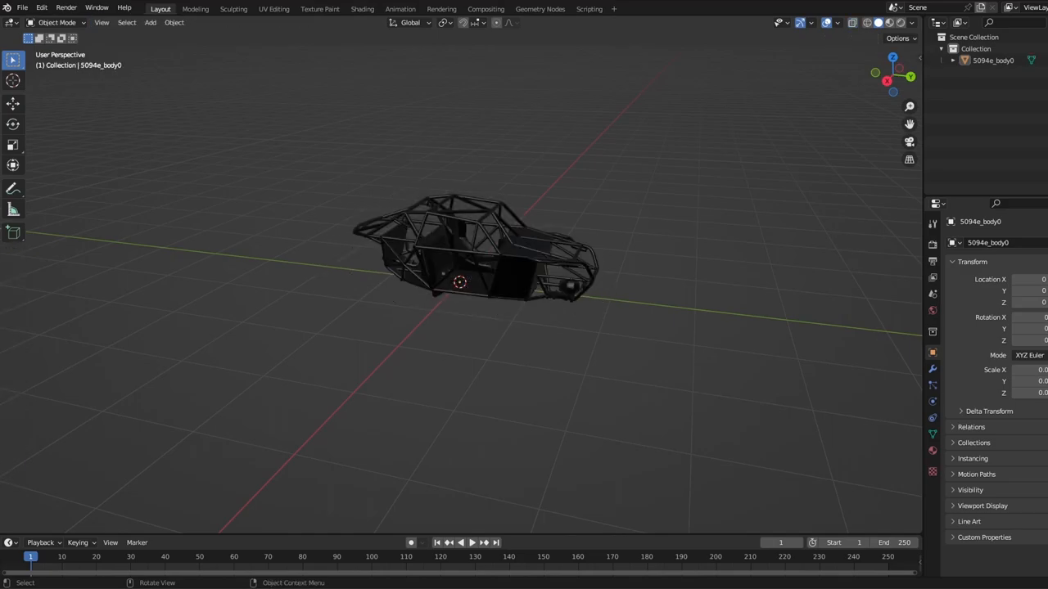
key("Tab")
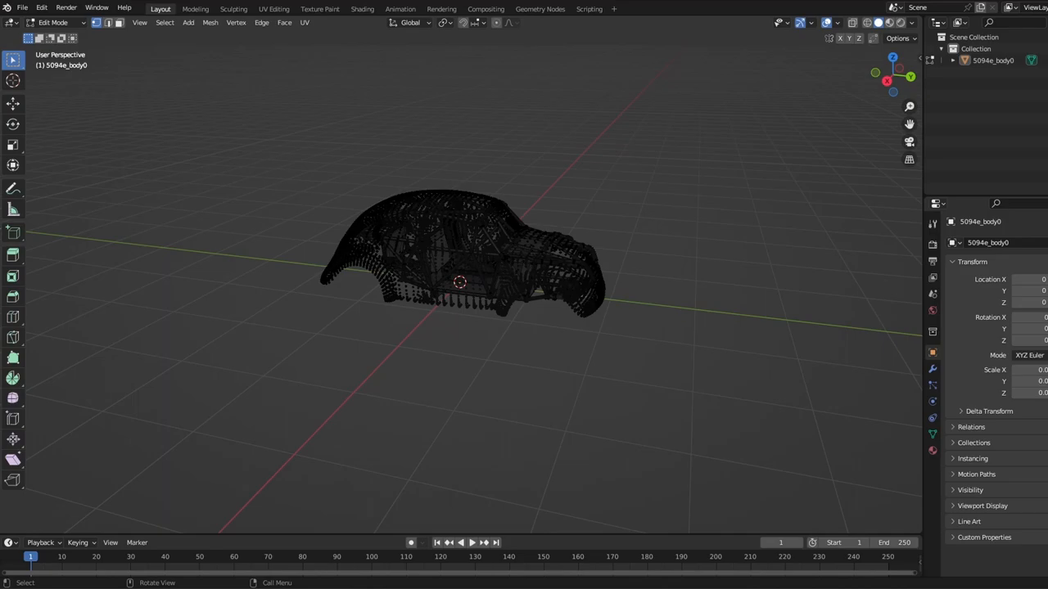
left_click(165, 22)
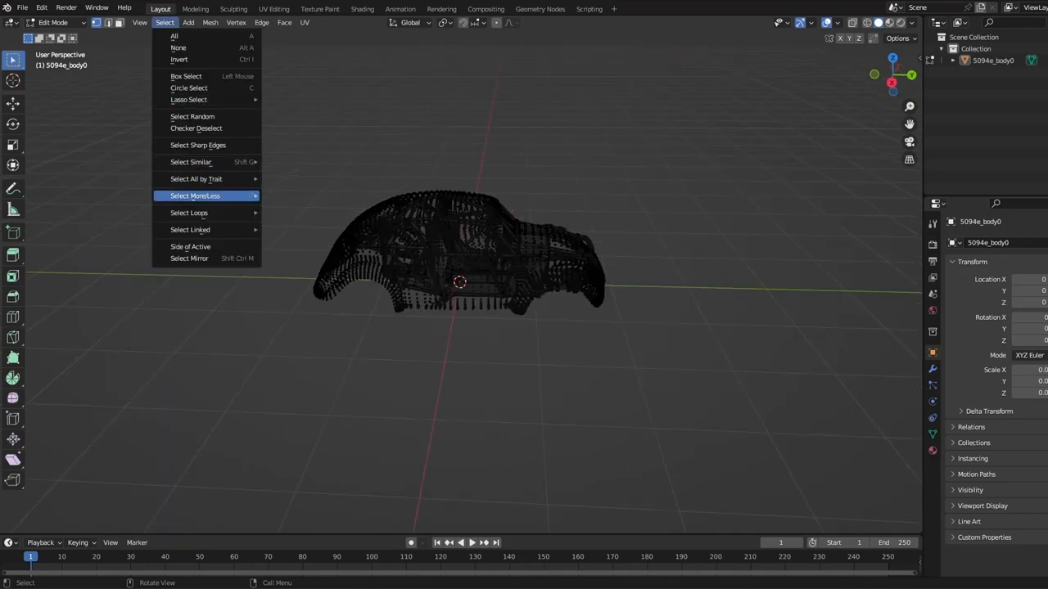
left_click(196, 178)
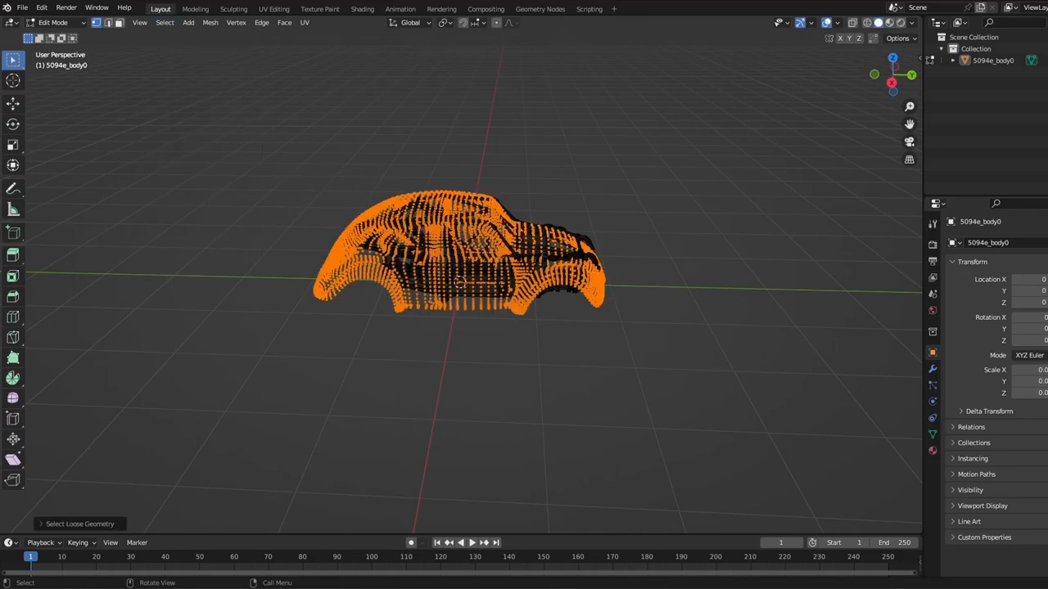
key("x")
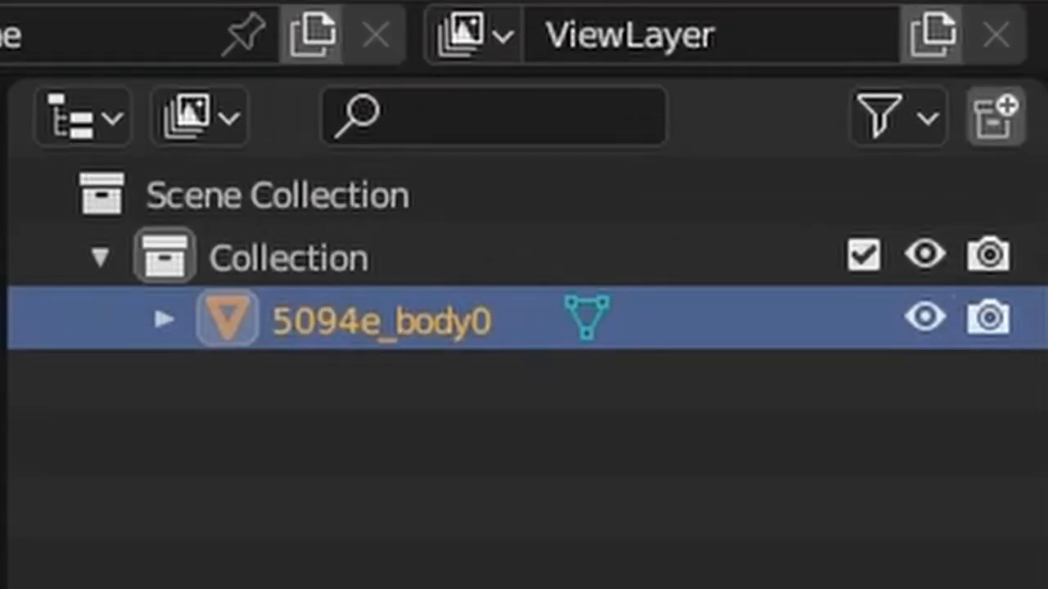
- Rename the body object and export it as car_body.dae in Collada format
double_click(379, 319)
type("1")
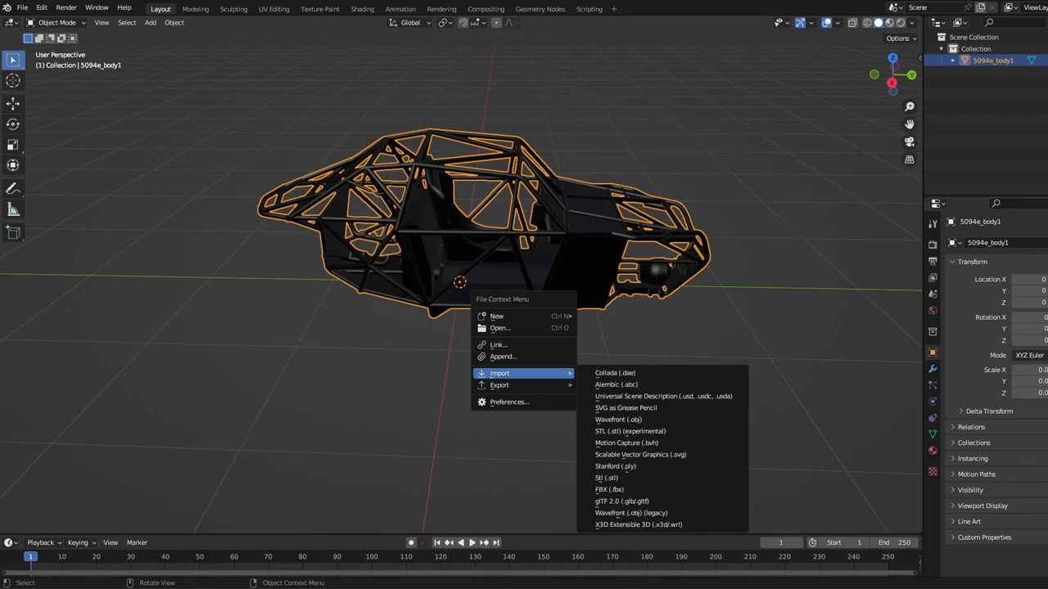
left_click(615, 372)
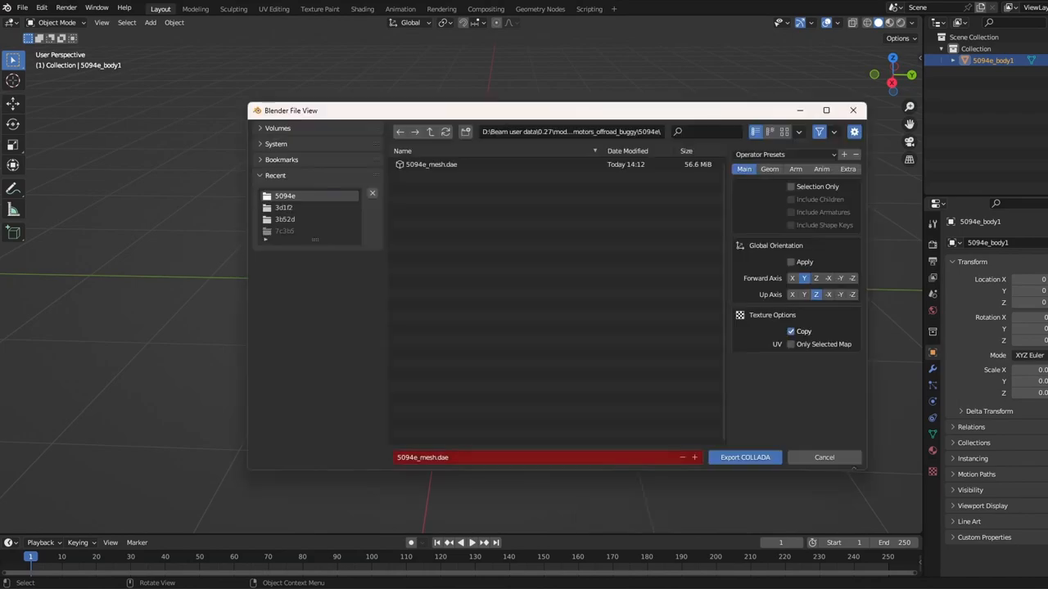
type("car_body.dae")
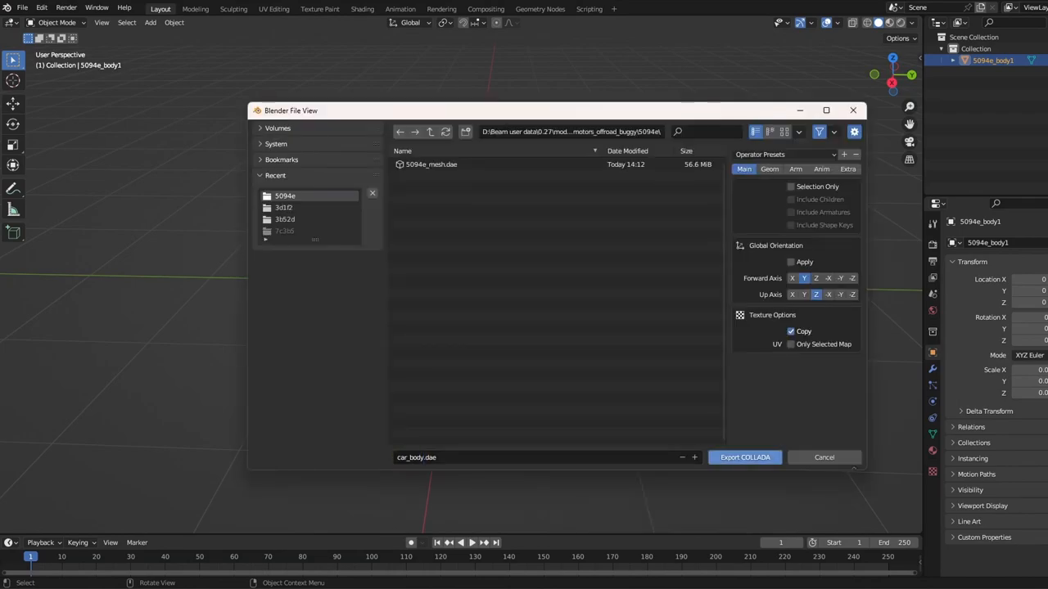
mouse_move(744, 457)
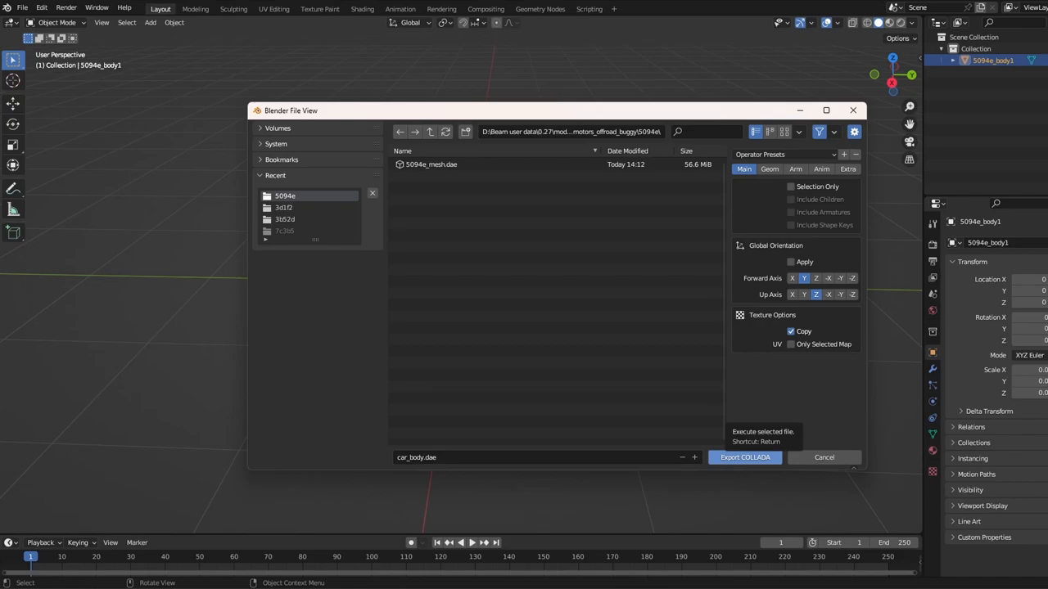
left_click(744, 457)
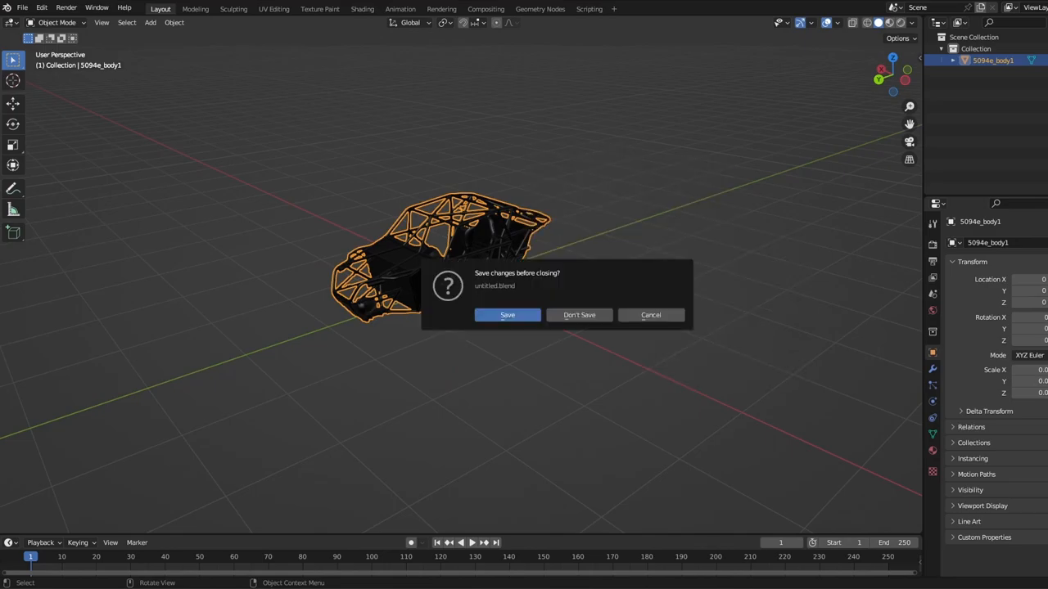
- Discard scene changes, shift the body mesh about 2.4 m along Y, and type lowerarmle
left_click(579, 314)
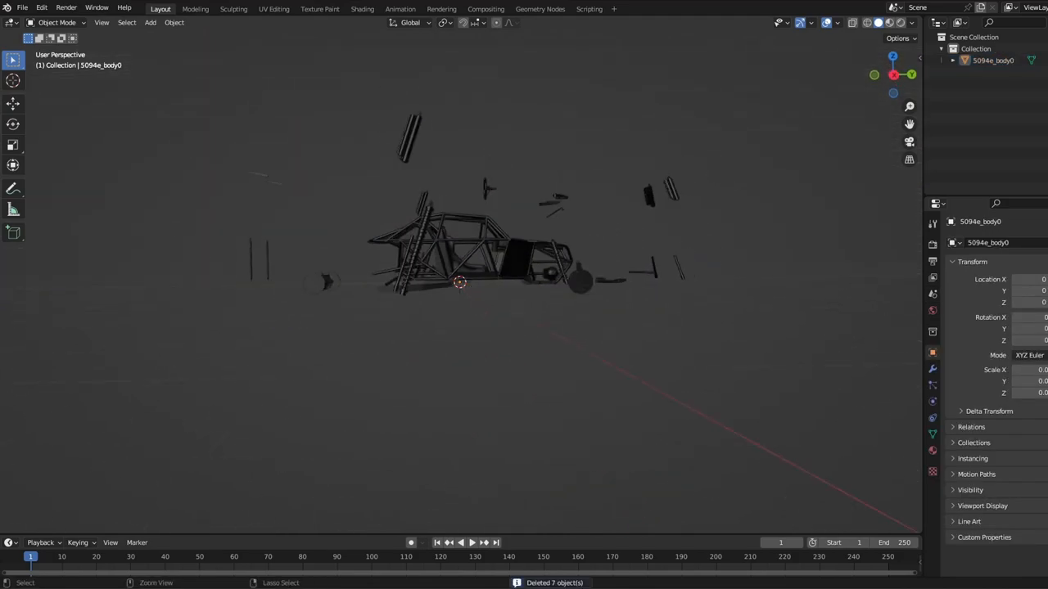
key("Tab")
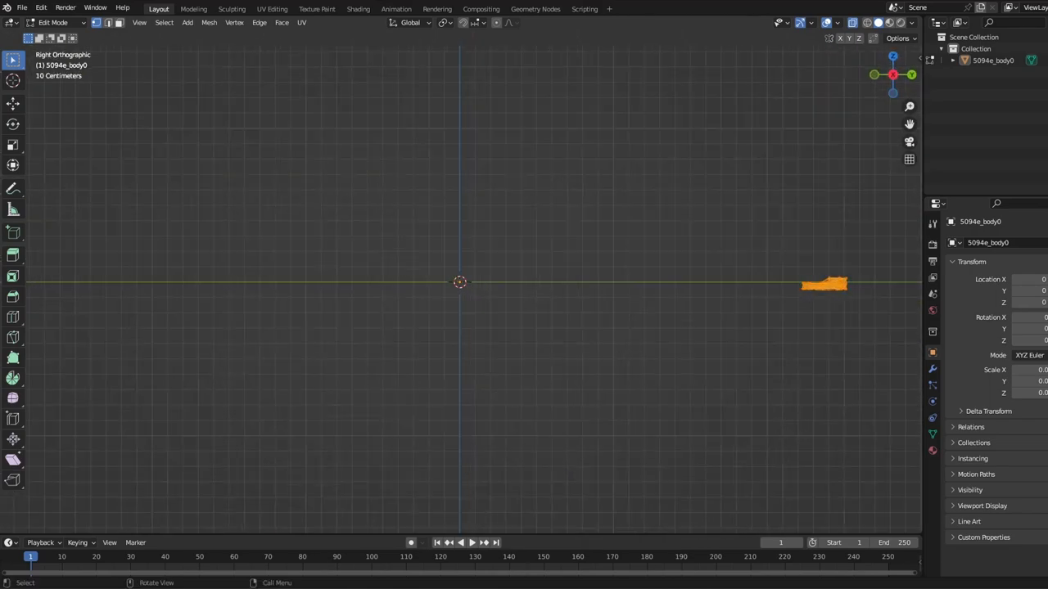
left_click(13, 104)
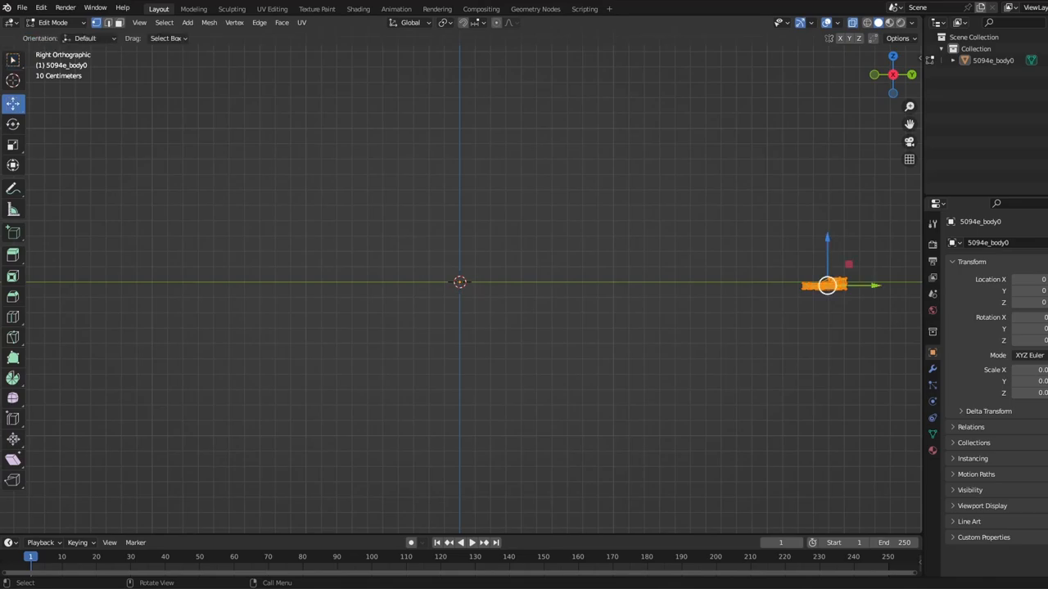
left_click_drag(826, 284, 450, 281)
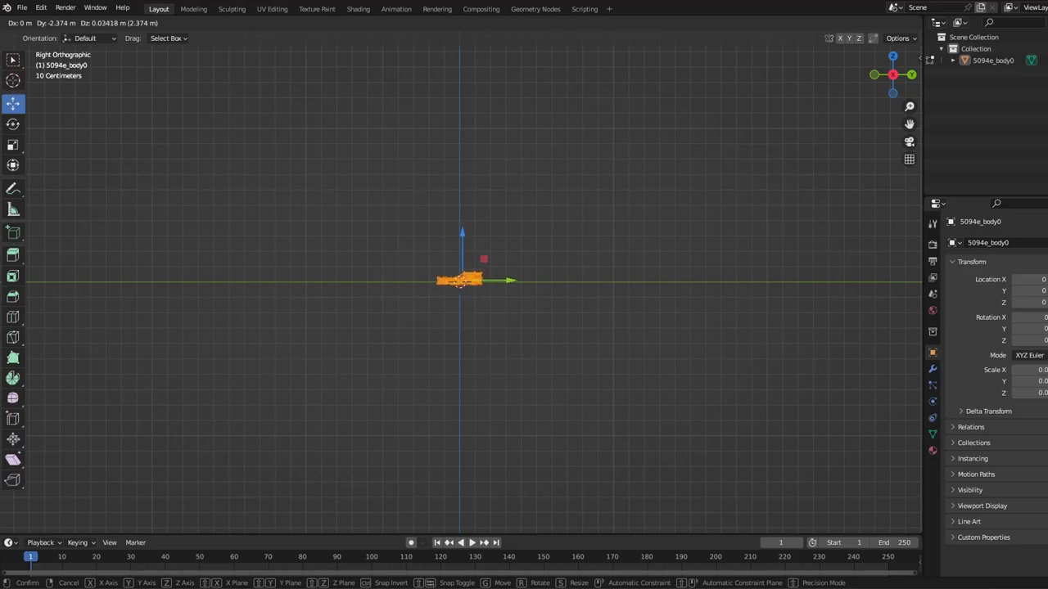
key("Tab")
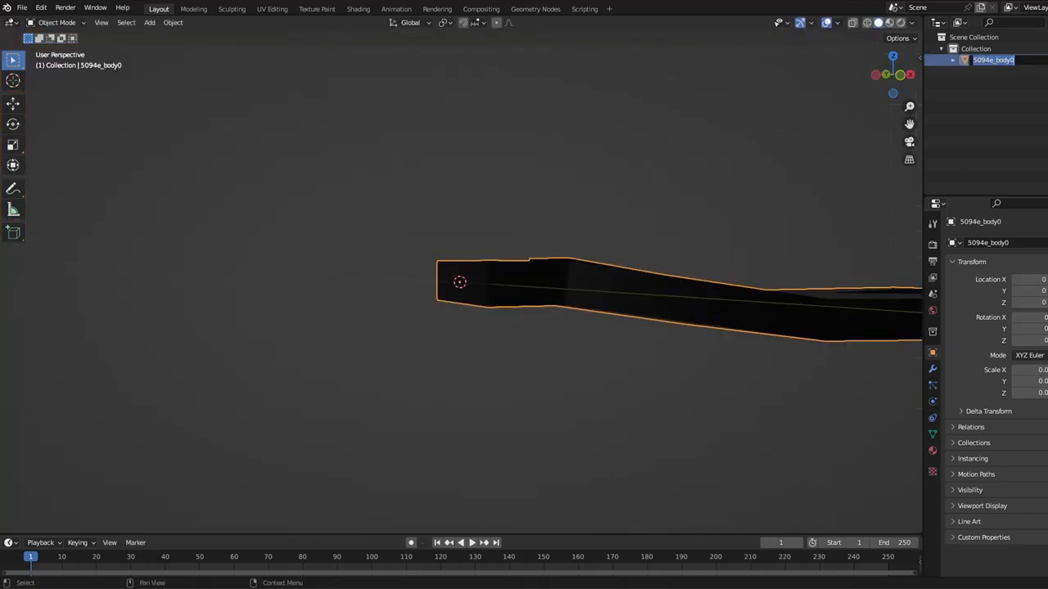
type("lowerarmle")
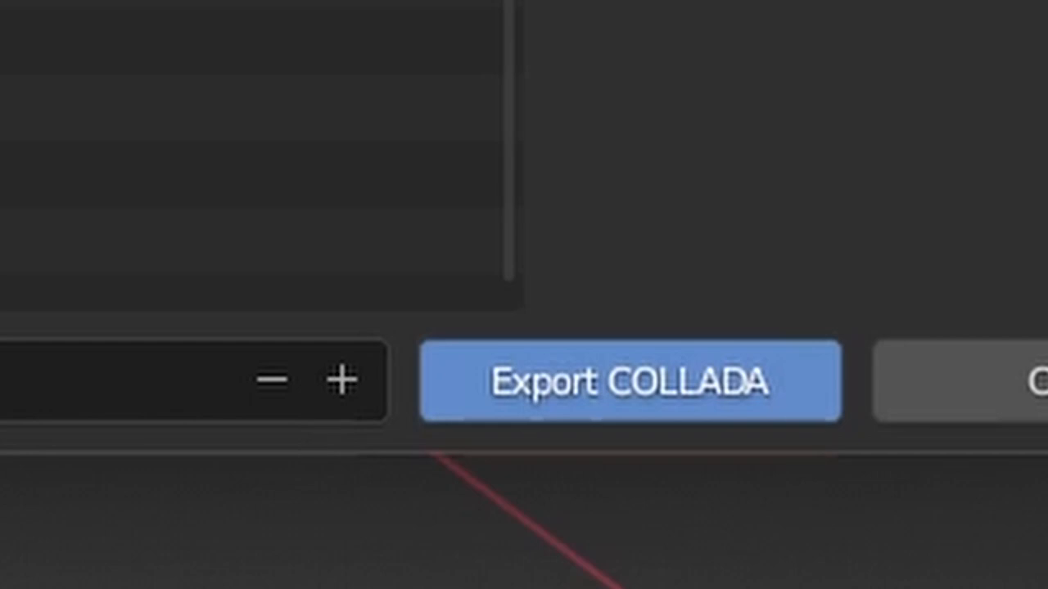
- Export the COLLADA file, remove the seven extra parts, and edit the remaining mesh
left_click(631, 380)
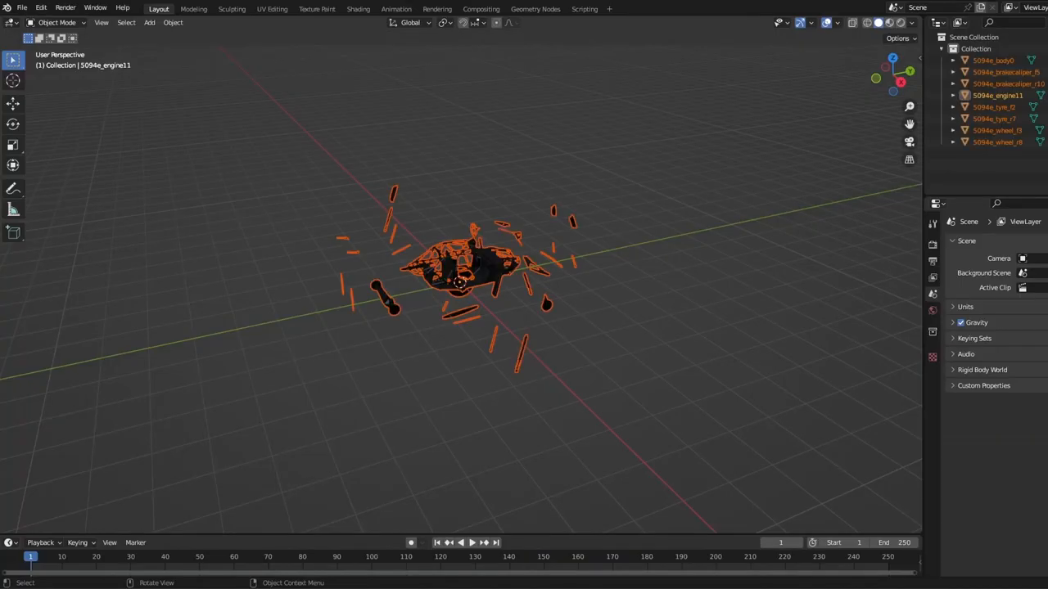
left_click(460, 282)
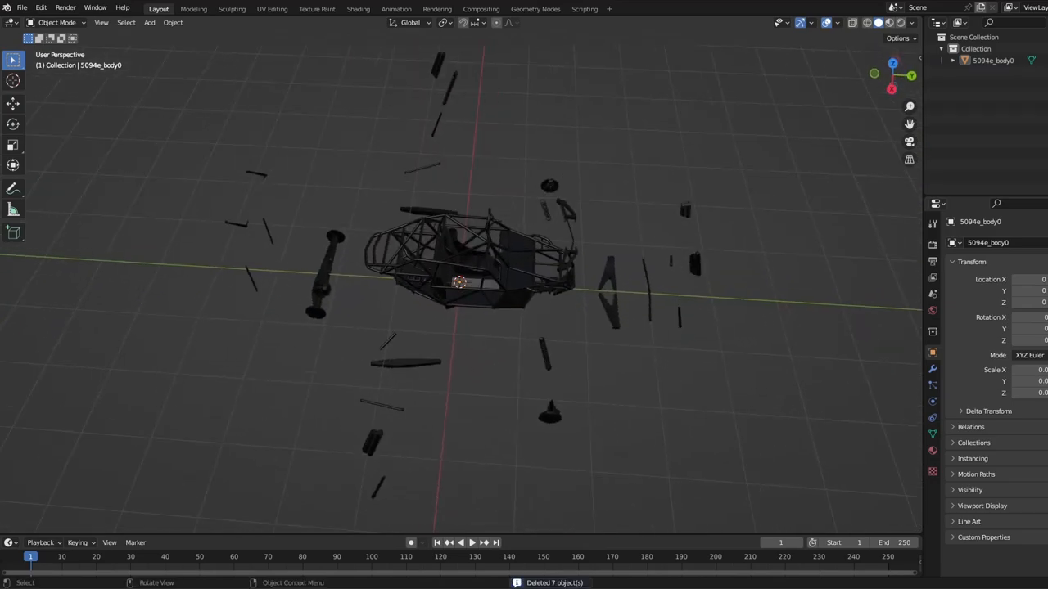
key("Tab")
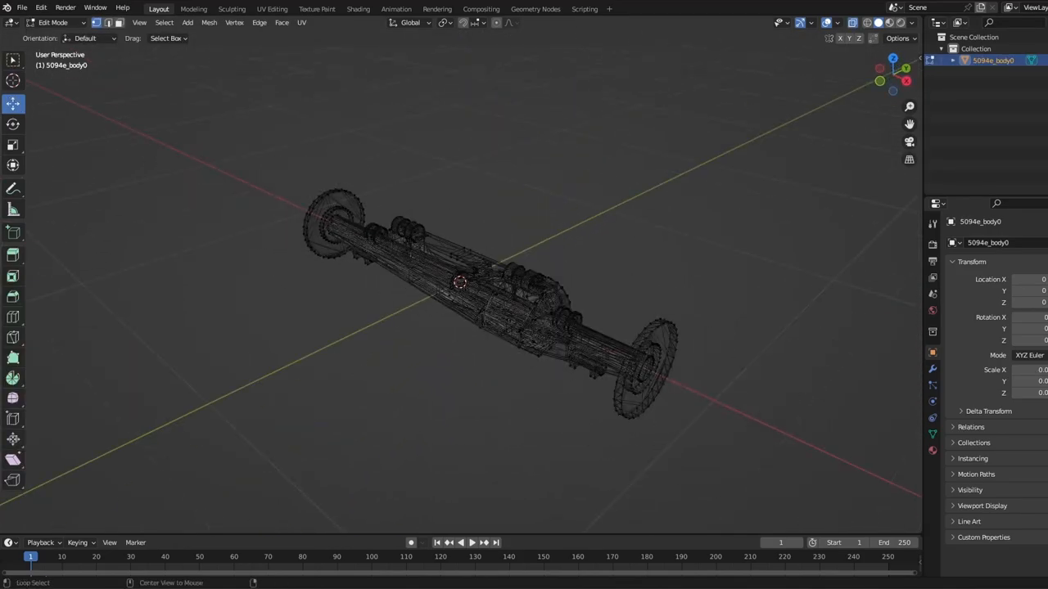
- Open 5094e_main.jbeam from the buggy's 5094e folder in Visual Studio
key("Tab")
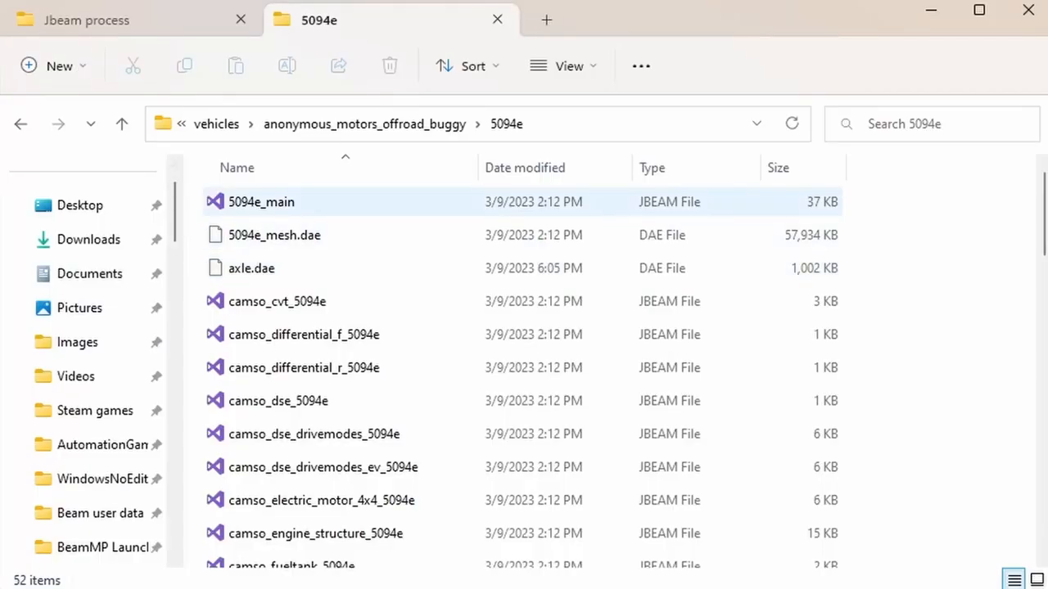
left_click(261, 201)
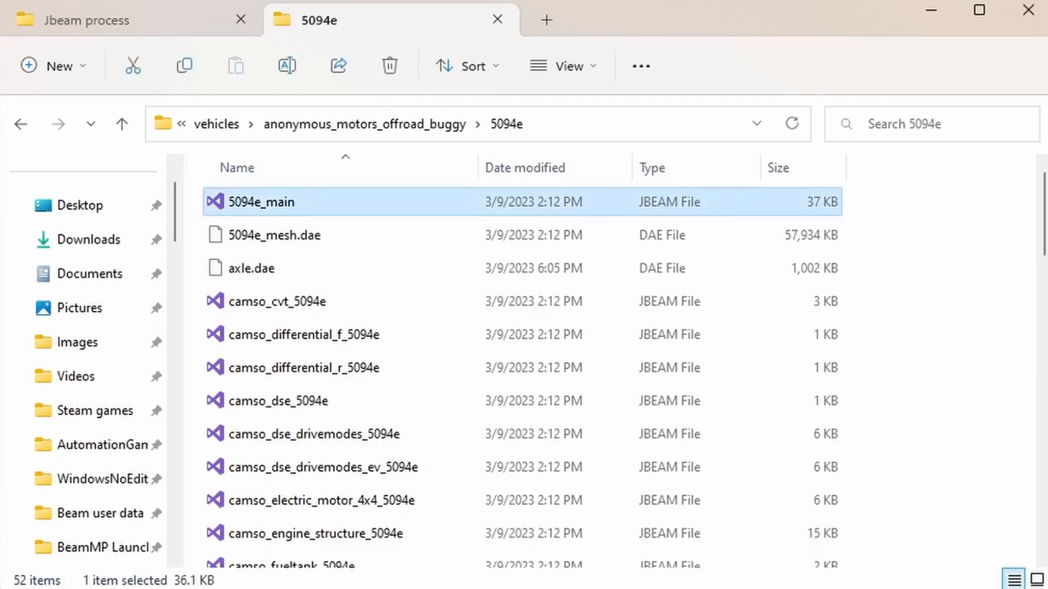
double_click(261, 201)
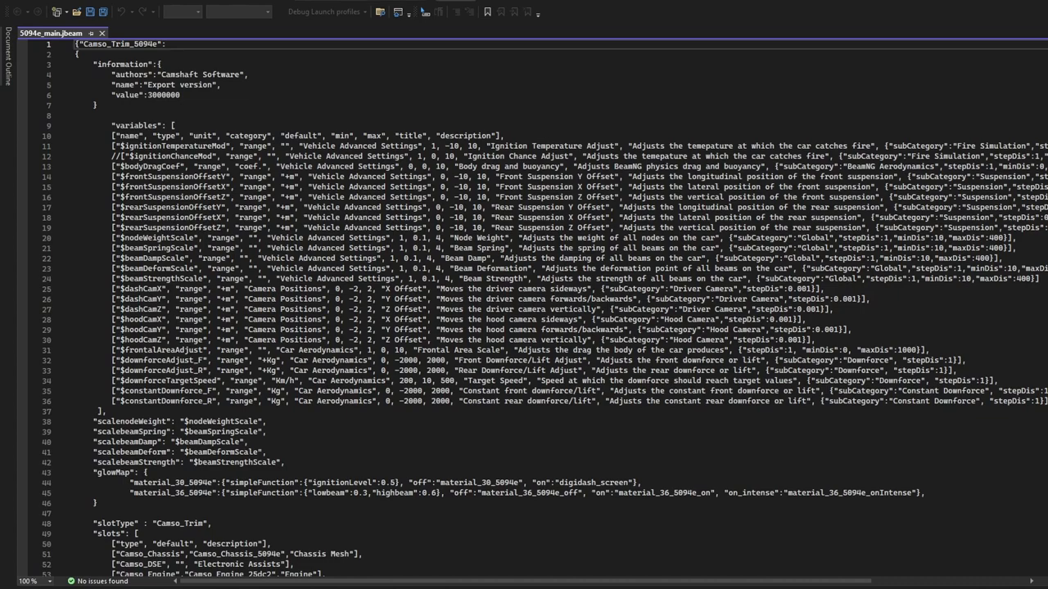
scroll("down", 3)
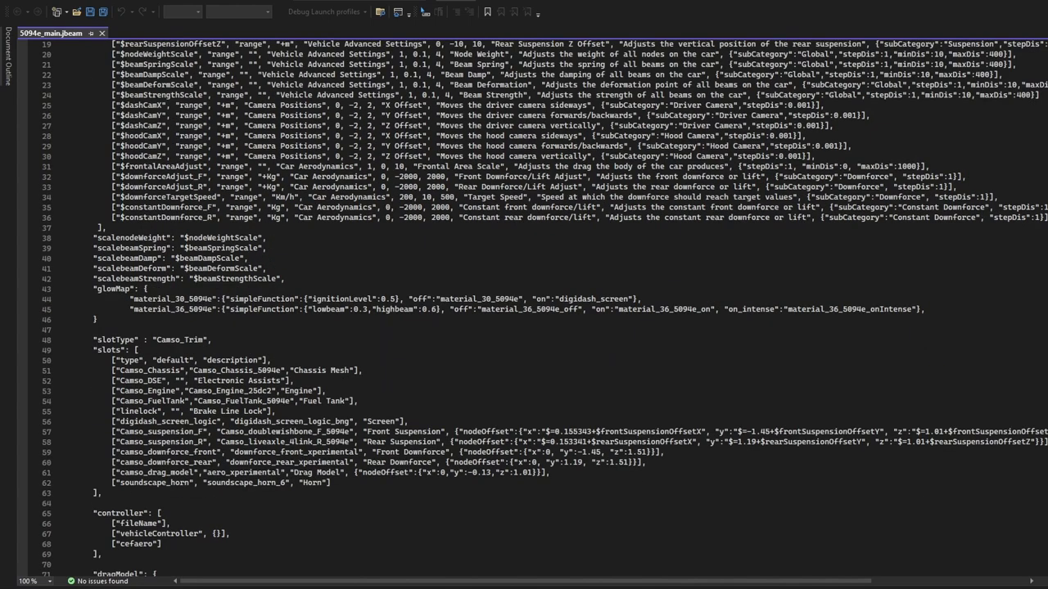
scroll("down", 3)
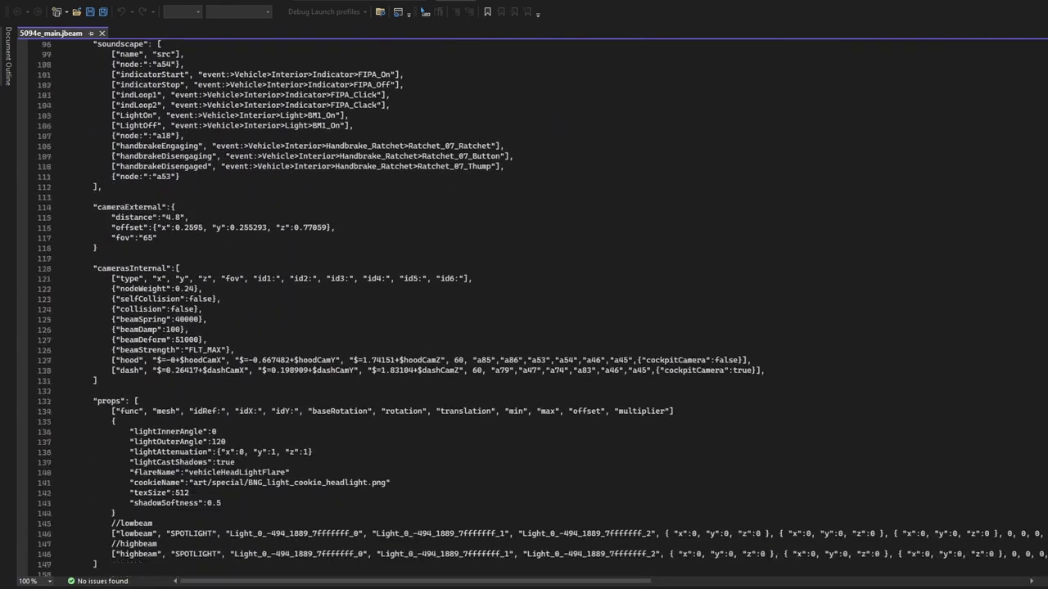
scroll("down", 3)
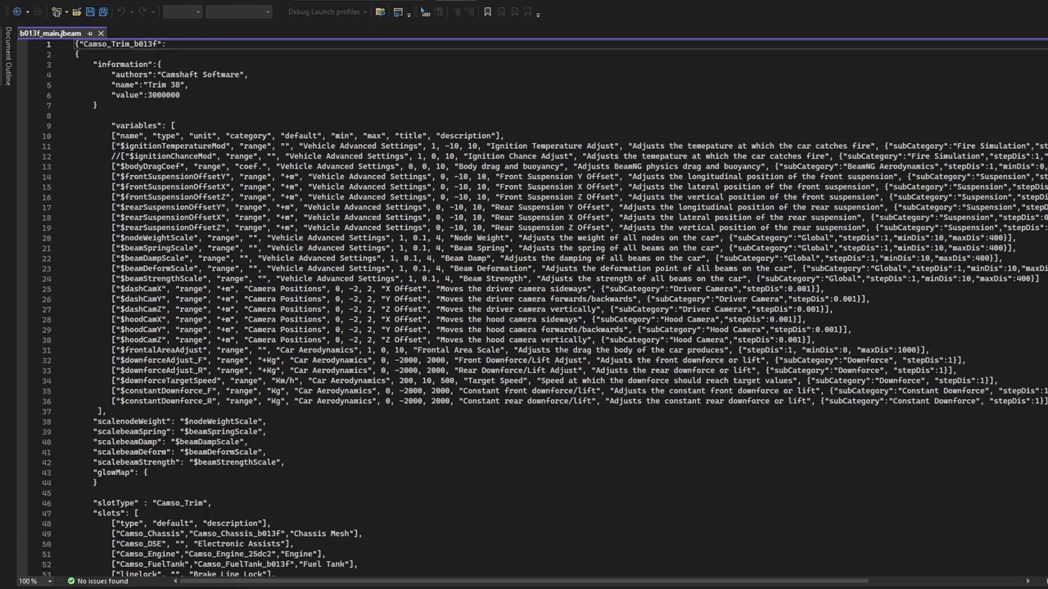
- Scroll down b013f_main.jbeam to the end of the node list at a95
scroll("down", 3)
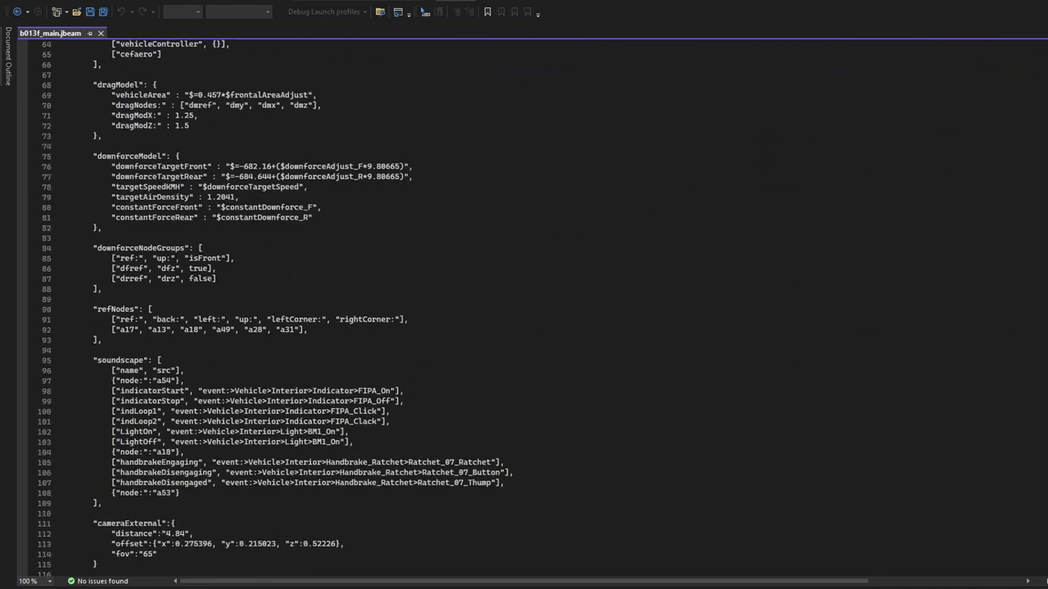
scroll("down", 3)
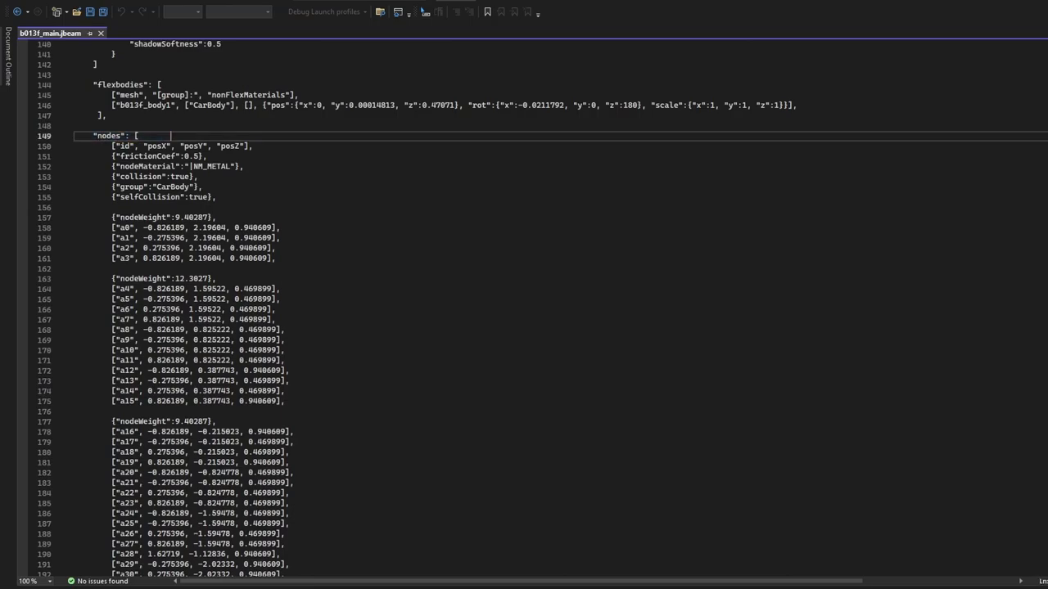
scroll("down", 3)
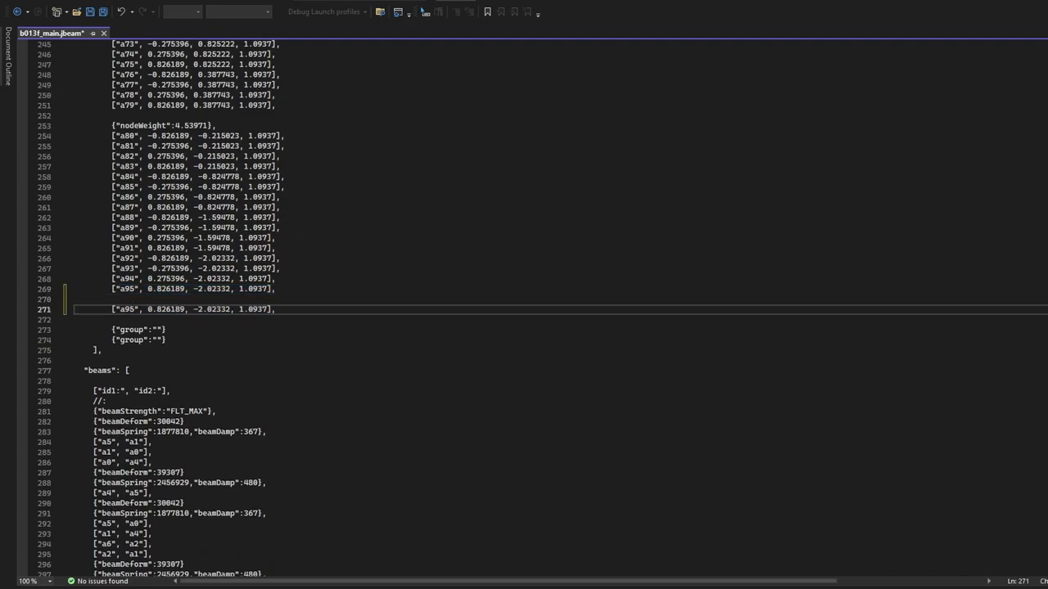
- Replace the a95 id on line 271 with EXAMPLE, then check the BeamNG documentation
double_click(126, 308)
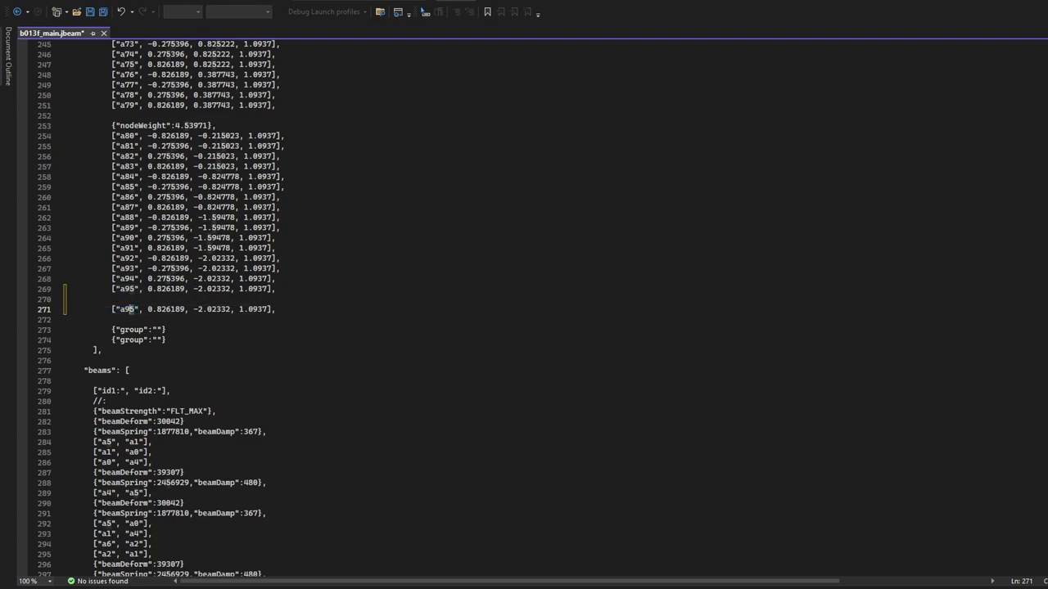
double_click(127, 308)
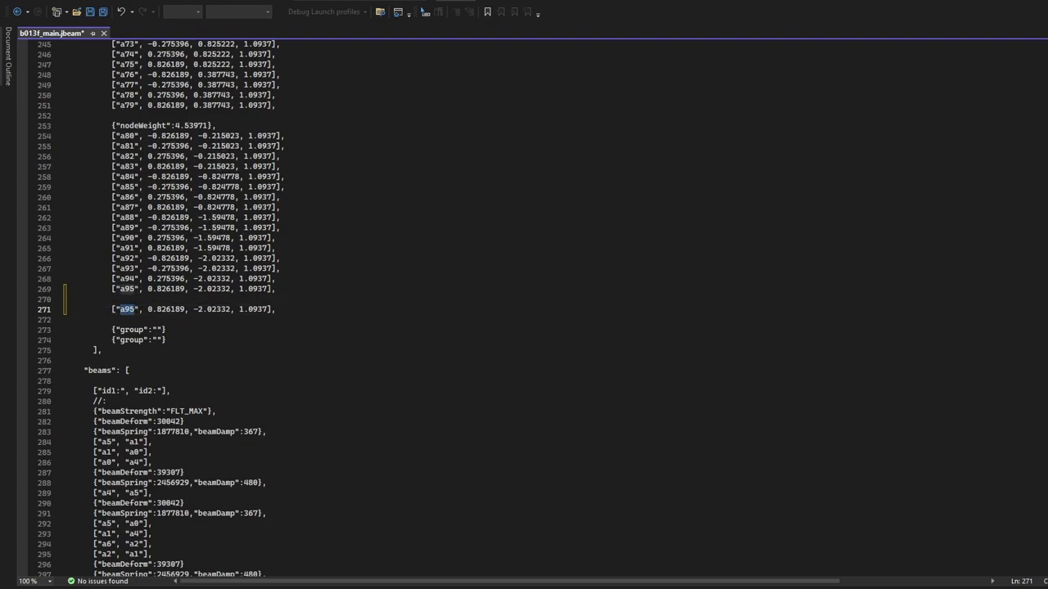
type("EXAMPLE")
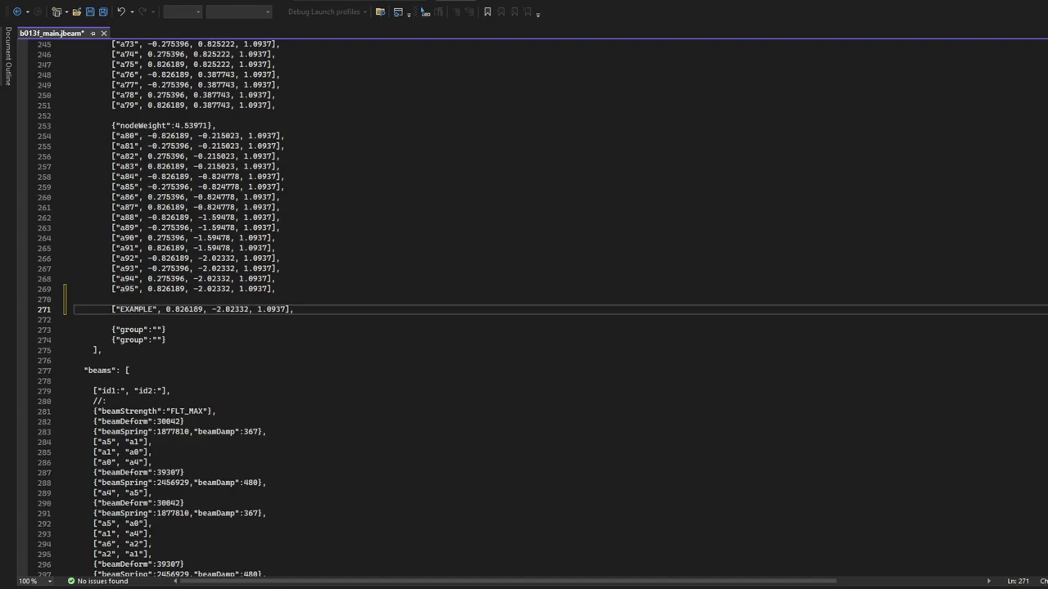
double_click(185, 308)
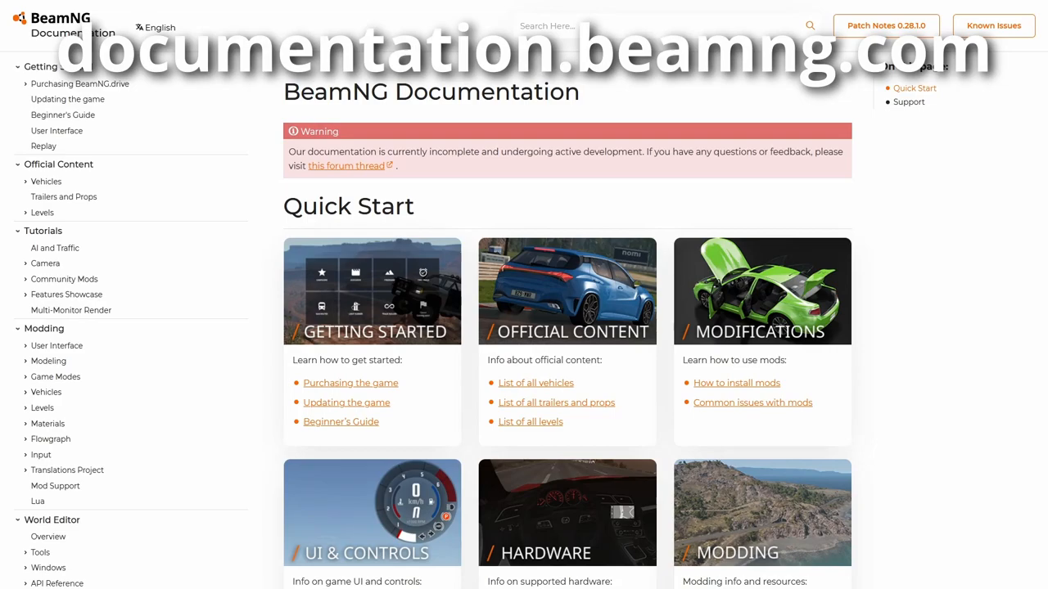
scroll("down", 3)
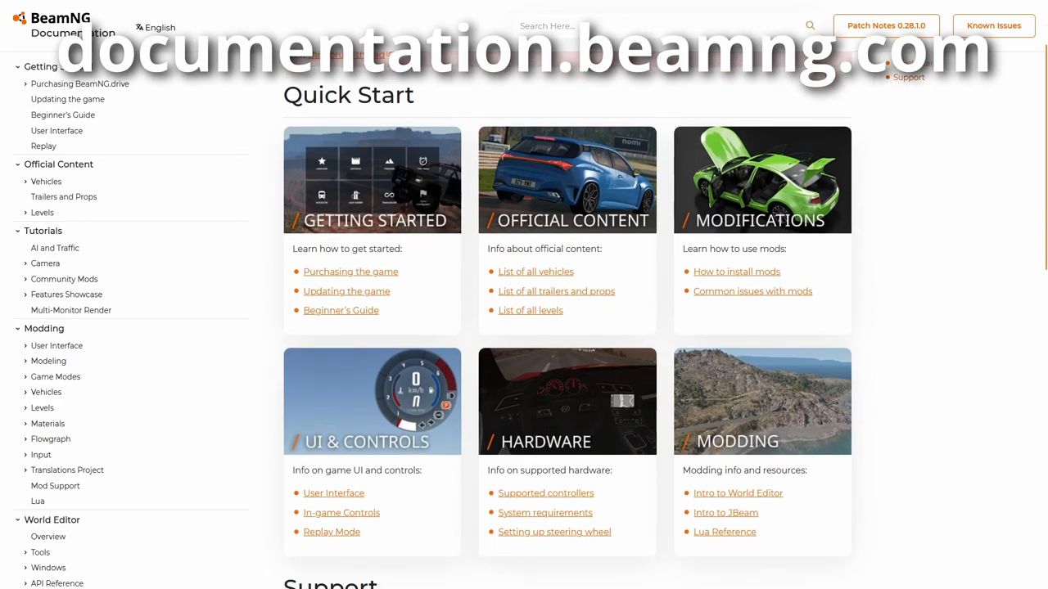
left_click(725, 512)
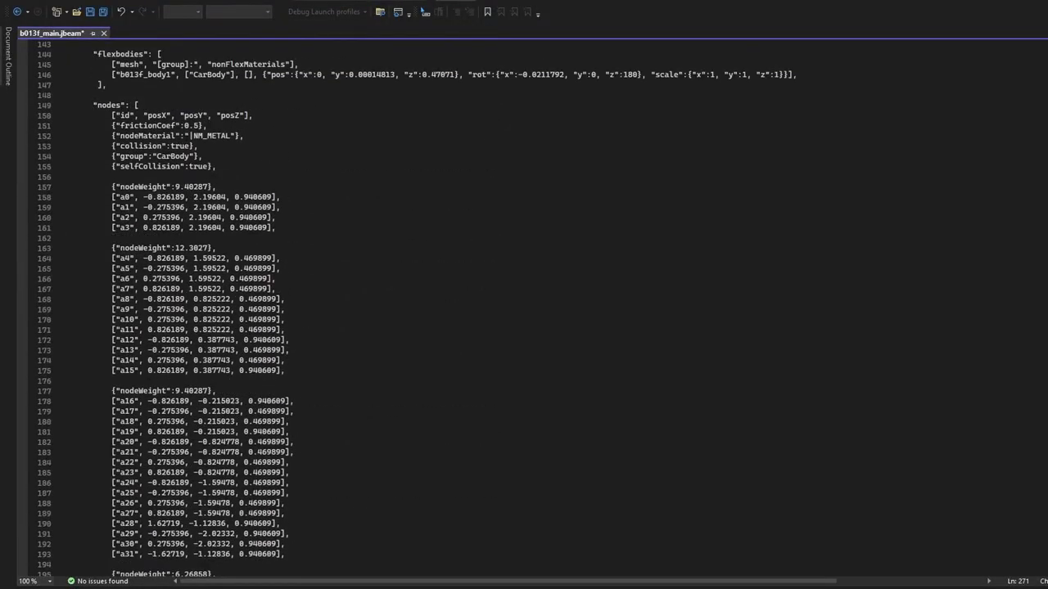
- Add {"group":"examplegroup"} and {"selfCollision":false} entries above the EXAMPLE node
scroll("up", 3)
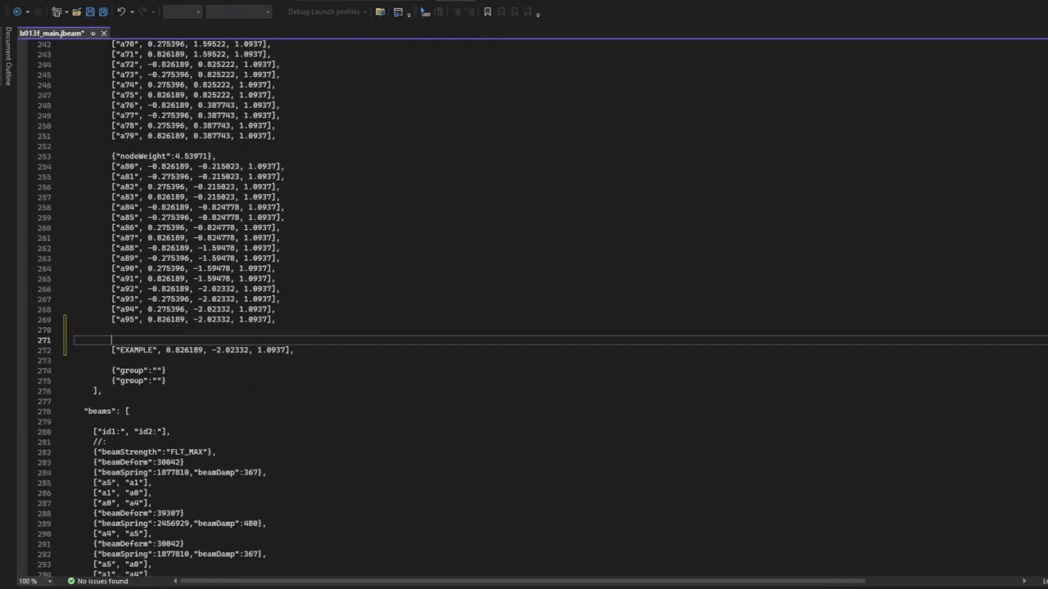
type("{\"group\":\"\"}")
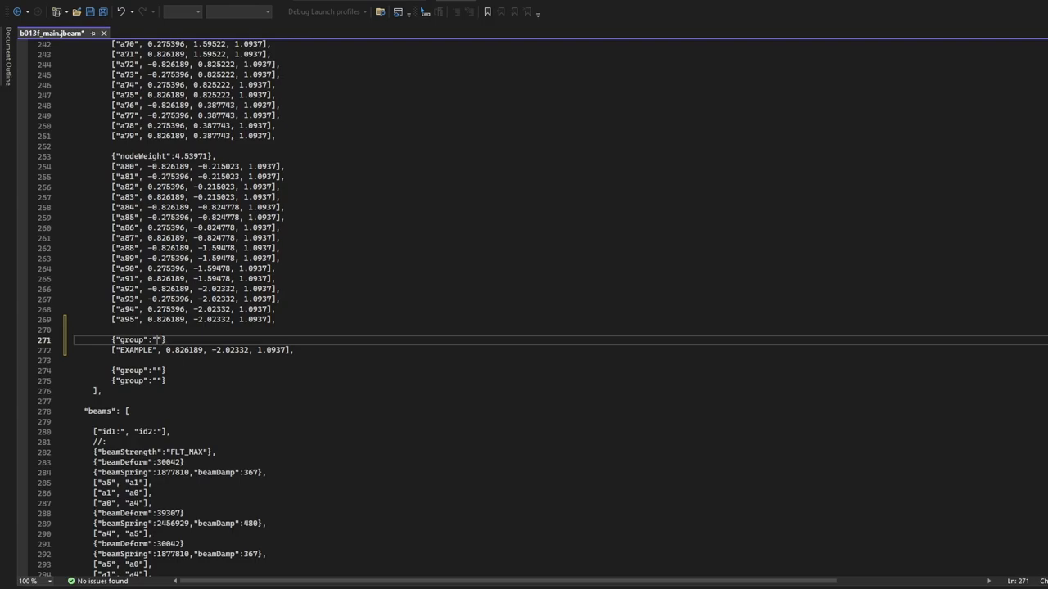
type("exam")
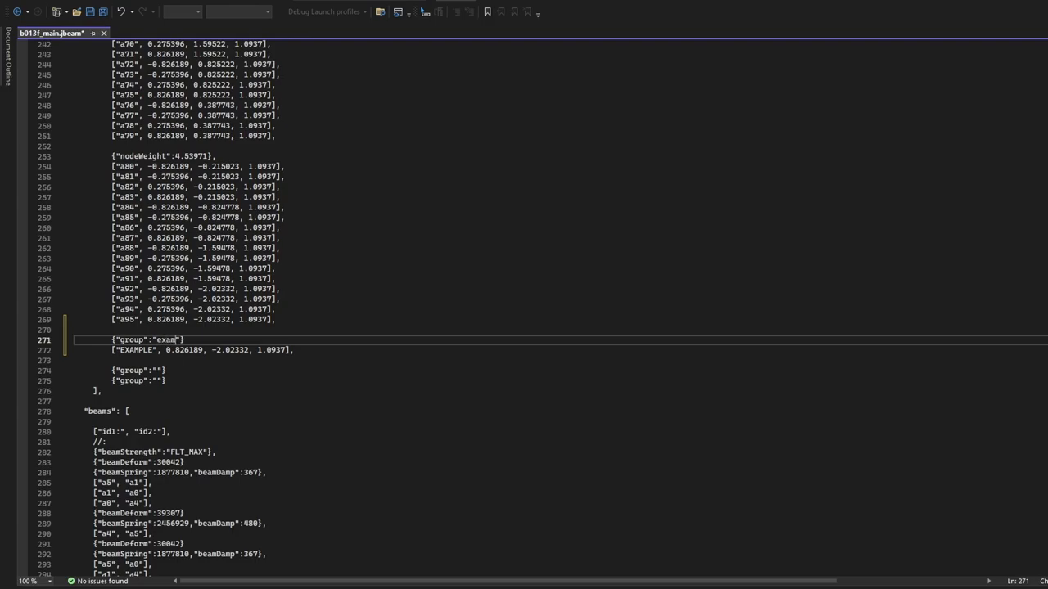
type("plegroup")
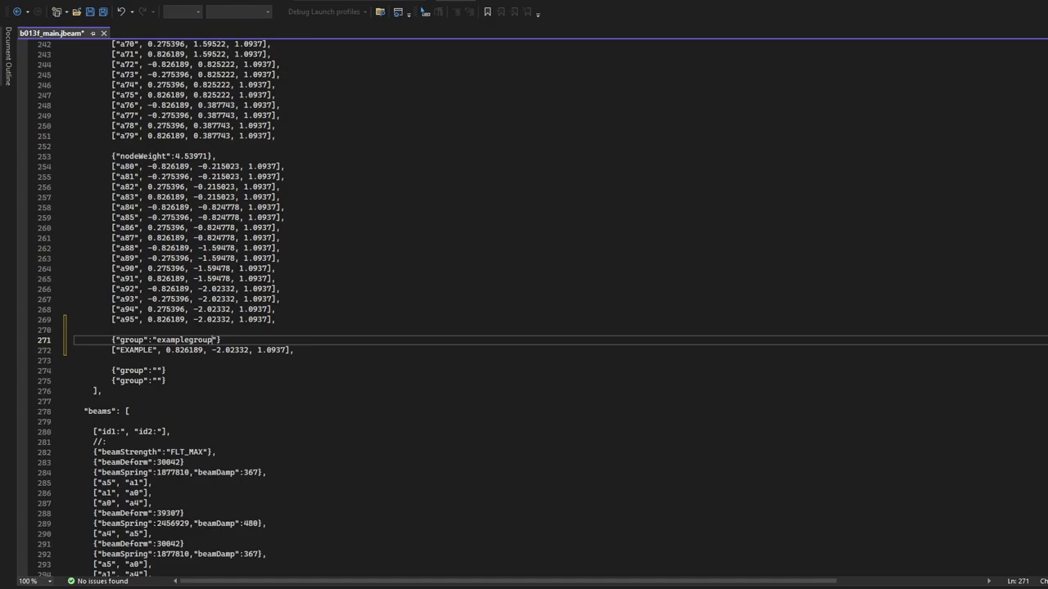
type("{\"selfCollision\":false},")
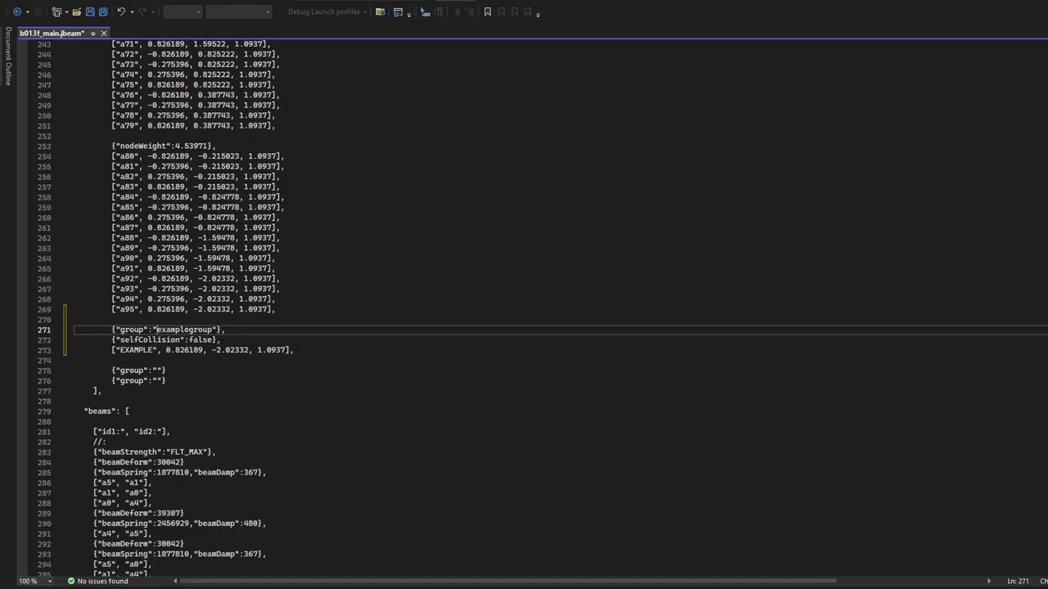
double_click(184, 329)
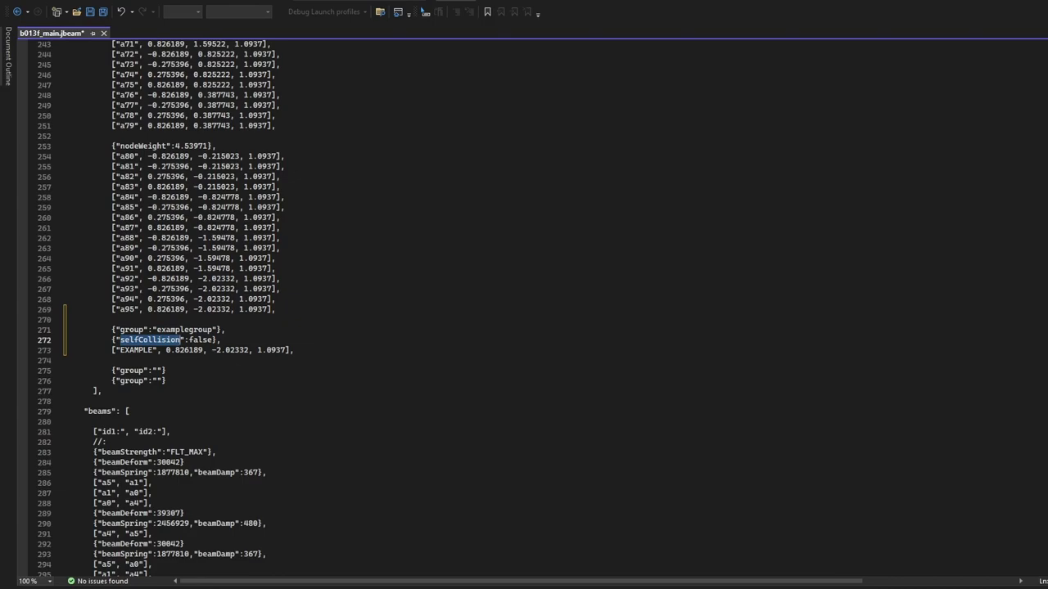
double_click(199, 340)
type("[\"E")
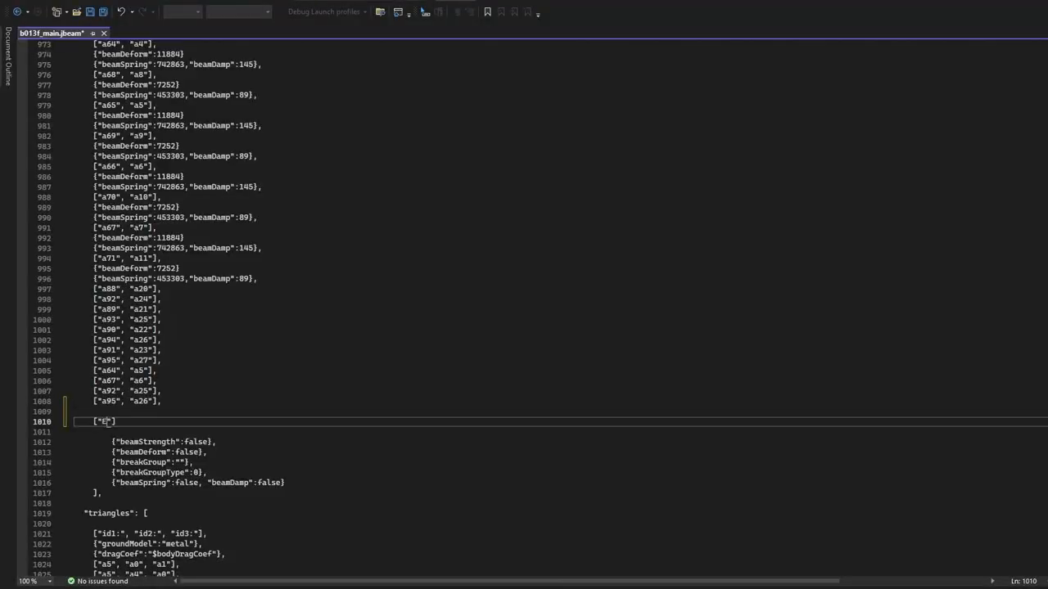
- Finish the new beam entry as ["EXAMPLE", "EXAMPLE2"] at the end of the beams list
type("XAMPLE")
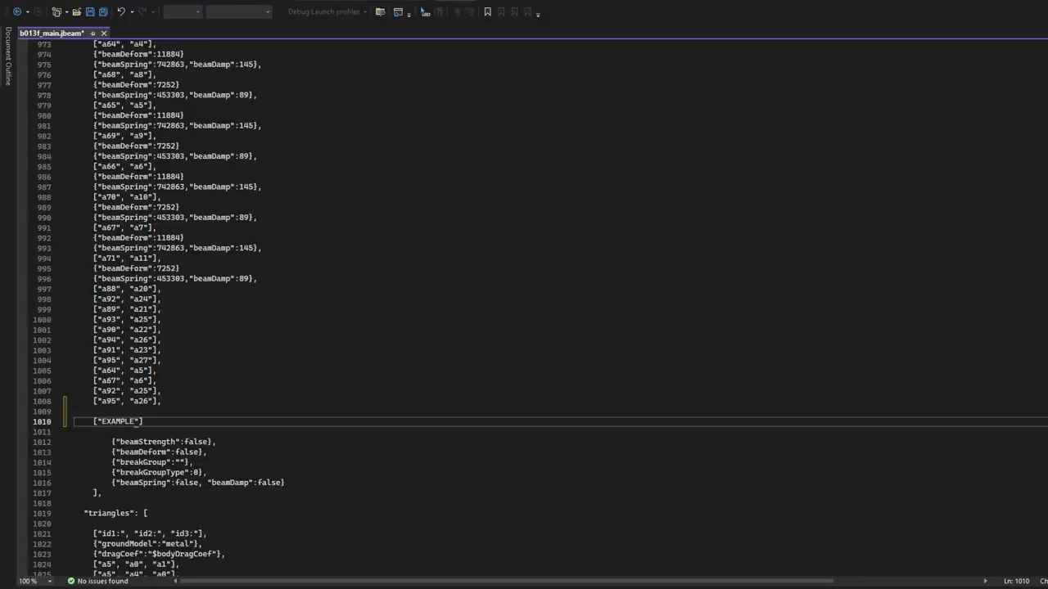
type(", \"E")
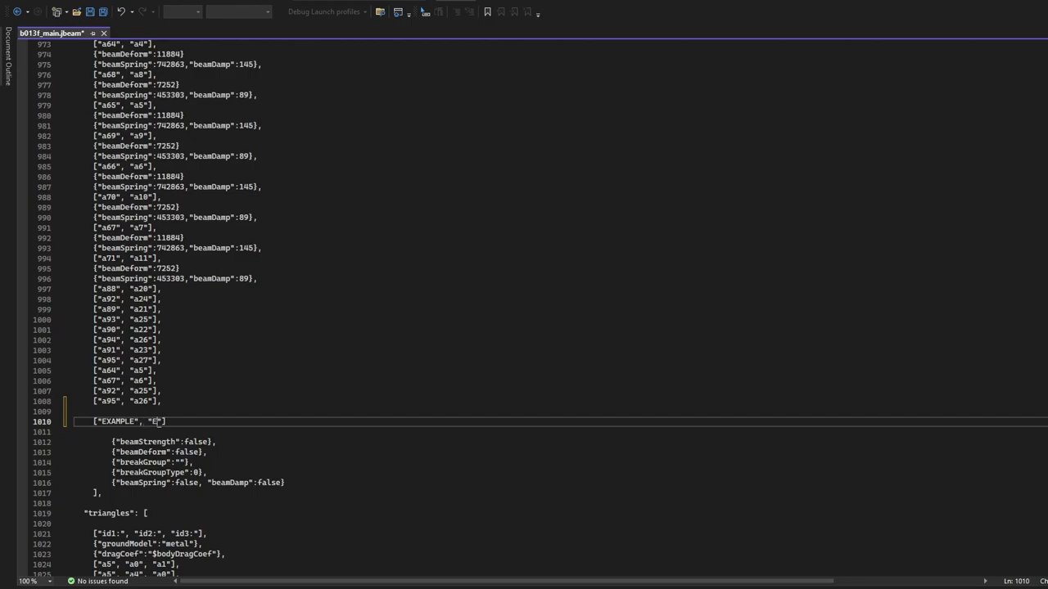
type("XAMPLE2")
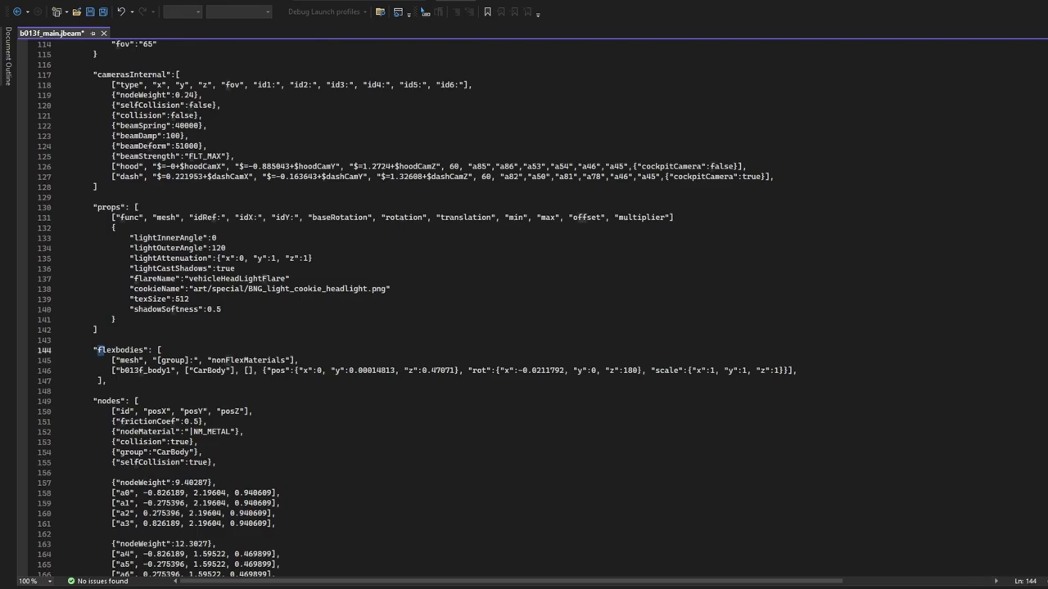
- Duplicate the flexbody line as EXAMPLE_FLEXBODY using group examplegroup
double_click(121, 350)
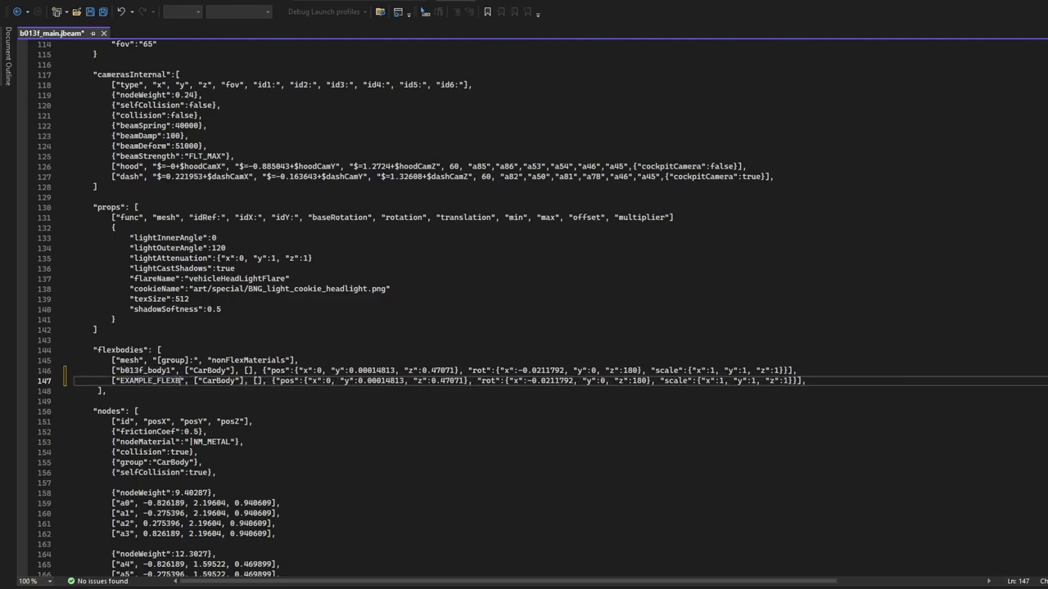
double_click(230, 381)
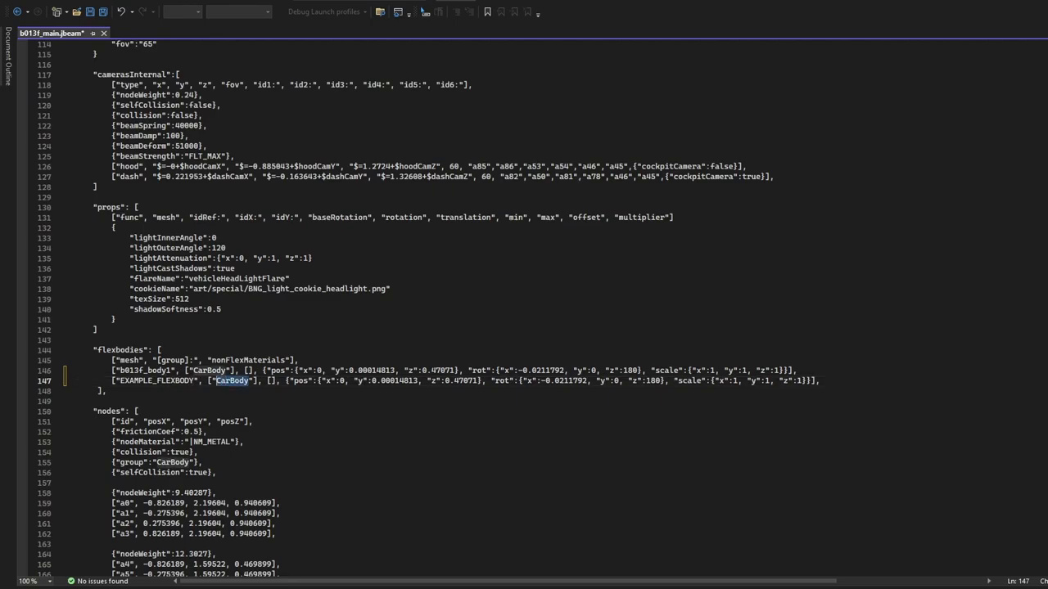
type("examplegroup")
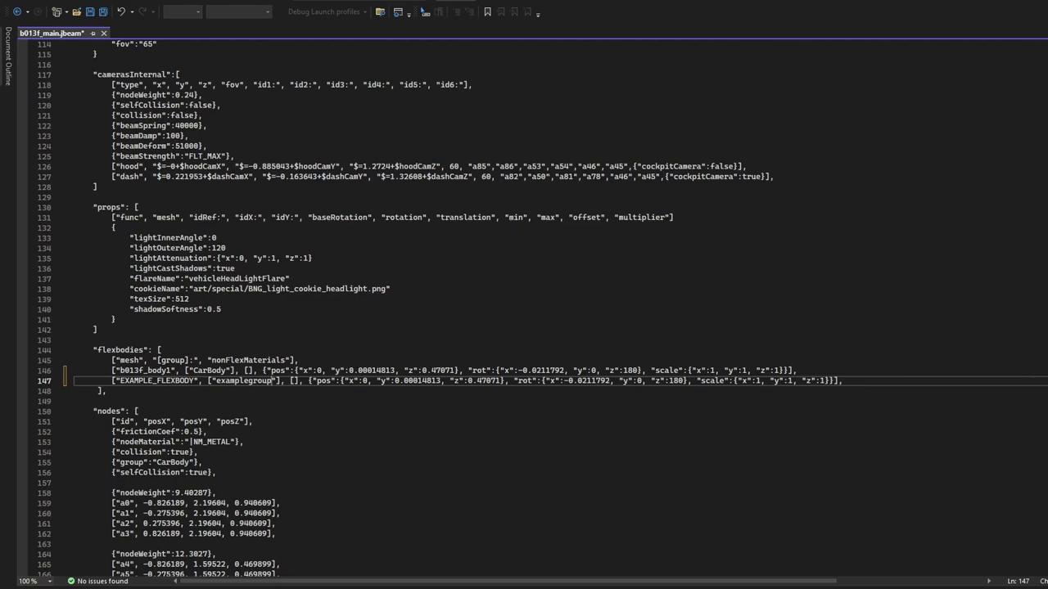
left_click_drag(309, 380, 506, 381)
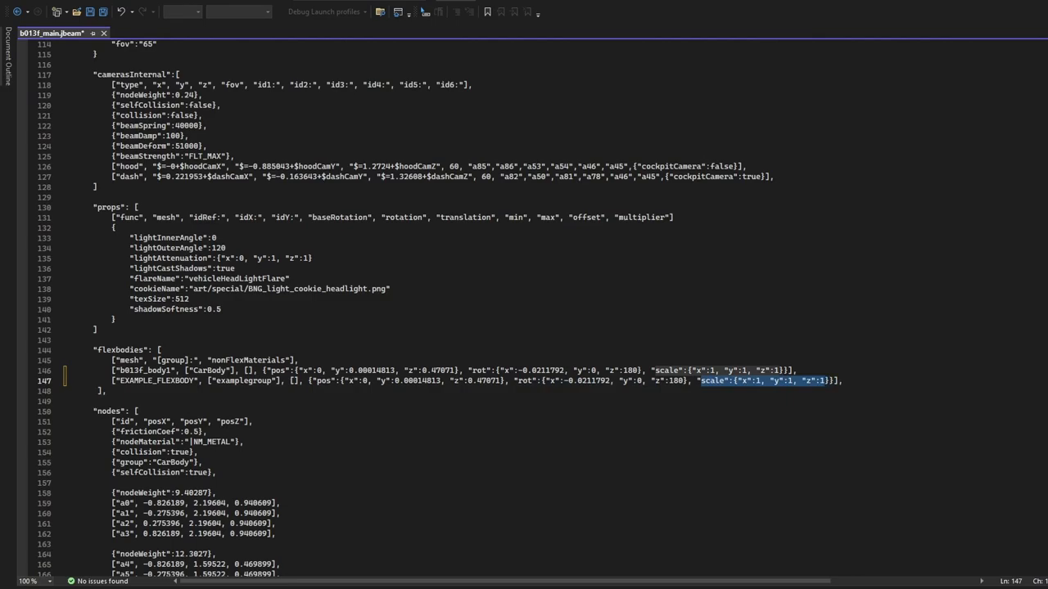
- Paste a rails block defining examplerail between nodes end1 and end2
scroll("down", 3)
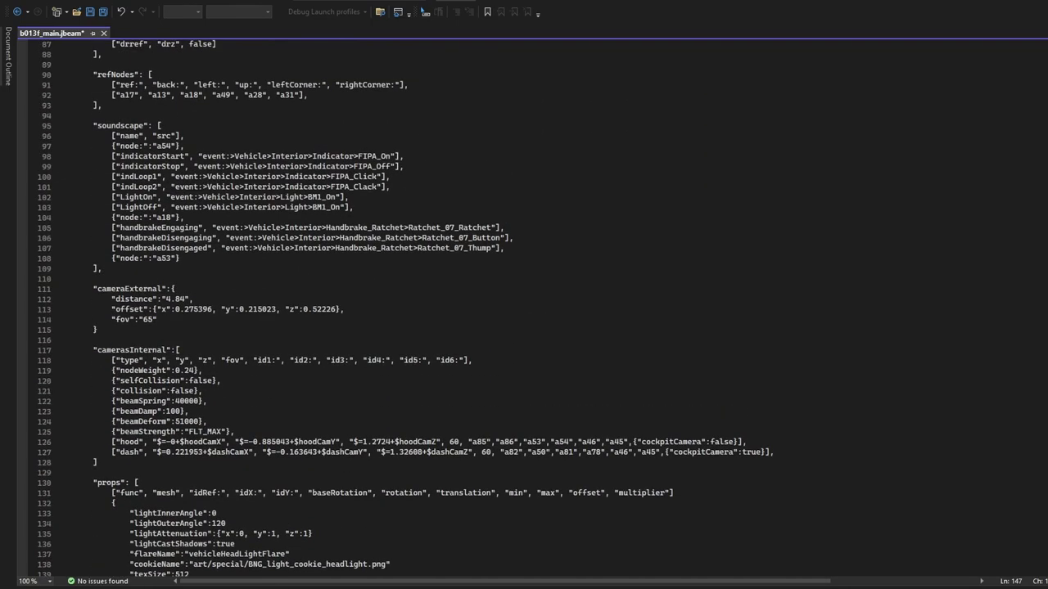
scroll("down", 3)
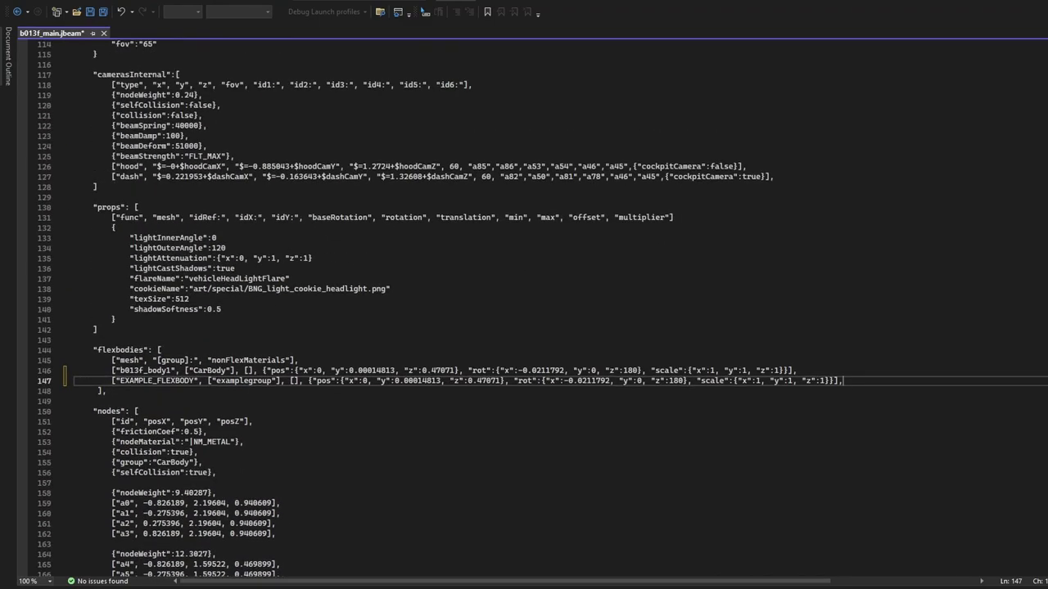
scroll("down", 3)
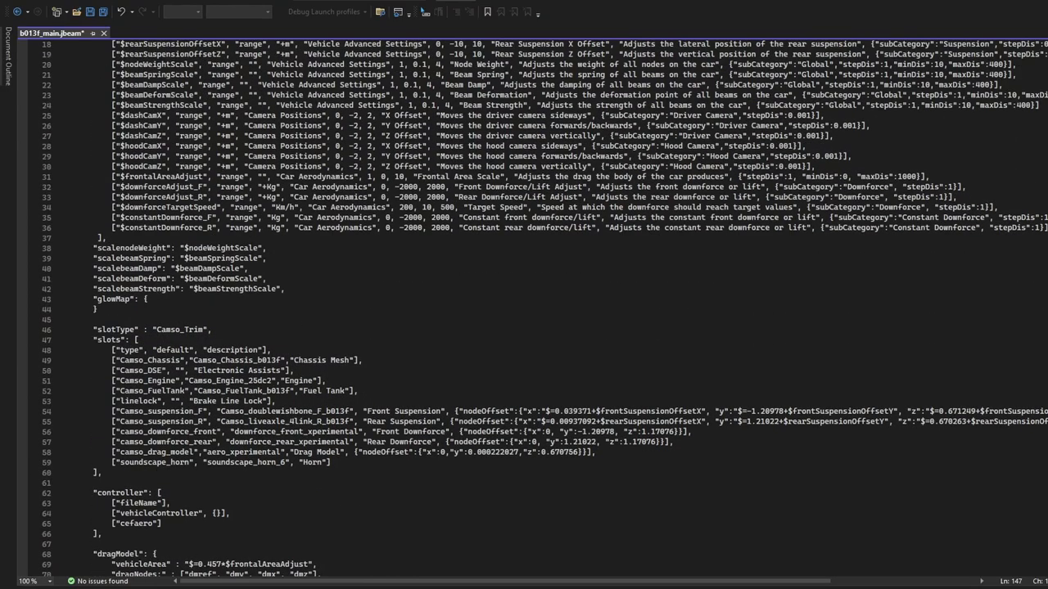
scroll("down", 3)
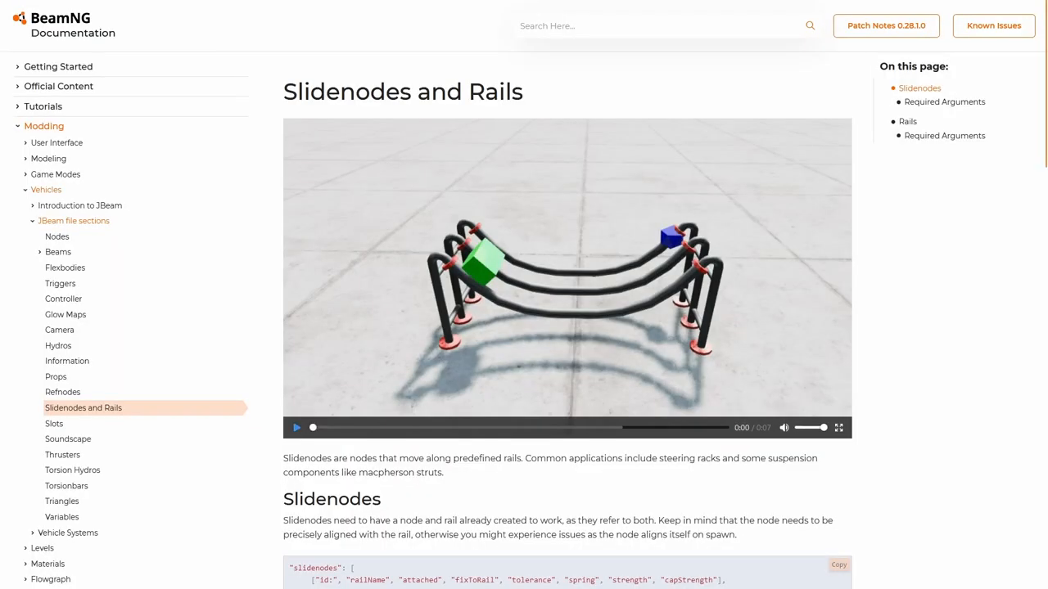
left_click(296, 427)
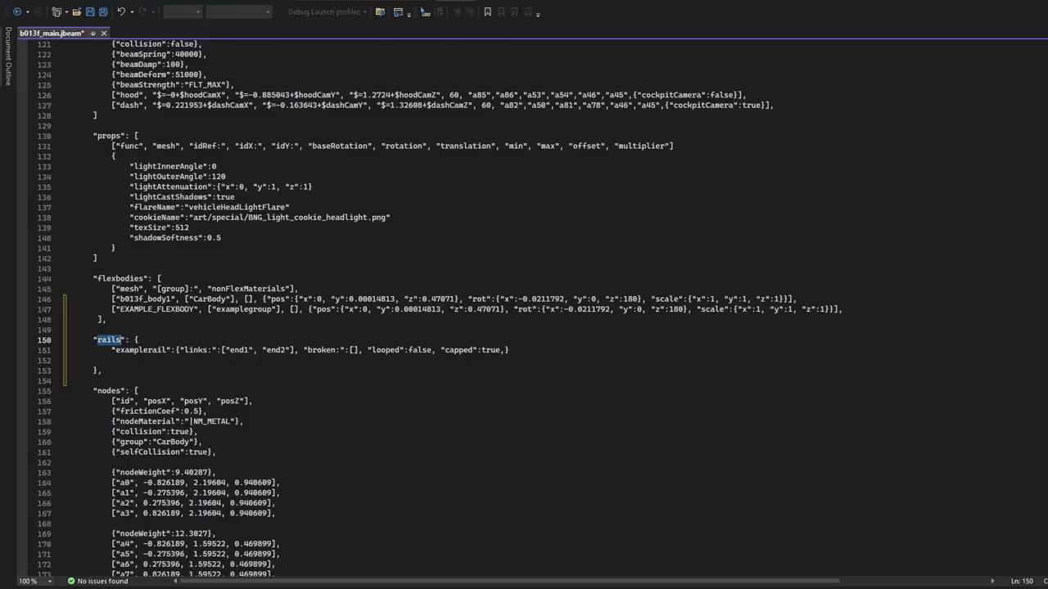
- Delete the rails block defining examplerail with end1 and end2
double_click(140, 350)
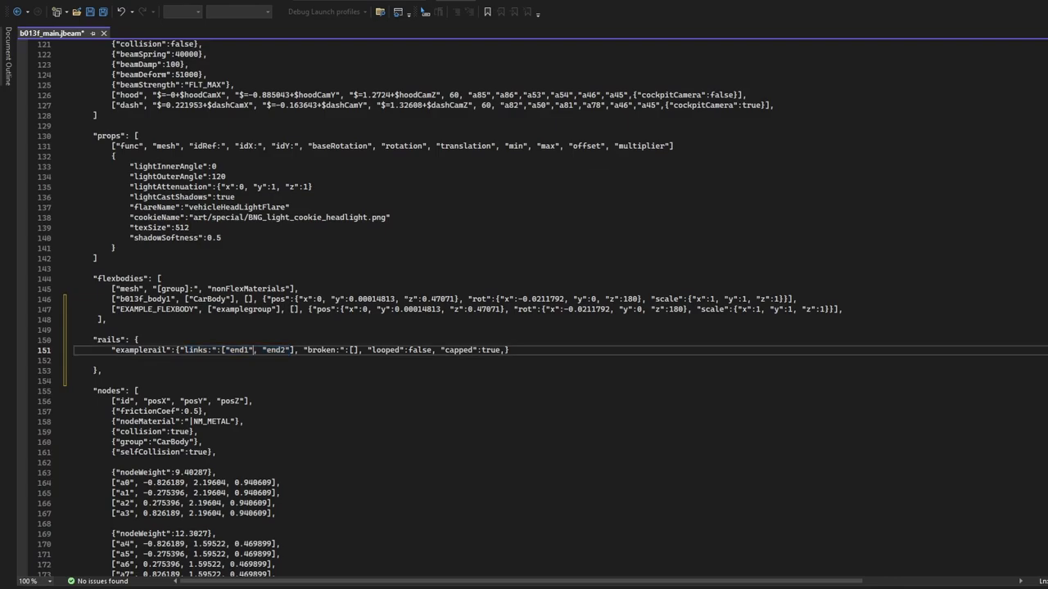
left_click(260, 350)
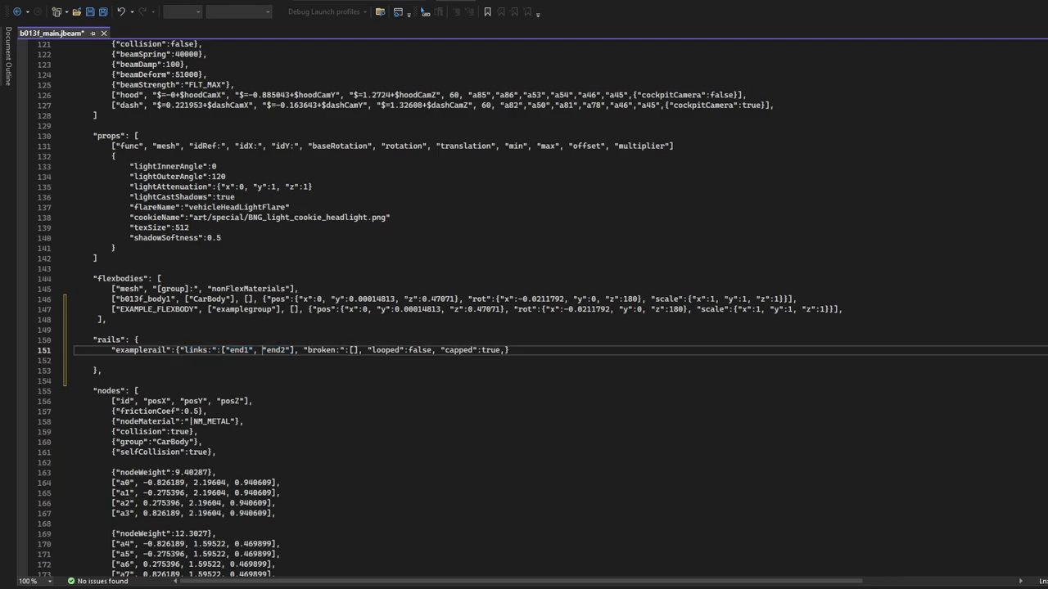
double_click(275, 350)
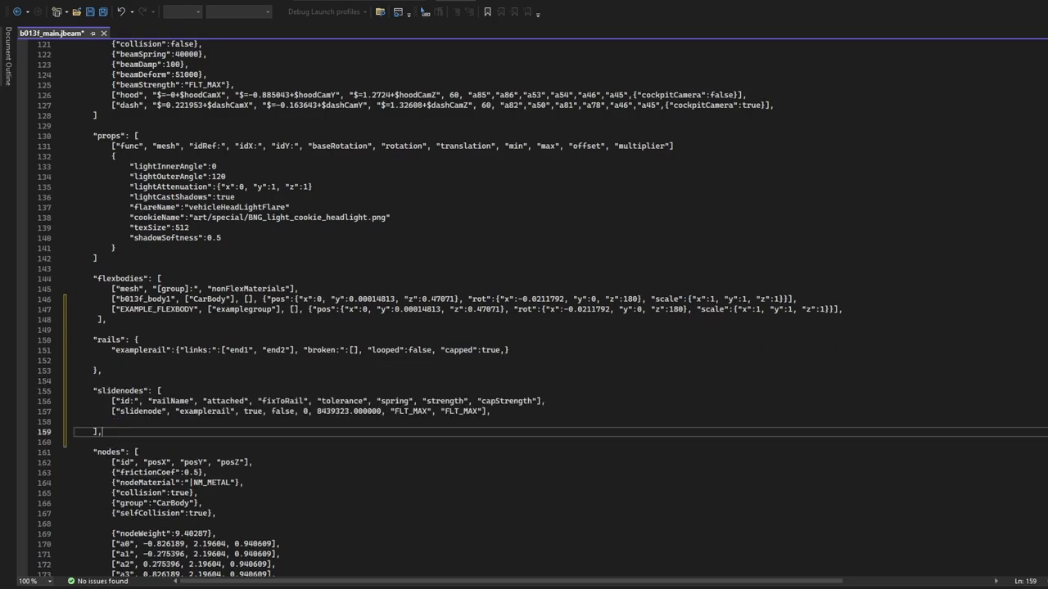
- Remove the slidenodes block and give EXAMPLE_FLEXBODY an empty mesh name and CarBody group
double_click(141, 411)
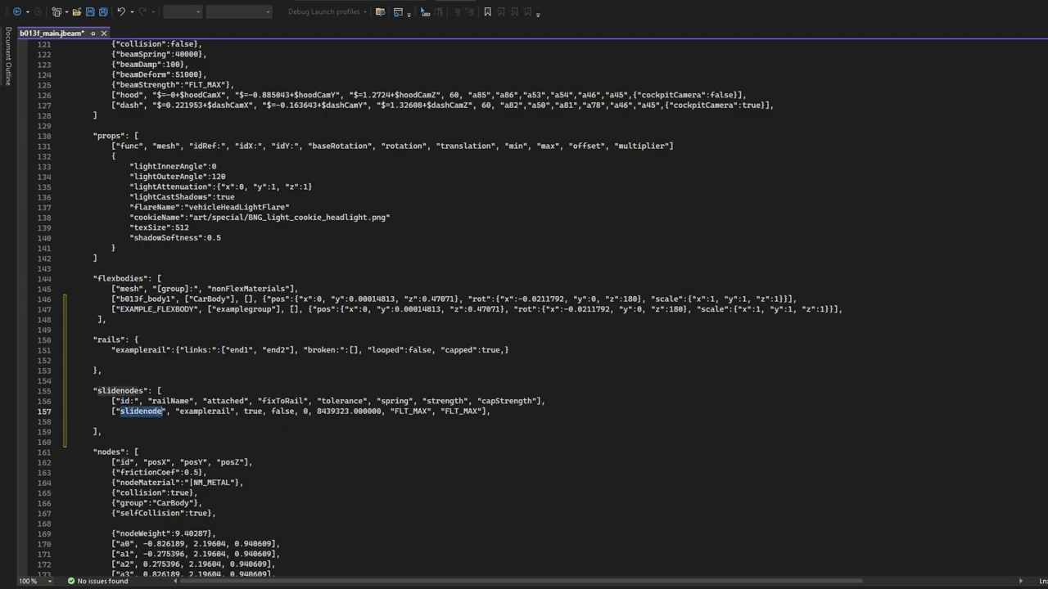
double_click(202, 410)
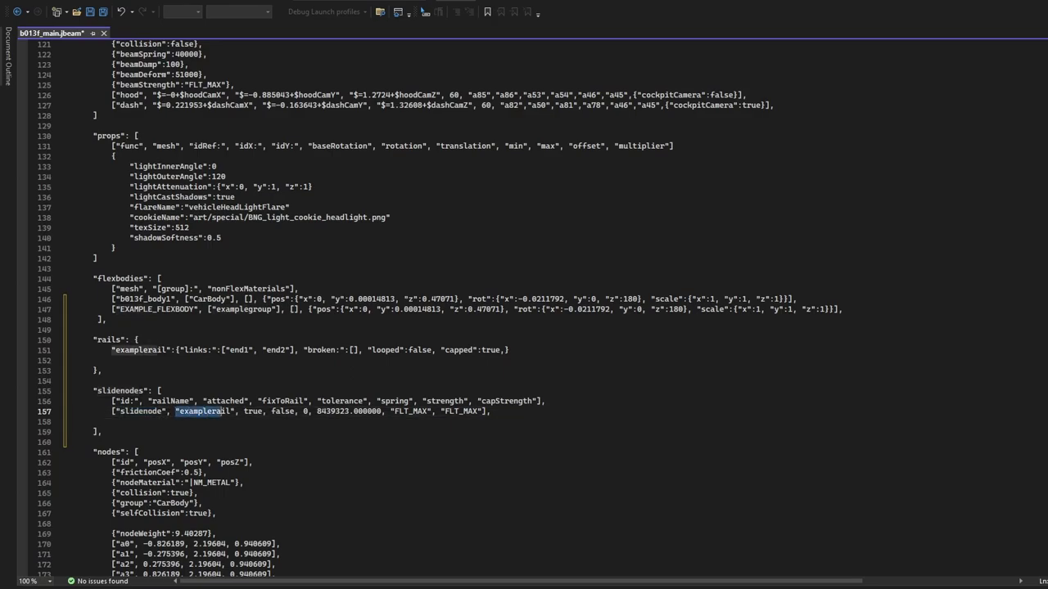
double_click(205, 411)
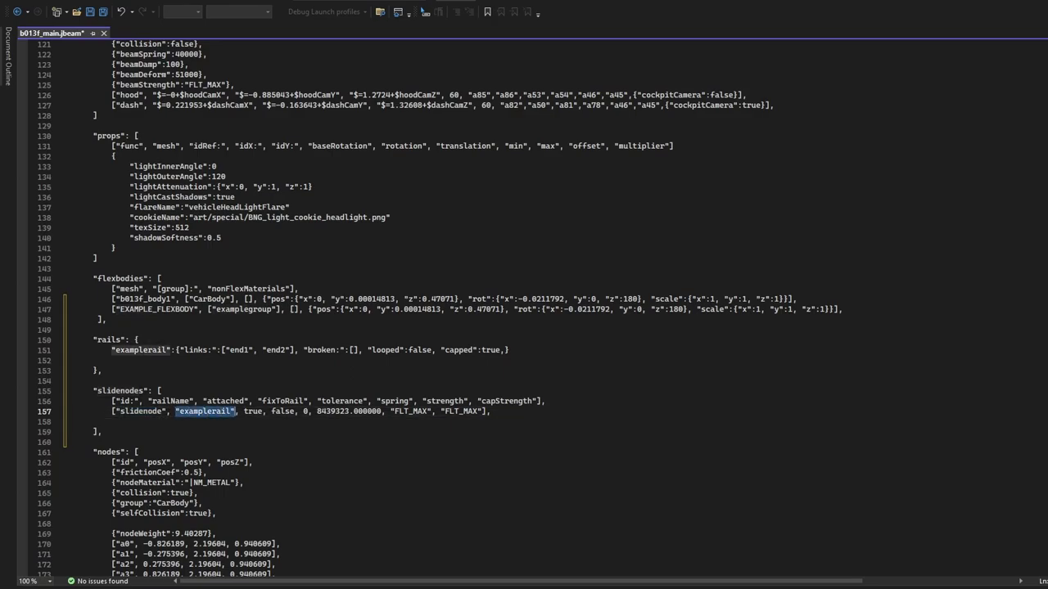
left_click(250, 411)
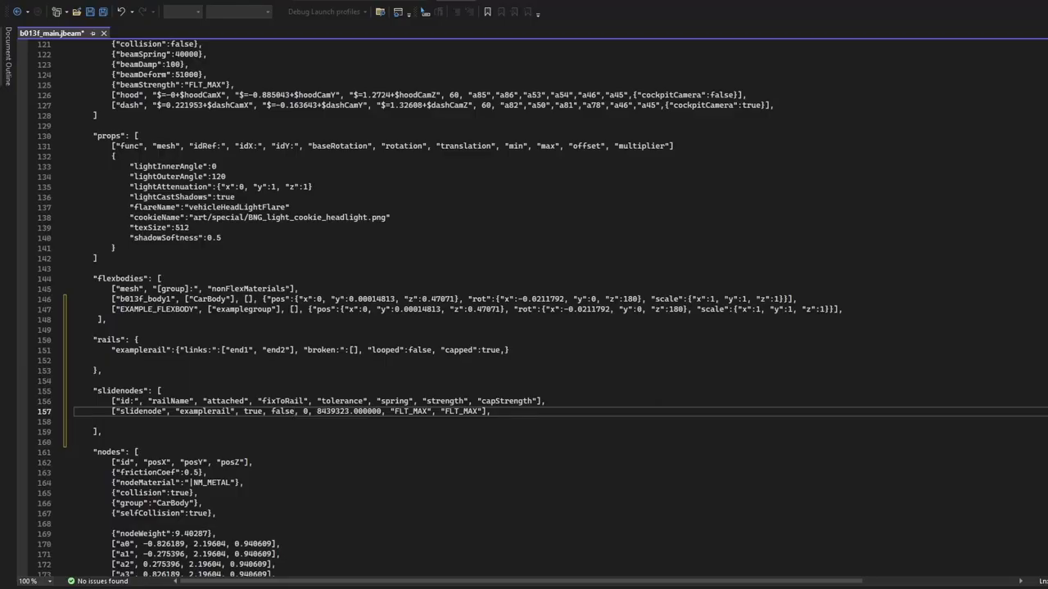
double_click(303, 411)
type("CarBody")
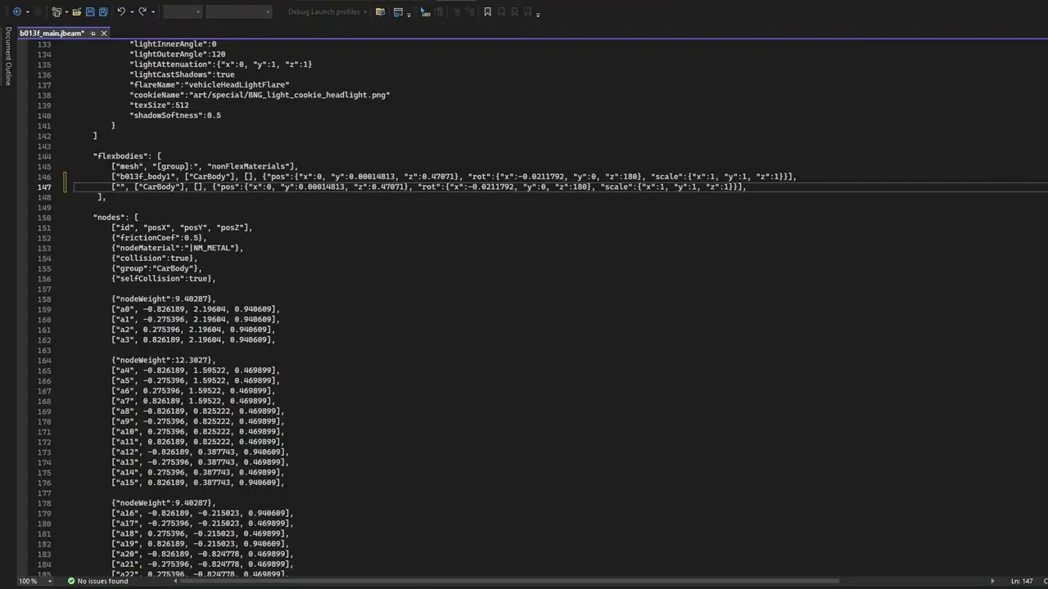
- Name the second flexbody leftbrake and open camso_wheels_F_b013f.jbeam
type("leftbrake")
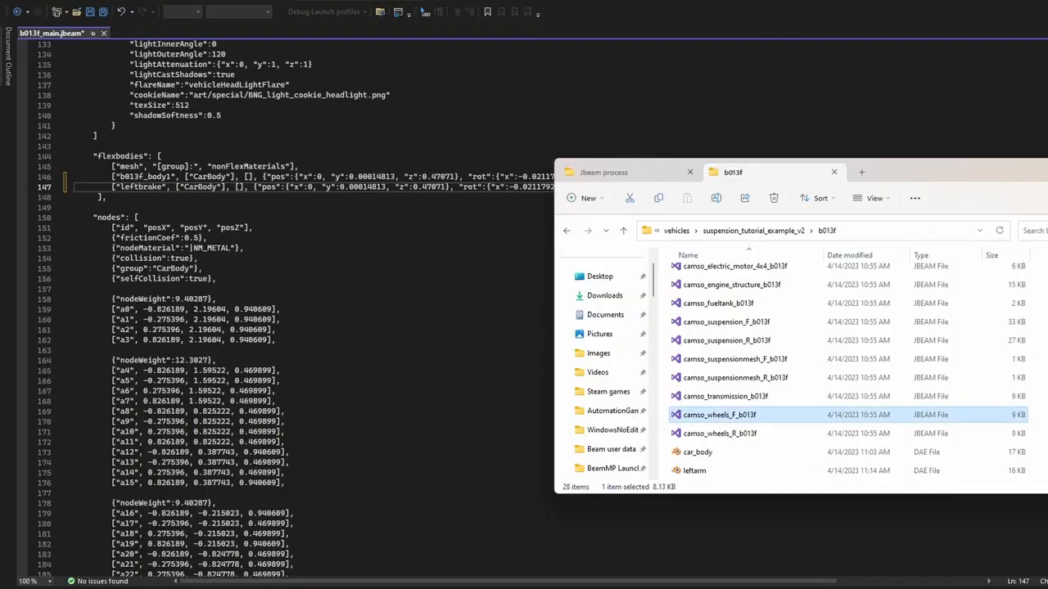
double_click(718, 414)
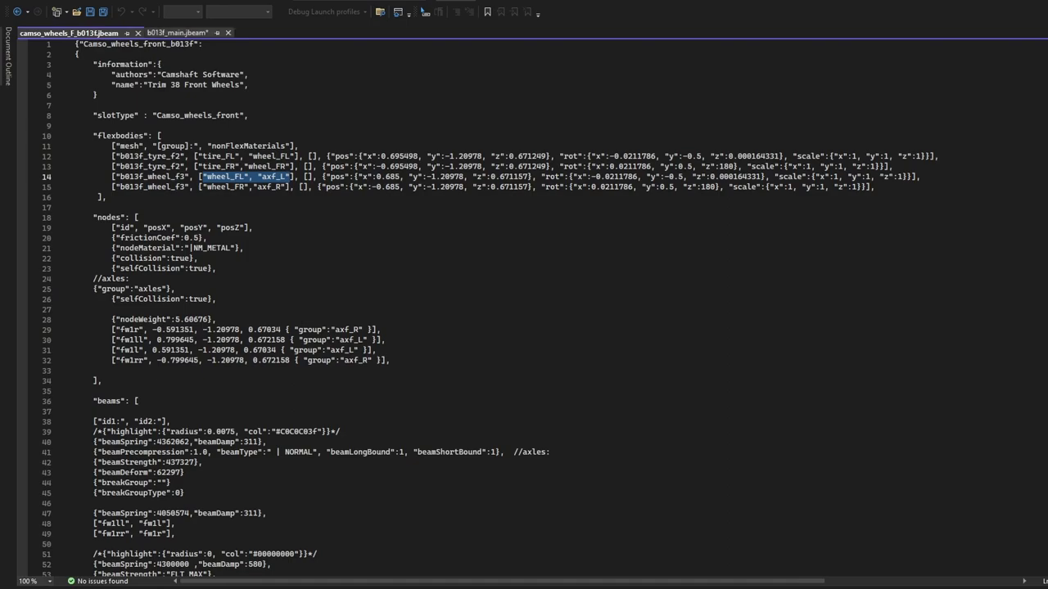
left_click(178, 32)
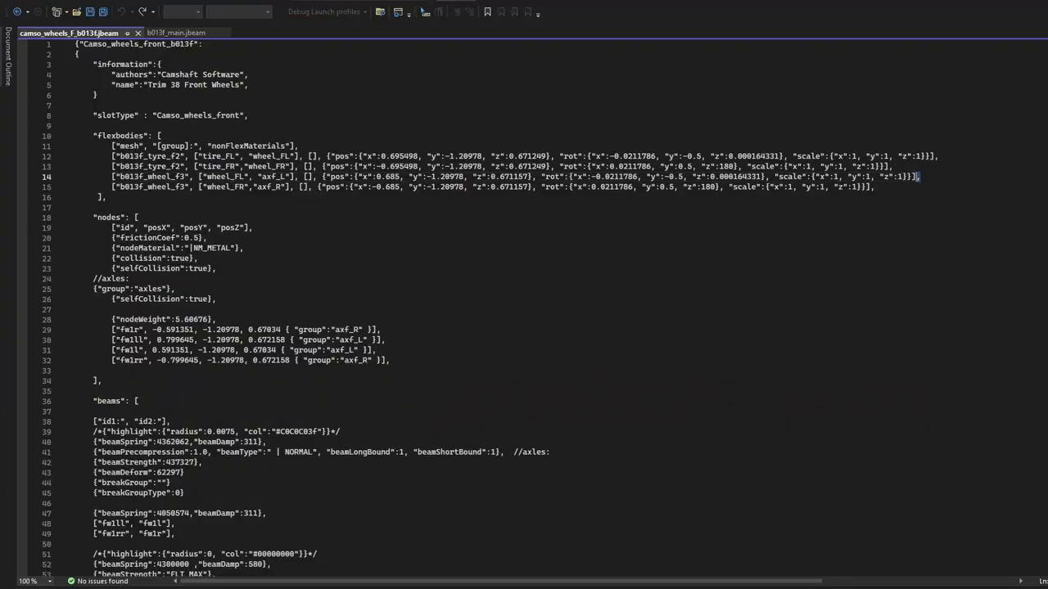
- Delete the wheel_FL flexbody line from the front wheels file and return to b013f_main.jbeam
triple_click(491, 176)
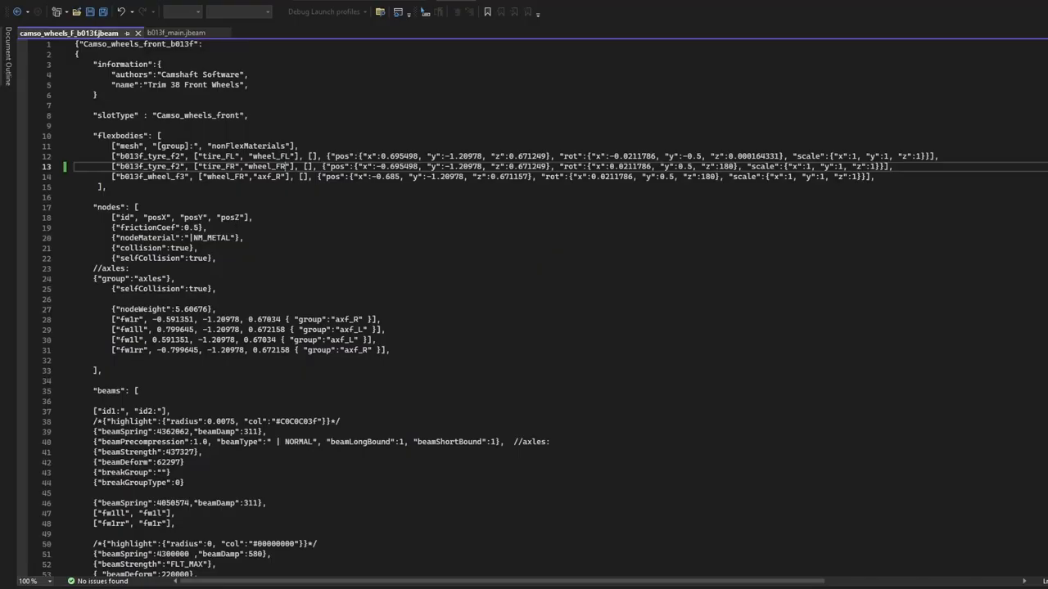
double_click(261, 167)
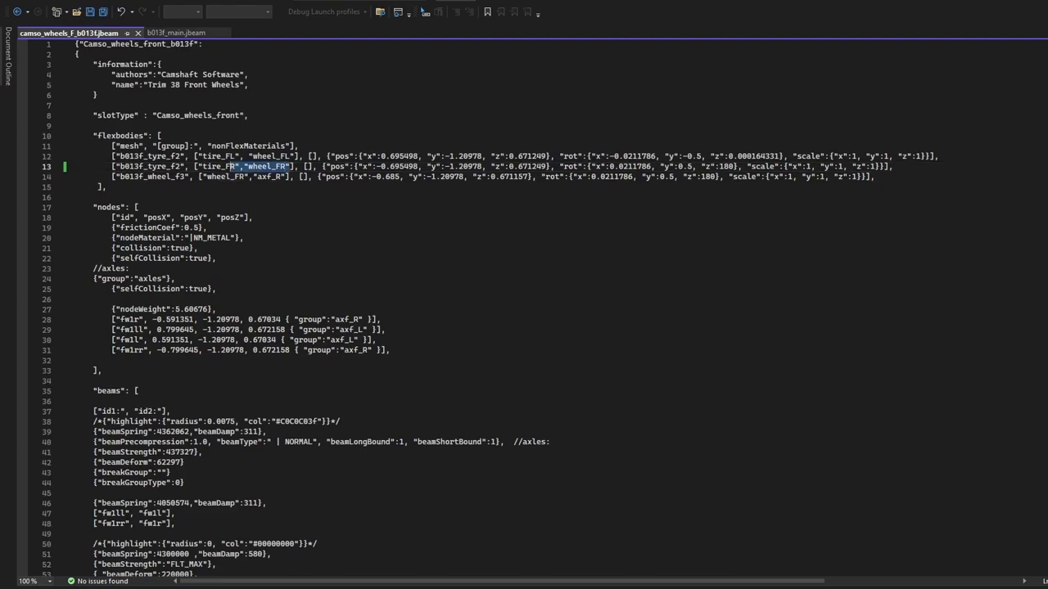
left_click(176, 33)
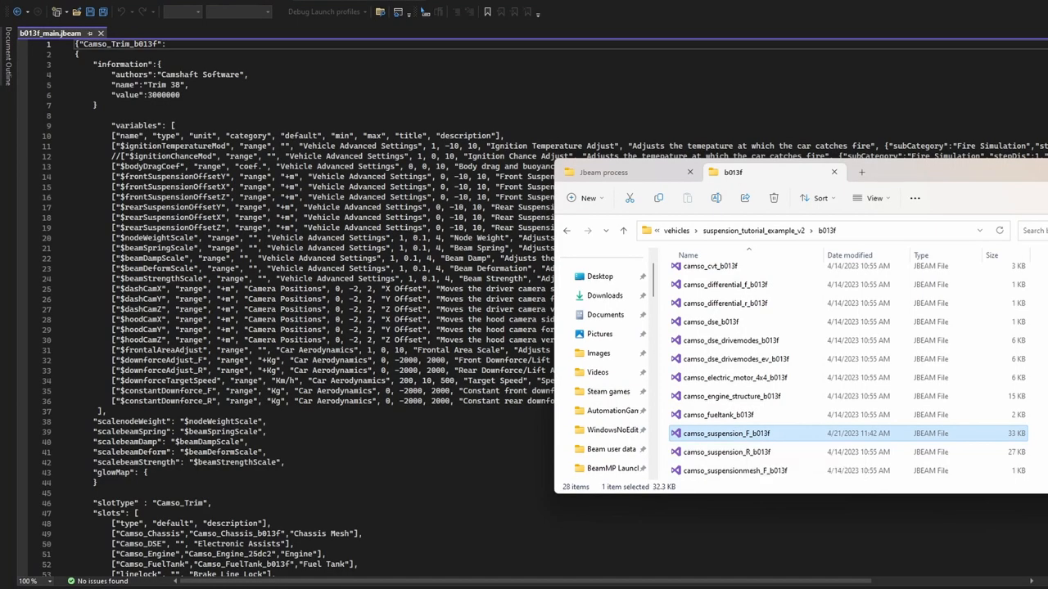
- Open camso_suspension_F_b013f.jbeam from File Explorer
double_click(725, 433)
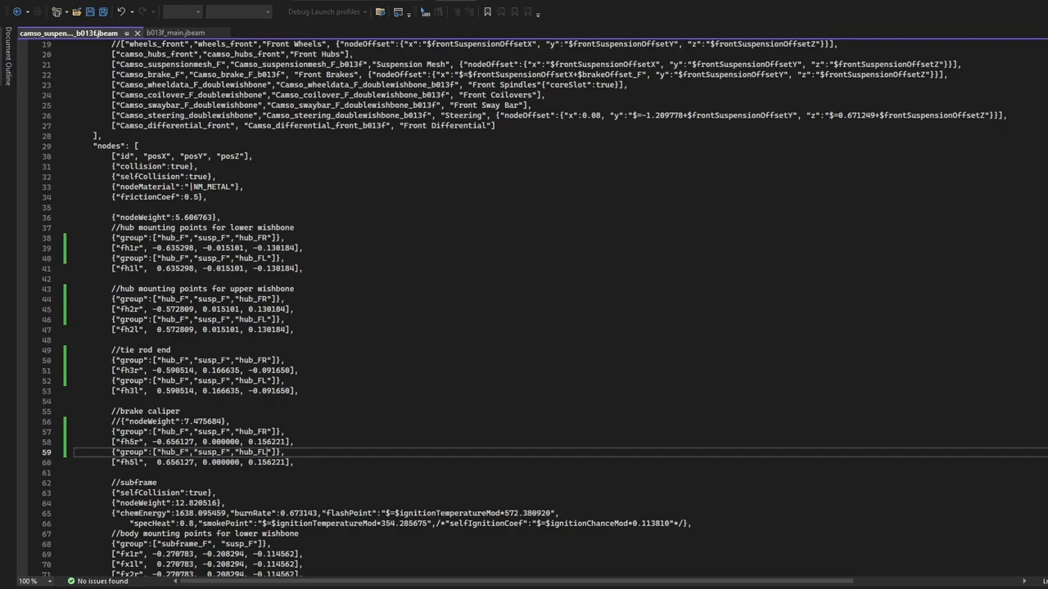
- Switch to b013f_main.jbeam and scroll down through its contents
left_click(177, 33)
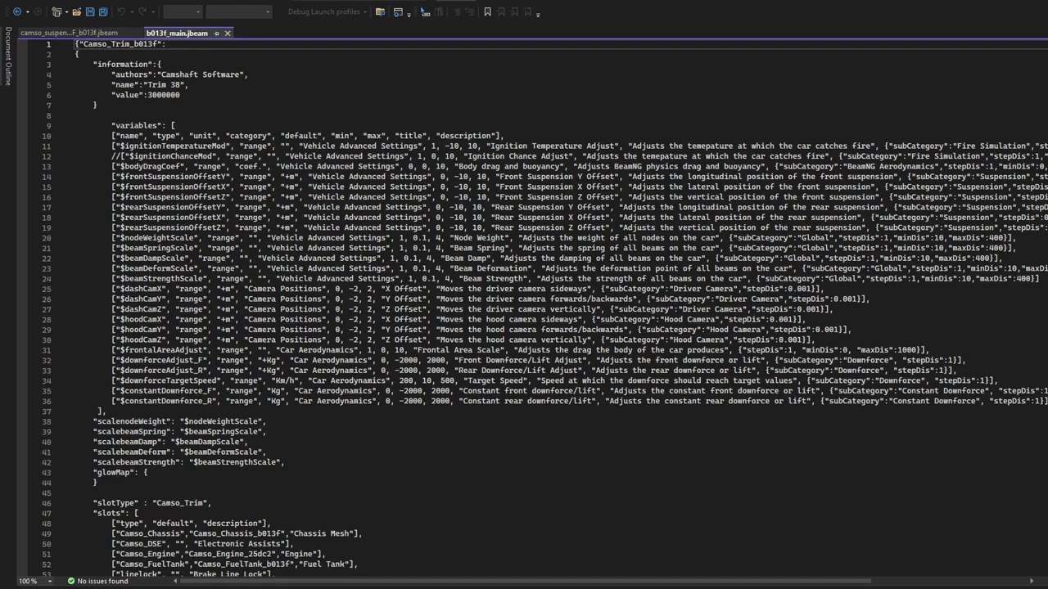
scroll("down", 3)
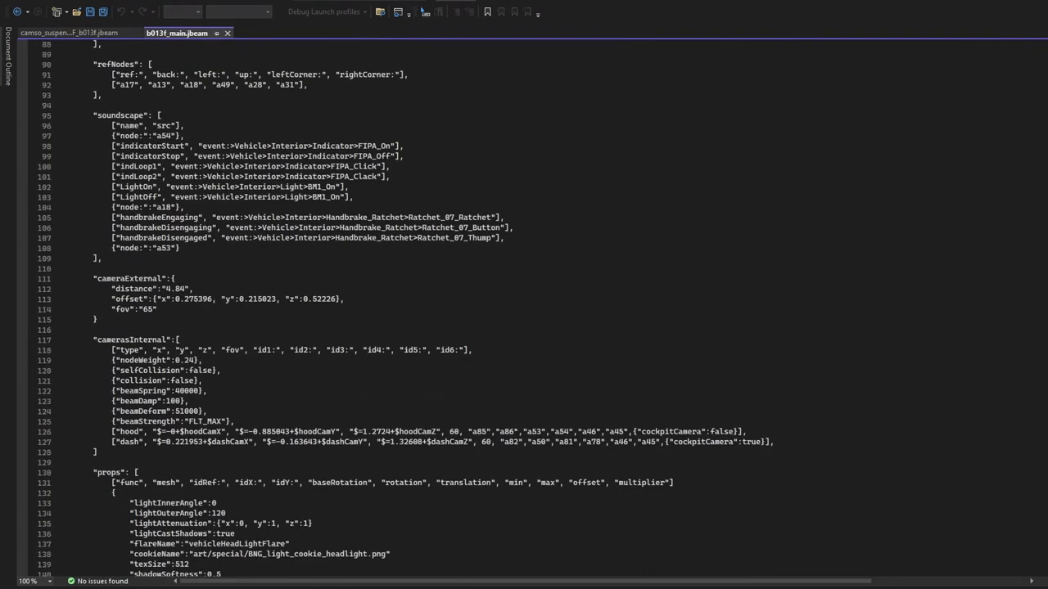
scroll("down", 3)
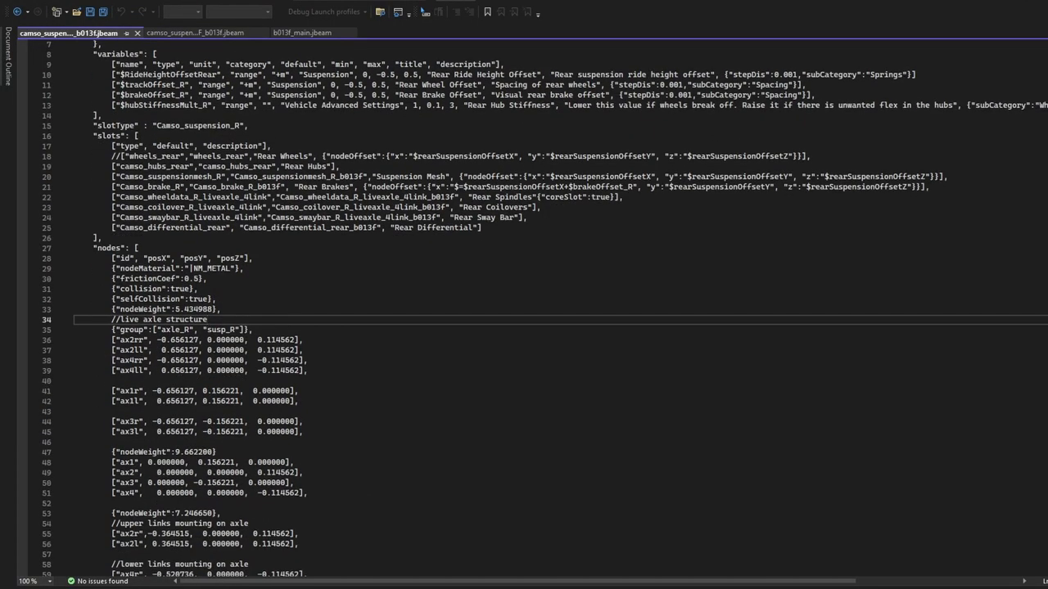
- Switch back to b013f_main.jbeam to add the armleft group with nodes arml1–arml3
left_click(304, 32)
type("[\"arml3\", 0.826189, -2.02332, 1.0937],")
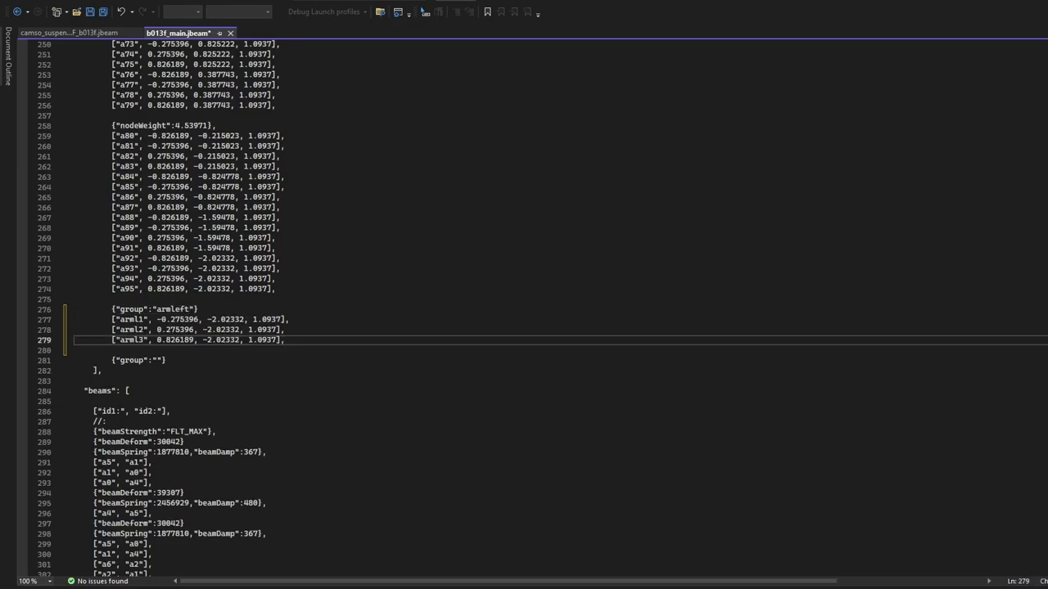
left_click_drag(112, 319, 112, 350)
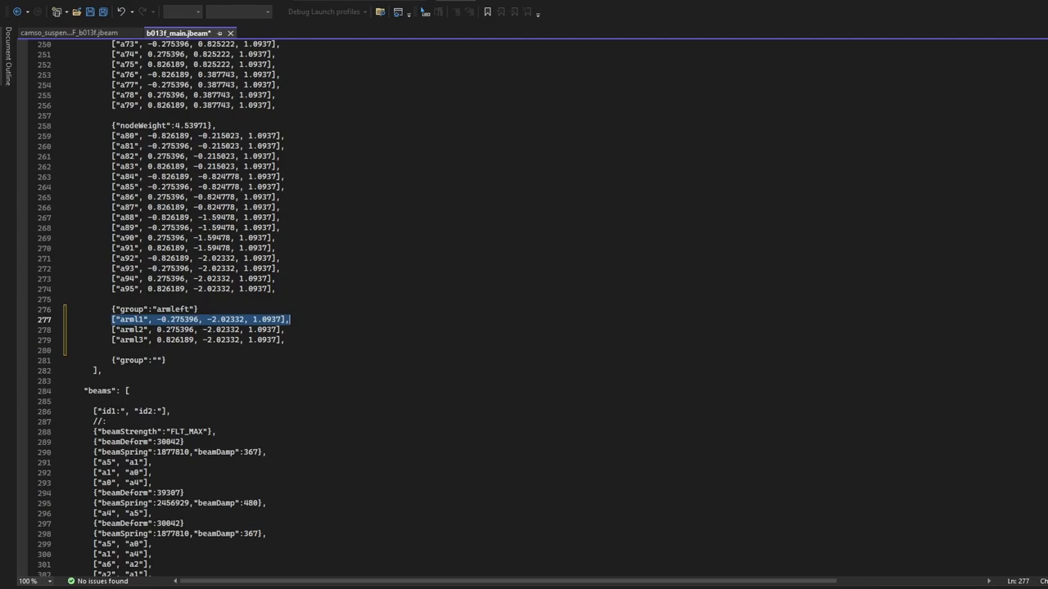
scroll("down", 3)
type("[\"arml2\", \"a22\"],")
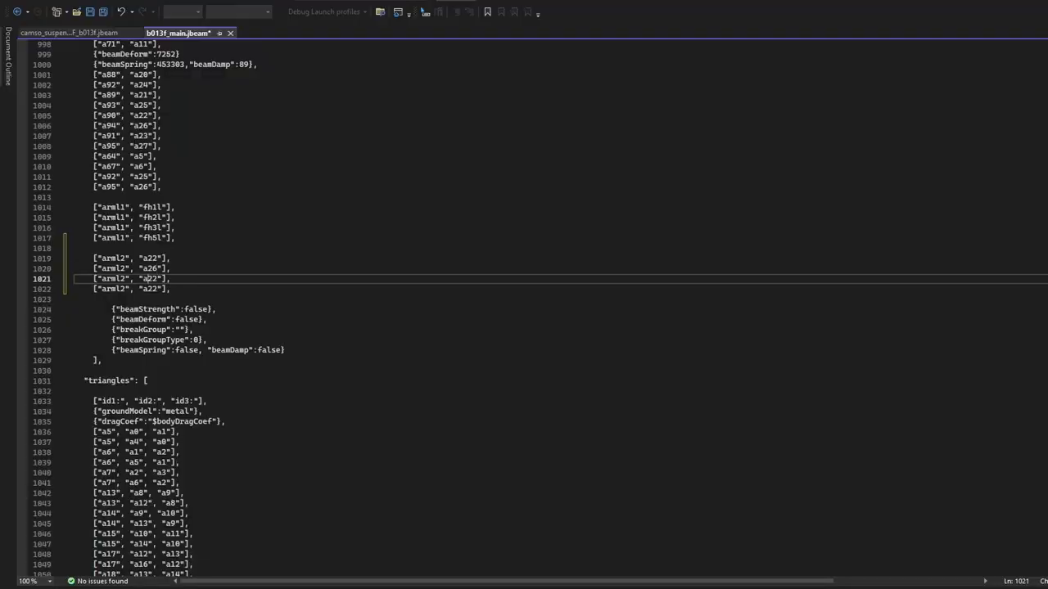
- Change the third arml2 beam's node from a22 to a54, then select the next a22
type("54")
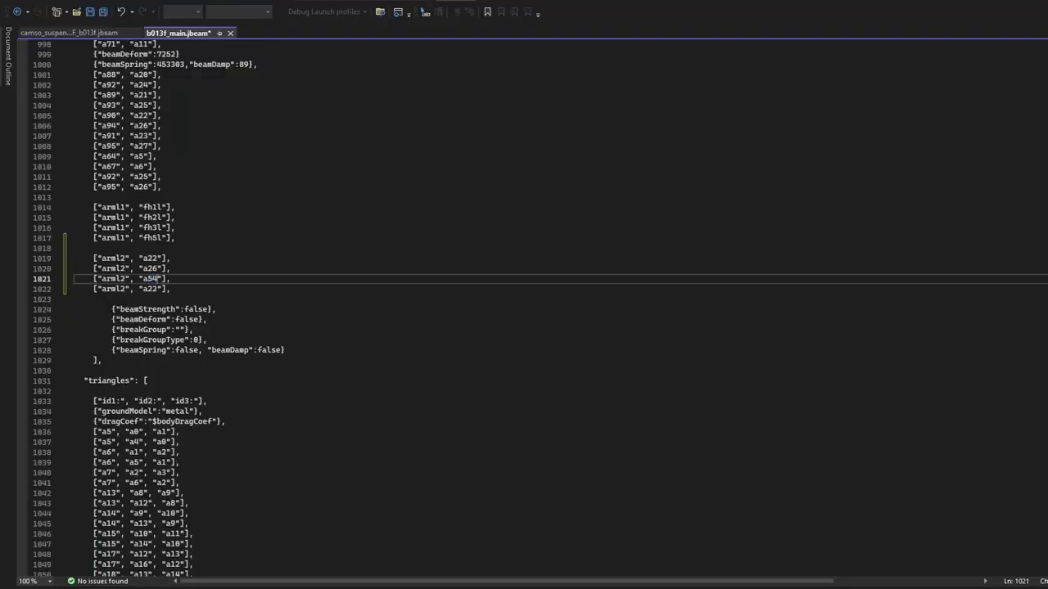
double_click(153, 289)
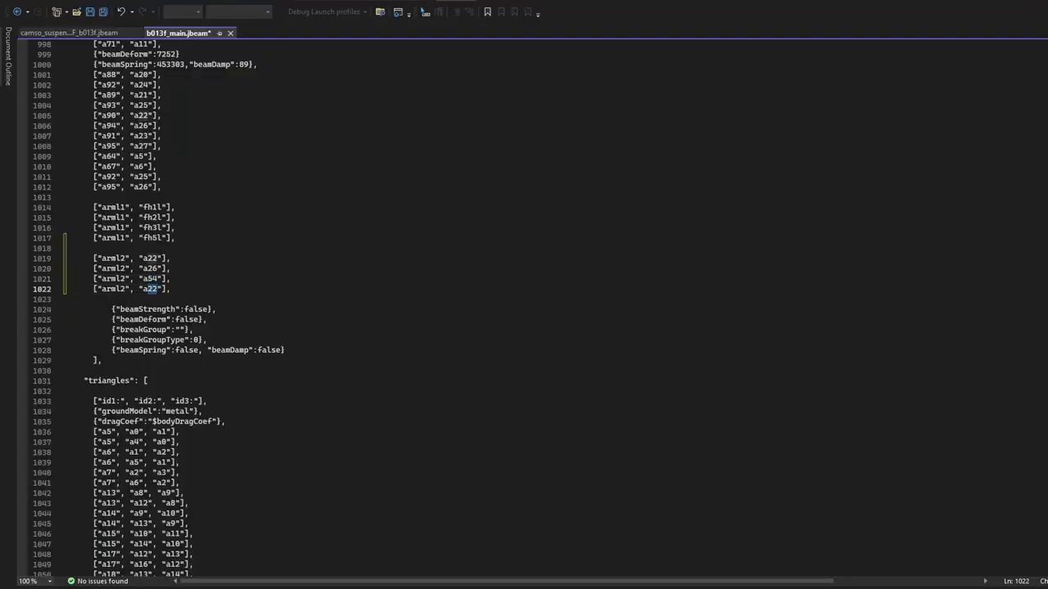
type("a58")
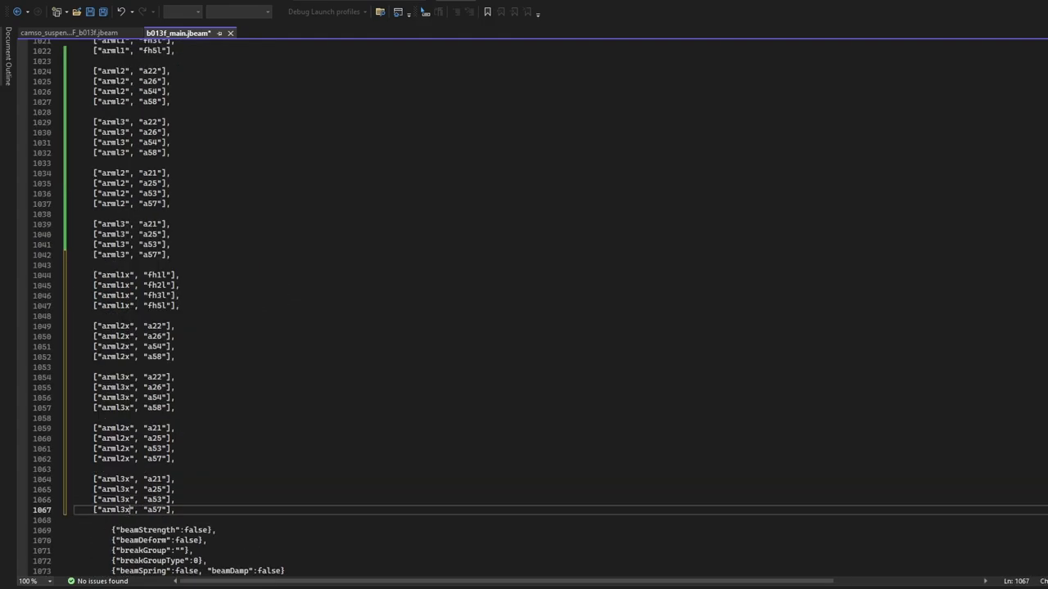
- Scroll up to the armleft nodes to add arml1x–arml3x at height 0.59
scroll("up", 3)
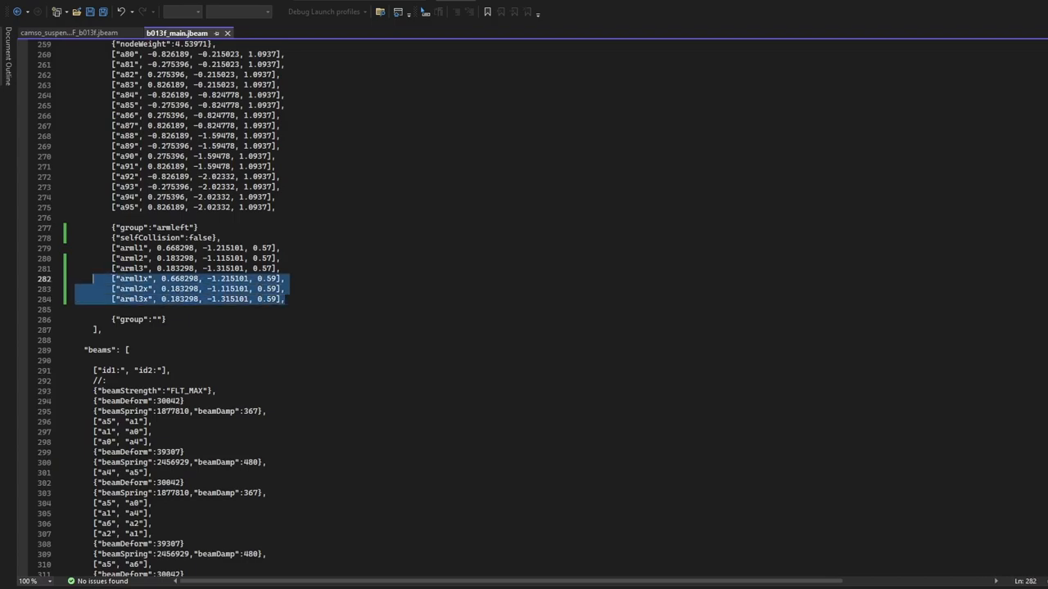
- Delete the duplicate arml1x, arml2x and arml3x node lines, then select text in the node list
key("Delete")
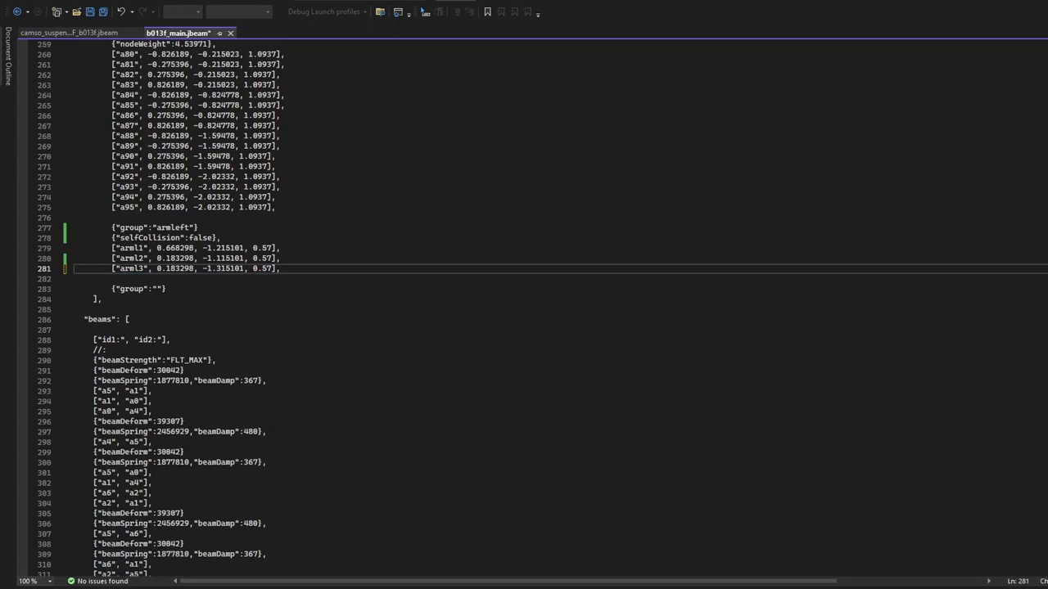
left_click_drag(172, 269, 280, 268)
type("[\"arml4\", 0.353298, -1.215101, 0.7],")
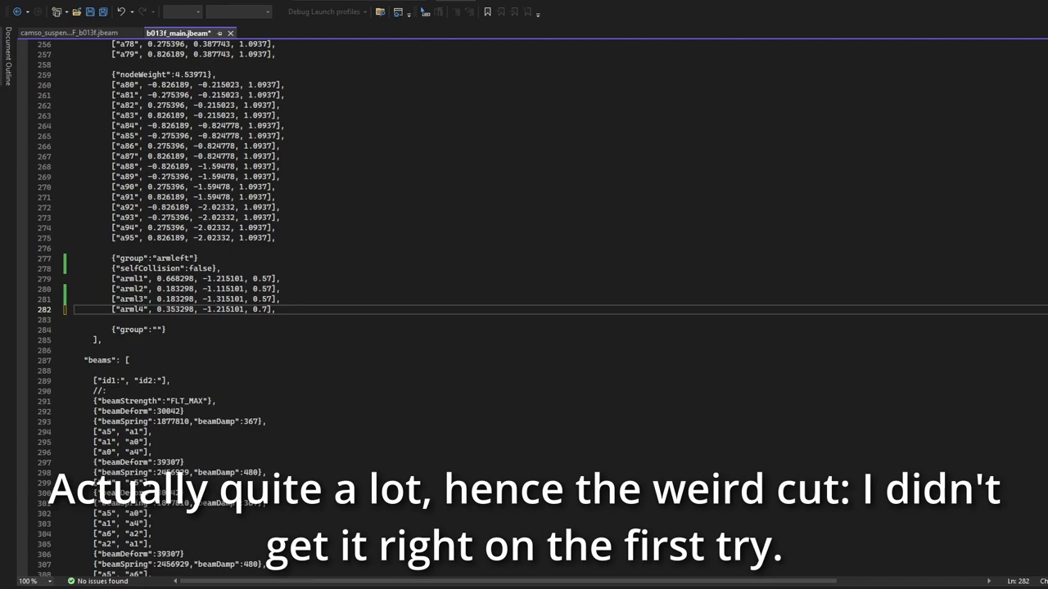
- Scroll down to the end of the node list for the armleft group with arml1–arml4
scroll("down", 3)
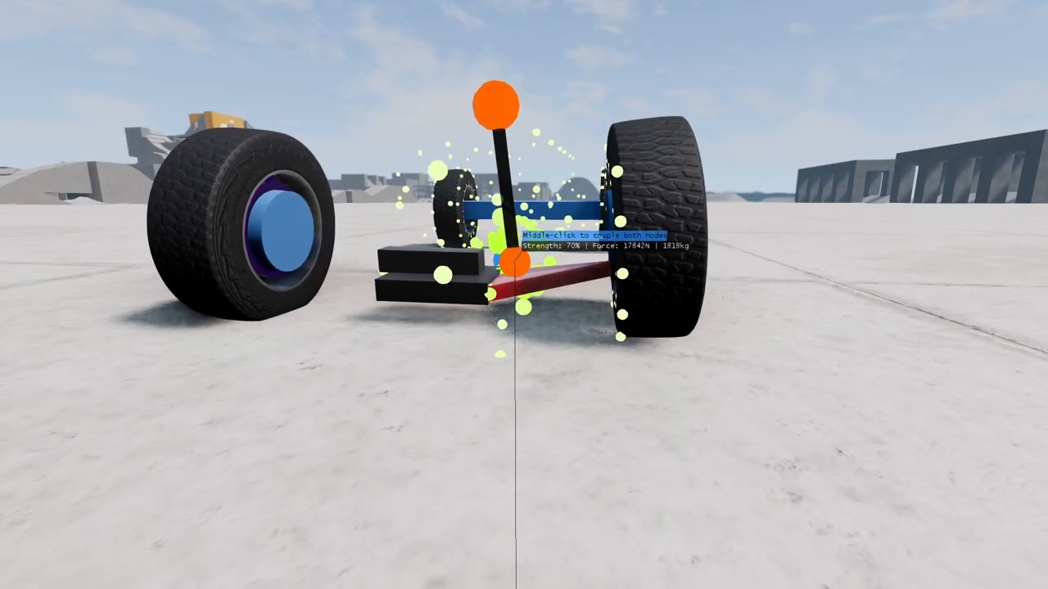
- Couple the two grabbed arm nodes together with the node grabber in BeamNG.drive
middle_click(512, 266)
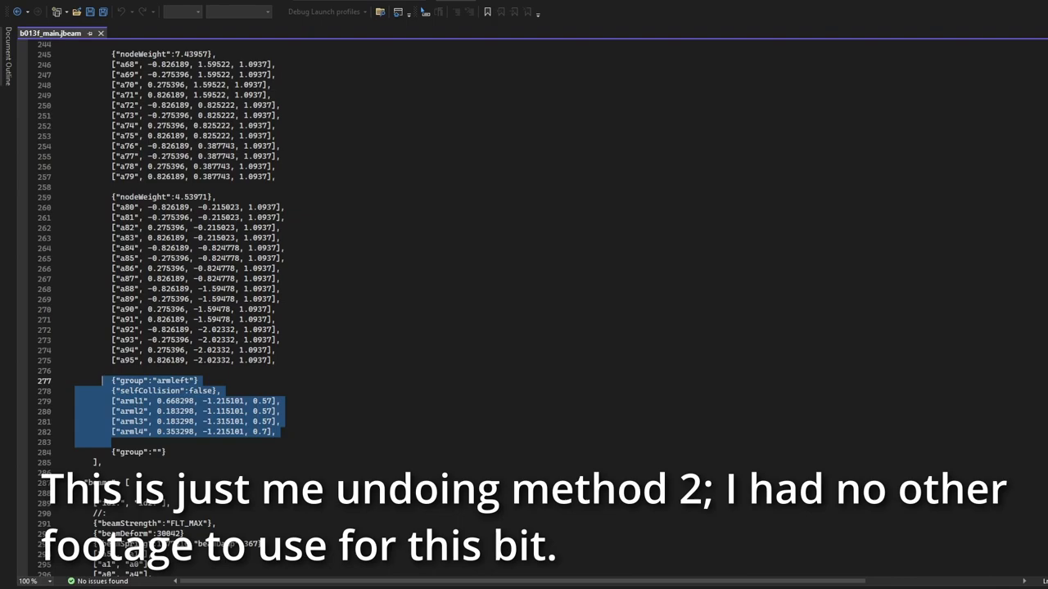
- Delete the selected armleft node group and scroll down through the beams to the arm beams
key("Delete")
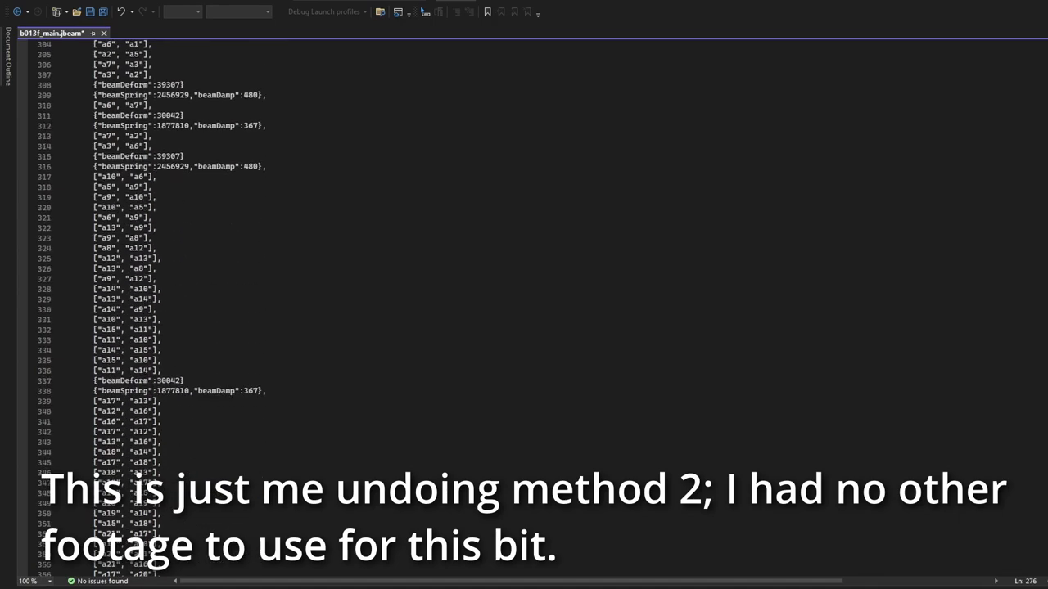
scroll("down", 3)
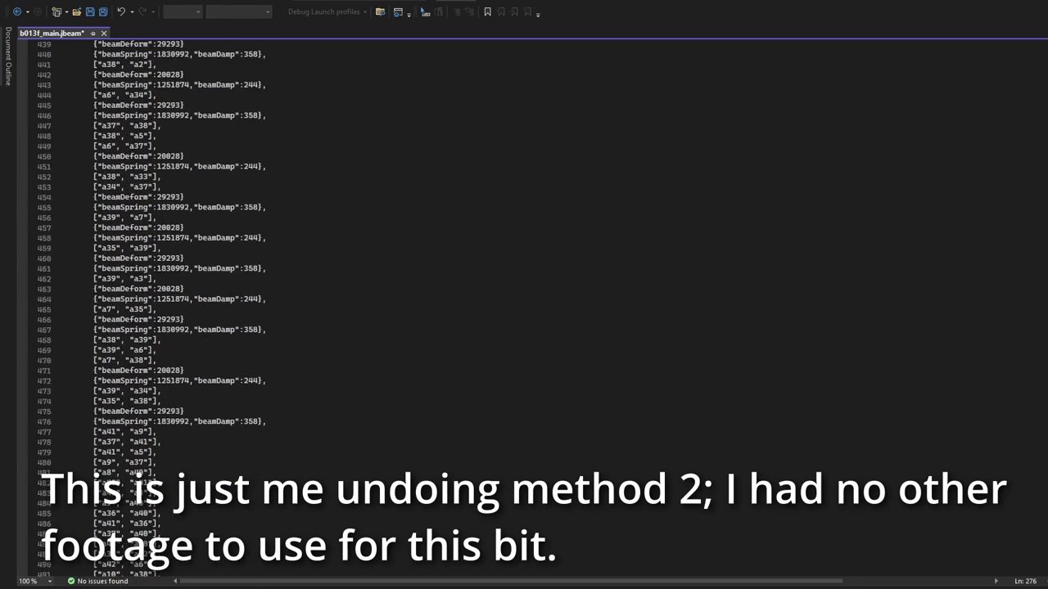
scroll("down", 3)
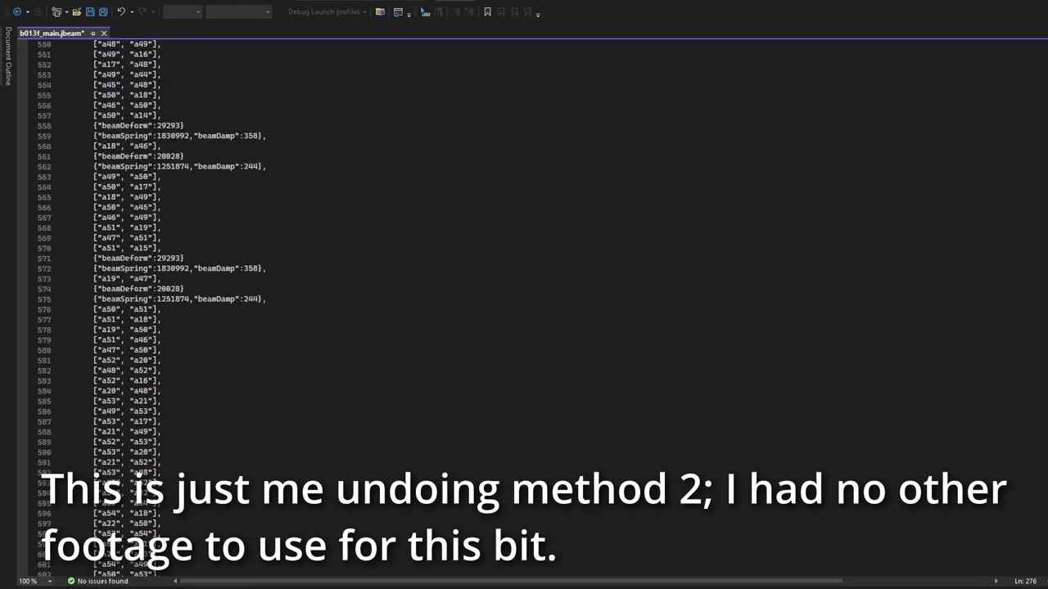
scroll("down", 3)
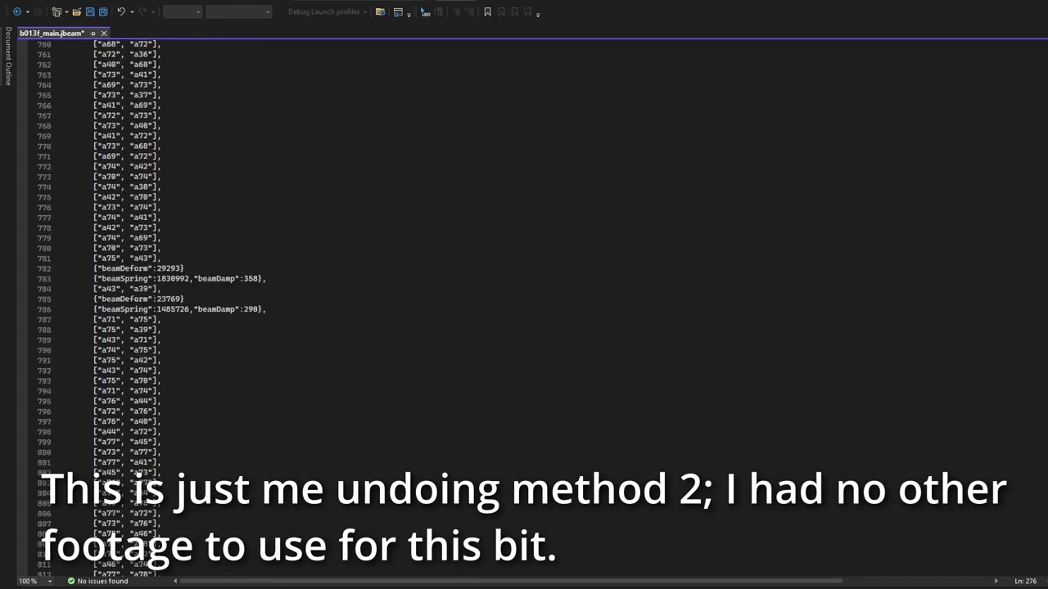
scroll("down", 3)
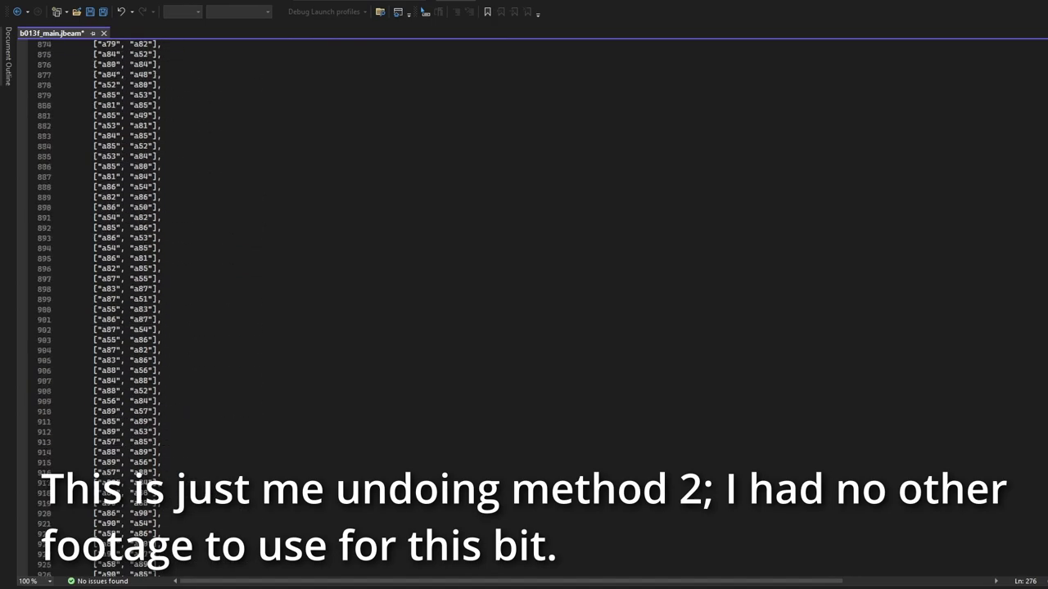
scroll("down", 3)
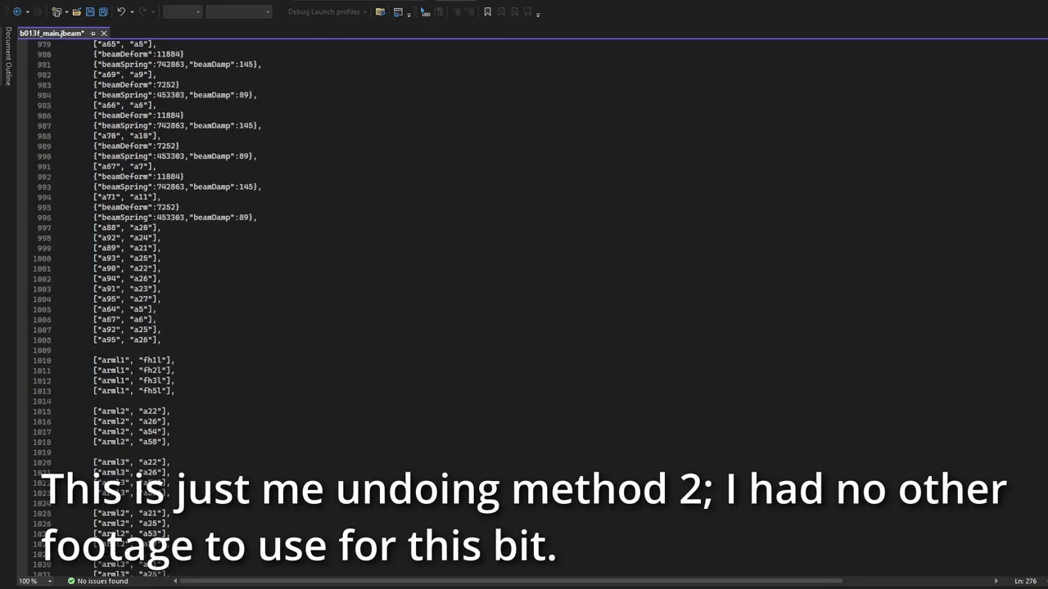
scroll("down", 3)
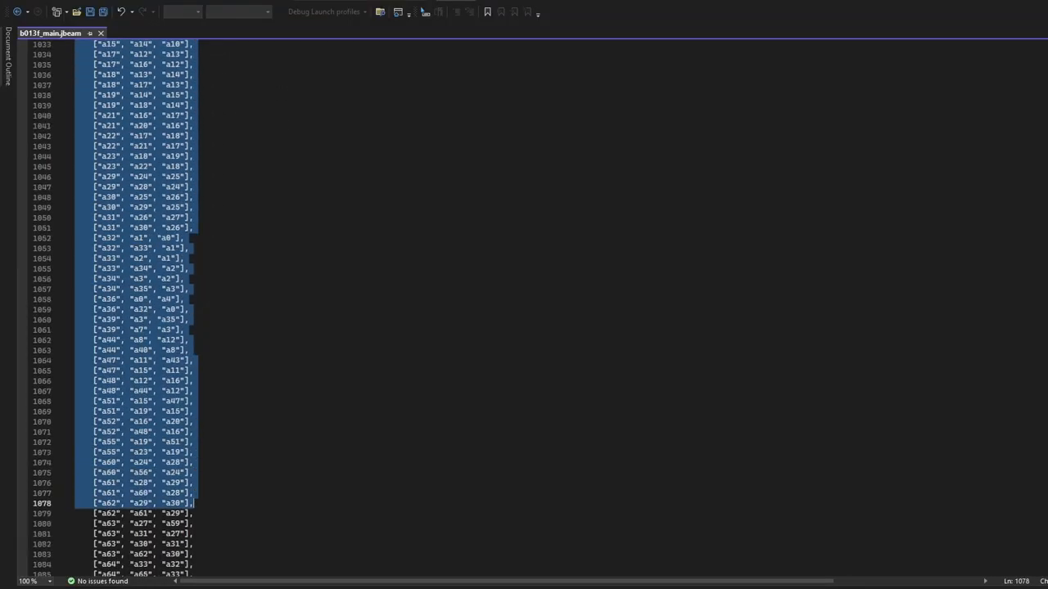
- Scroll past the arm beams and open camso_suspension_F_b013f from File Explorer
scroll("down", 3)
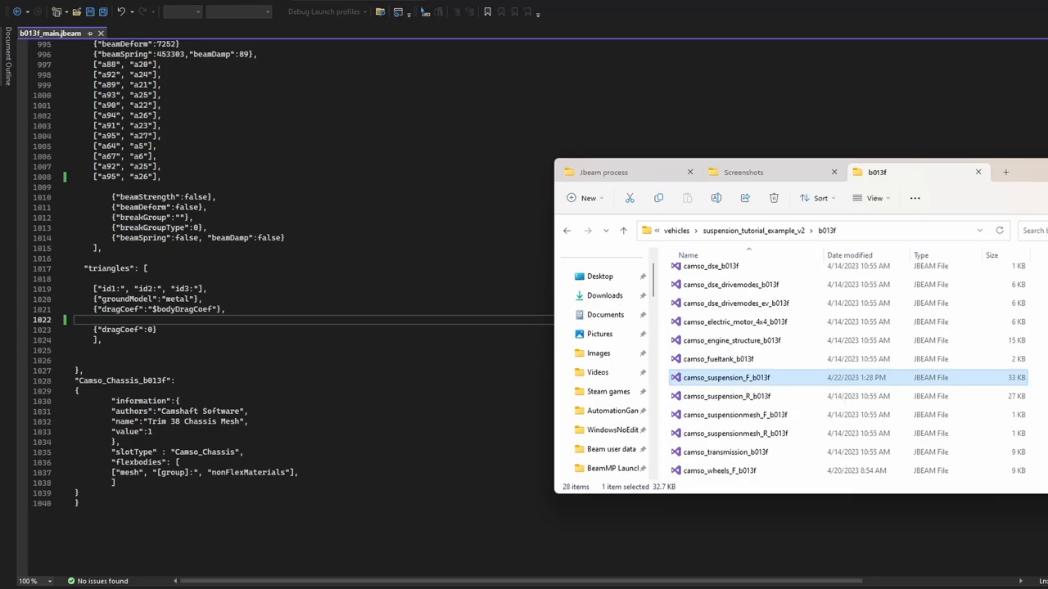
double_click(725, 377)
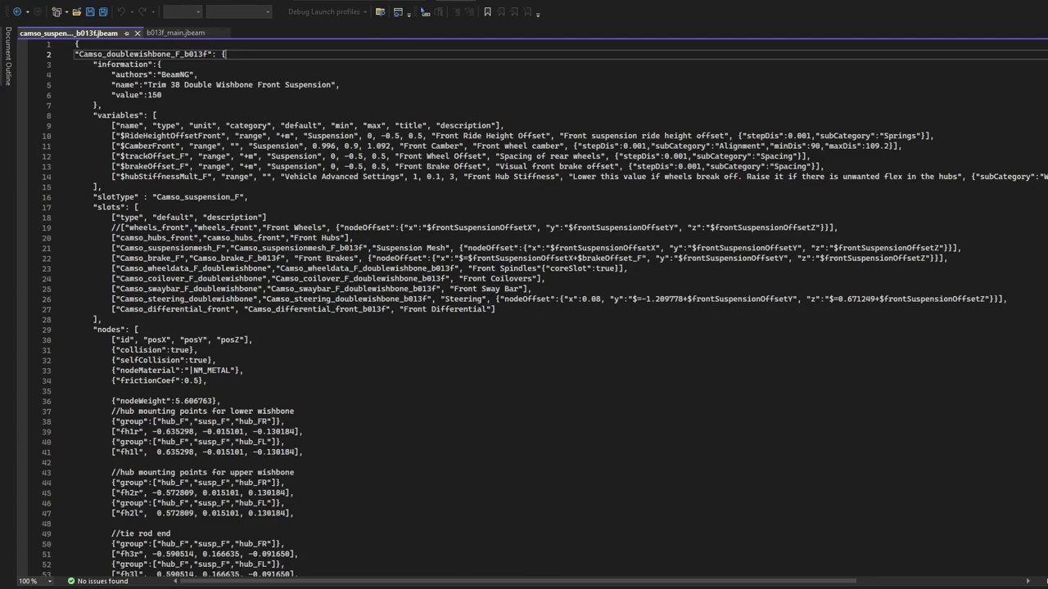
- Scroll through the front suspension jbeam and place the cursor in the new fh1rx/fh1lx arm beams
scroll("down", 3)
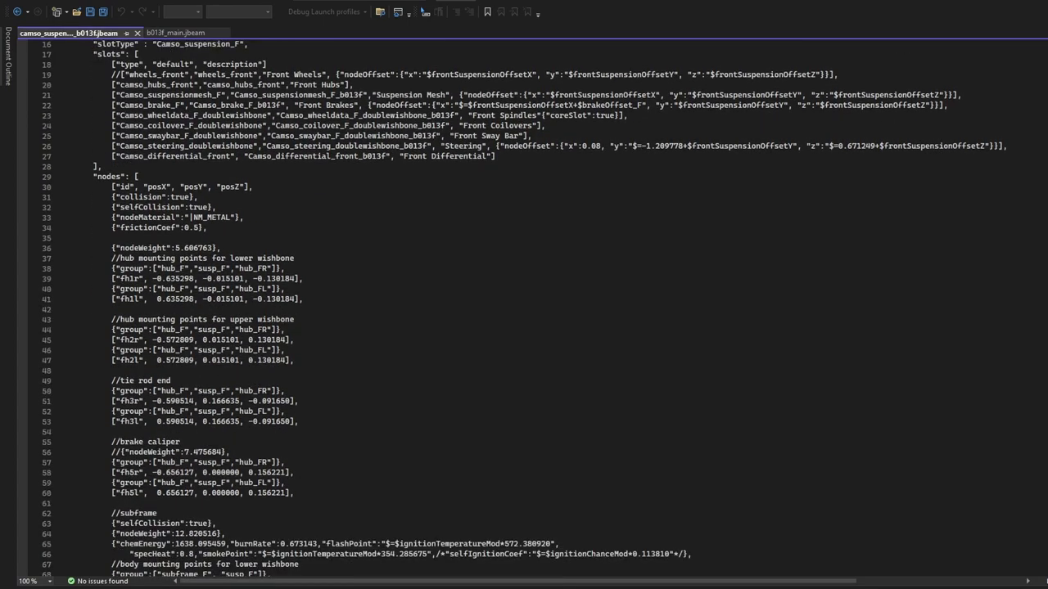
scroll("down", 3)
type("{\"selfCollision\":tr},")
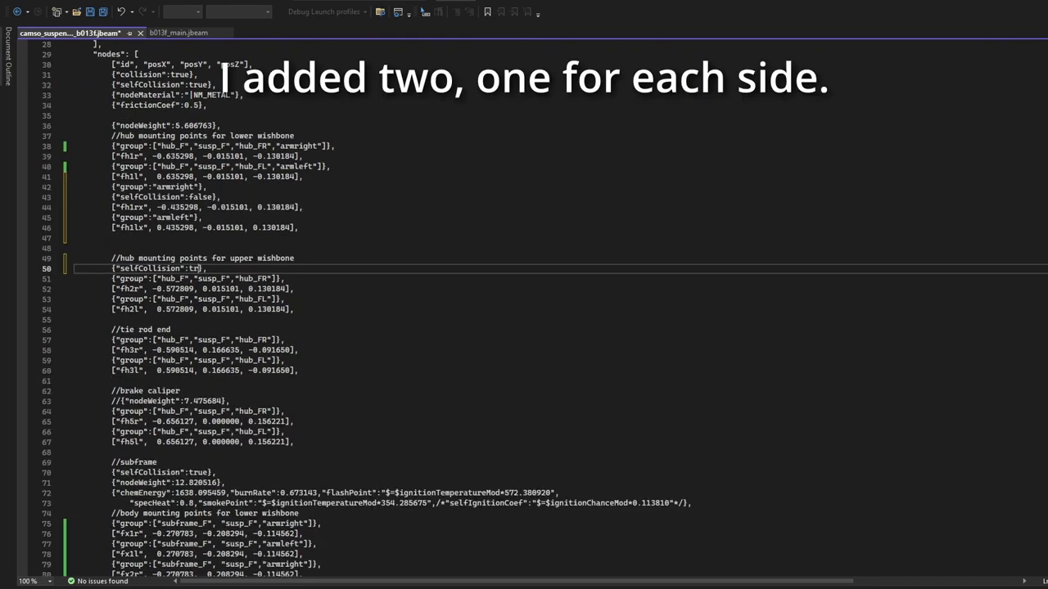
scroll("down", 3)
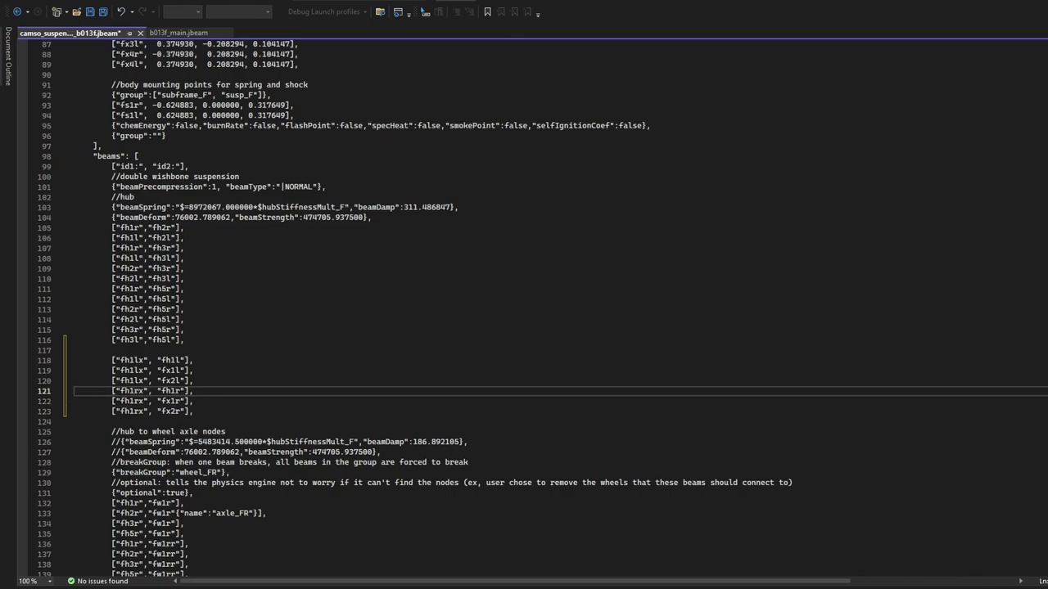
left_click(179, 33)
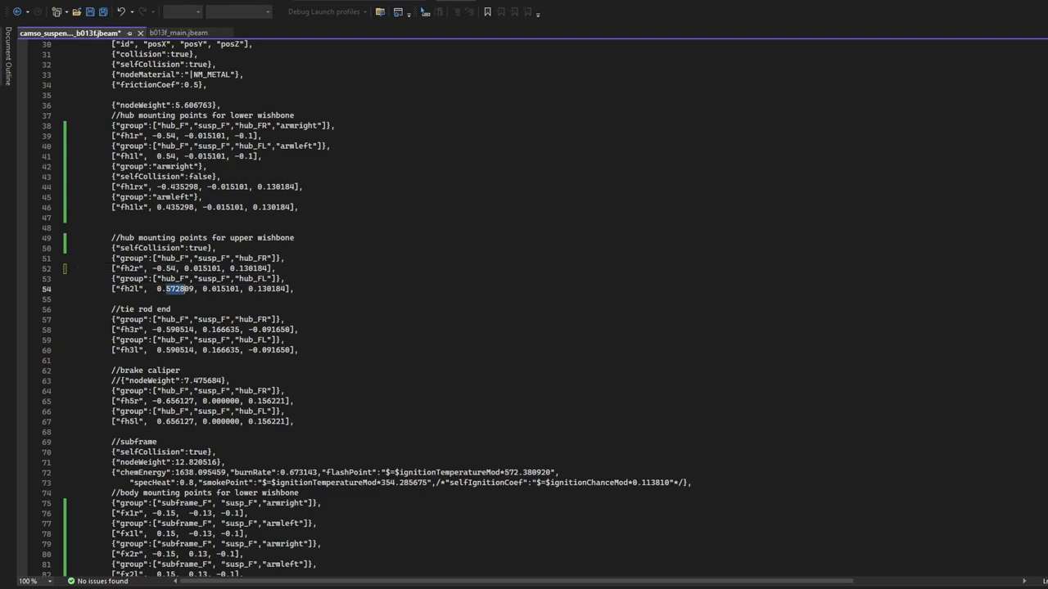
- Change fh2l's x coordinate from 0.572809 to 0.54
type("0.54")
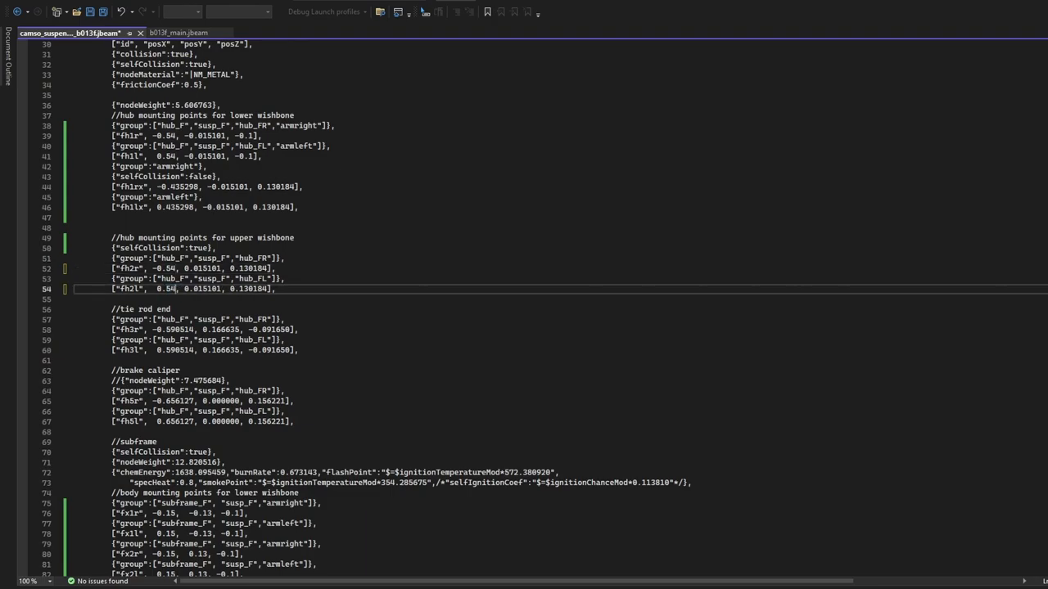
scroll("down", 3)
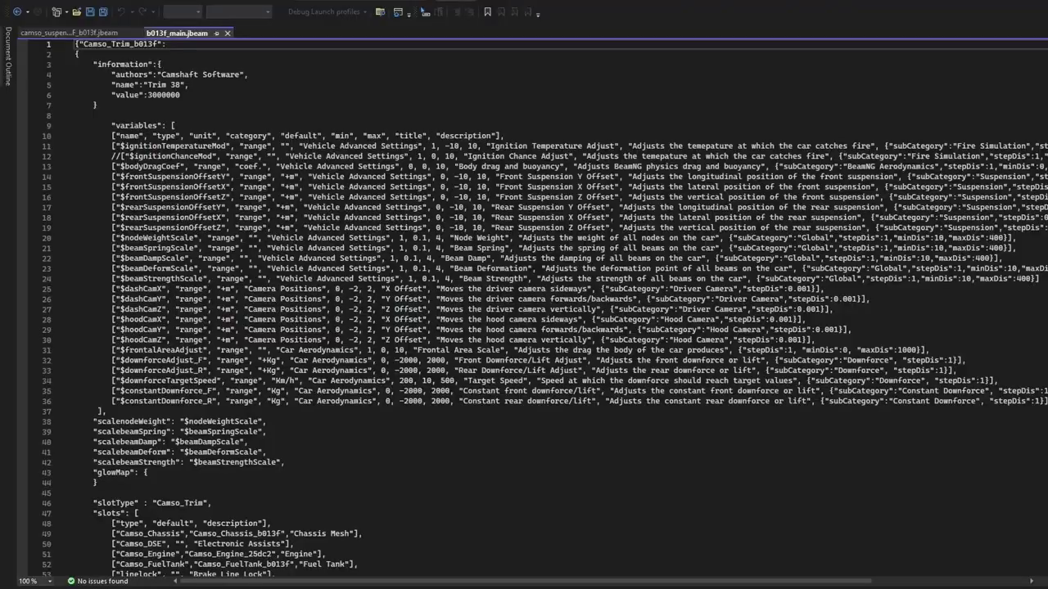
- Select the steering rack rails and slidenodes definitions
scroll("down", 3)
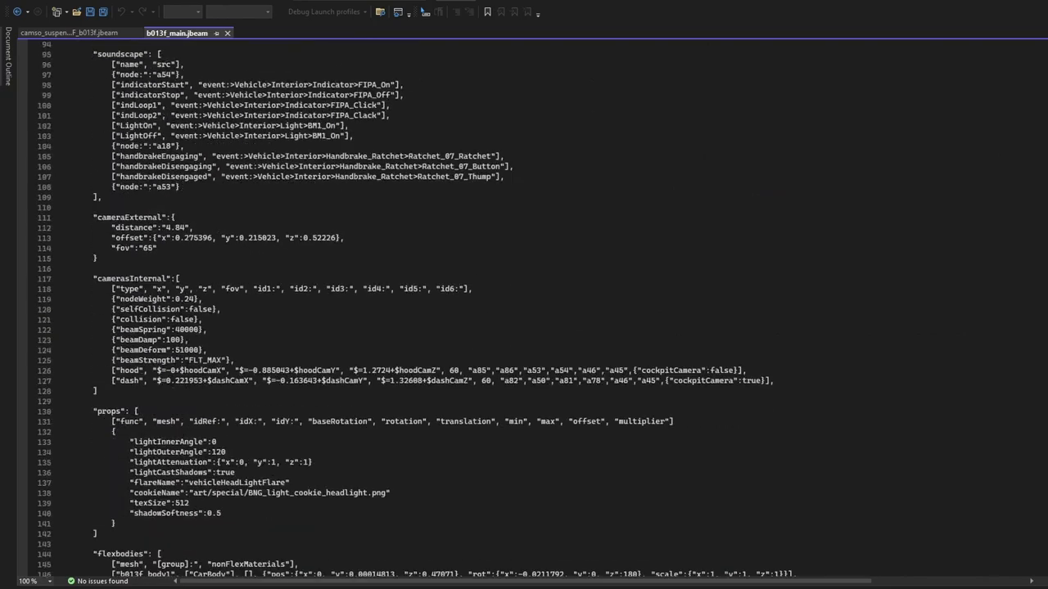
scroll("down", 3)
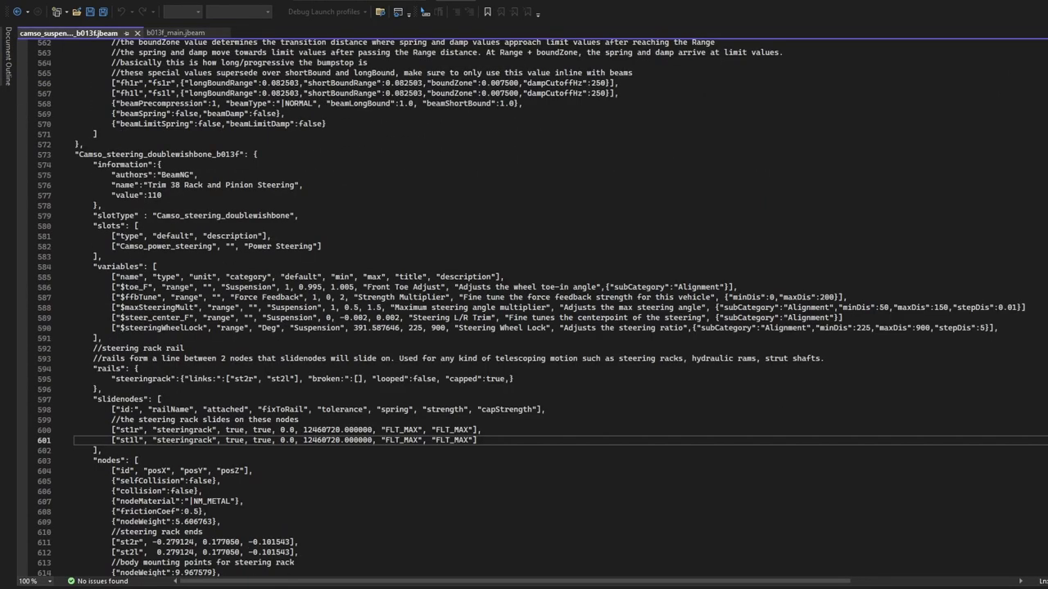
left_click_drag(114, 369, 477, 439)
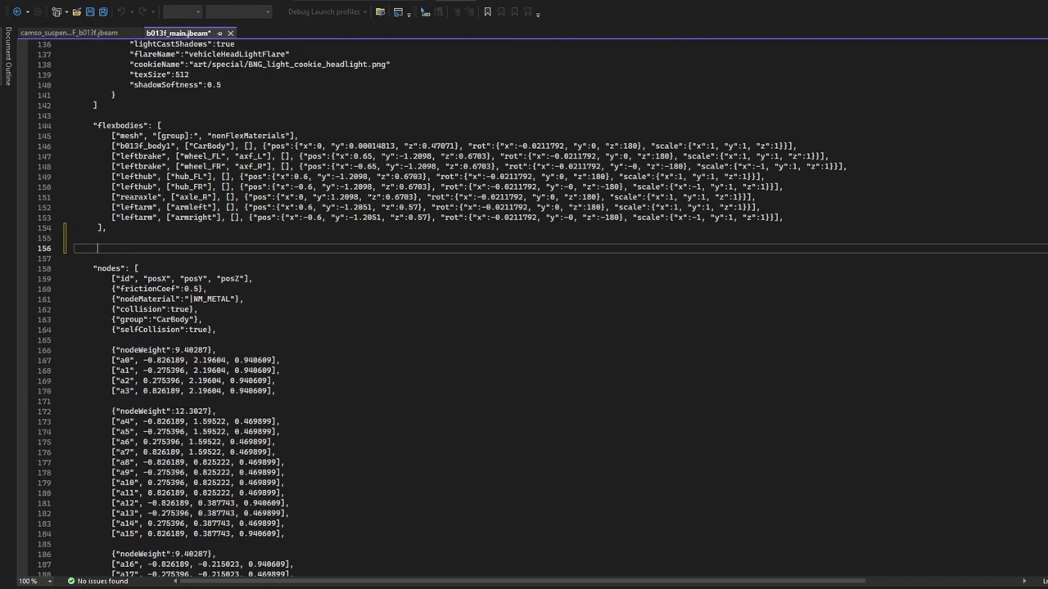
scroll("down", 3)
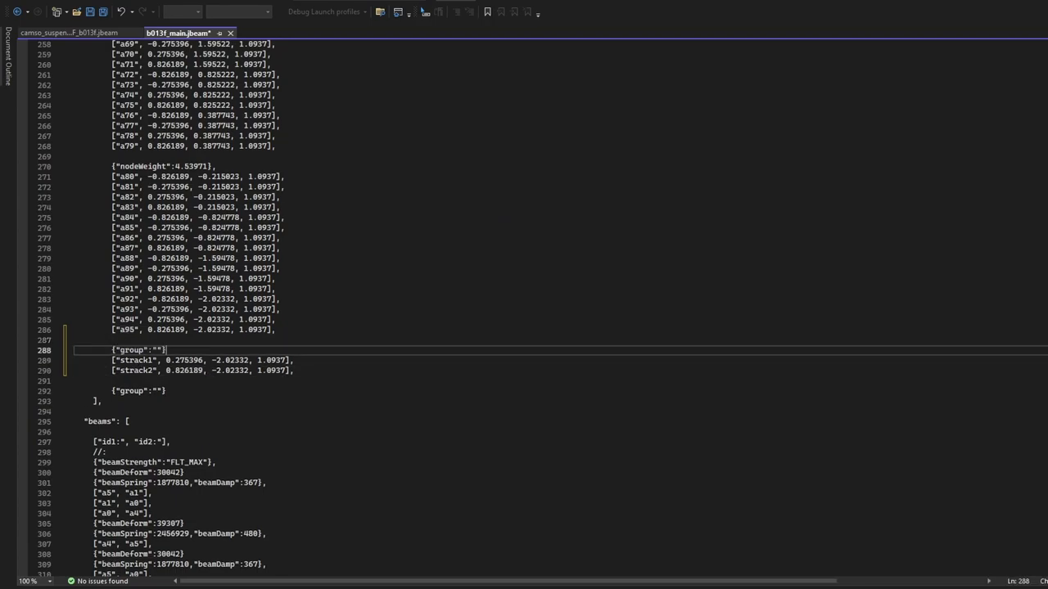
- Add a notbody group with strack1 and strack2 nodes for the strack rail
type("notbody")
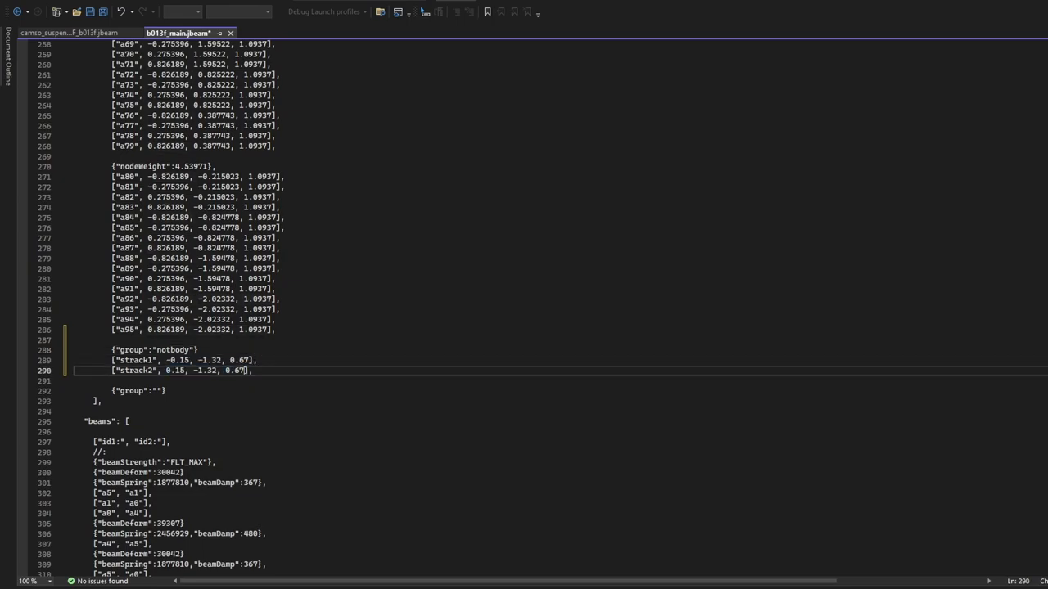
scroll("down", 3)
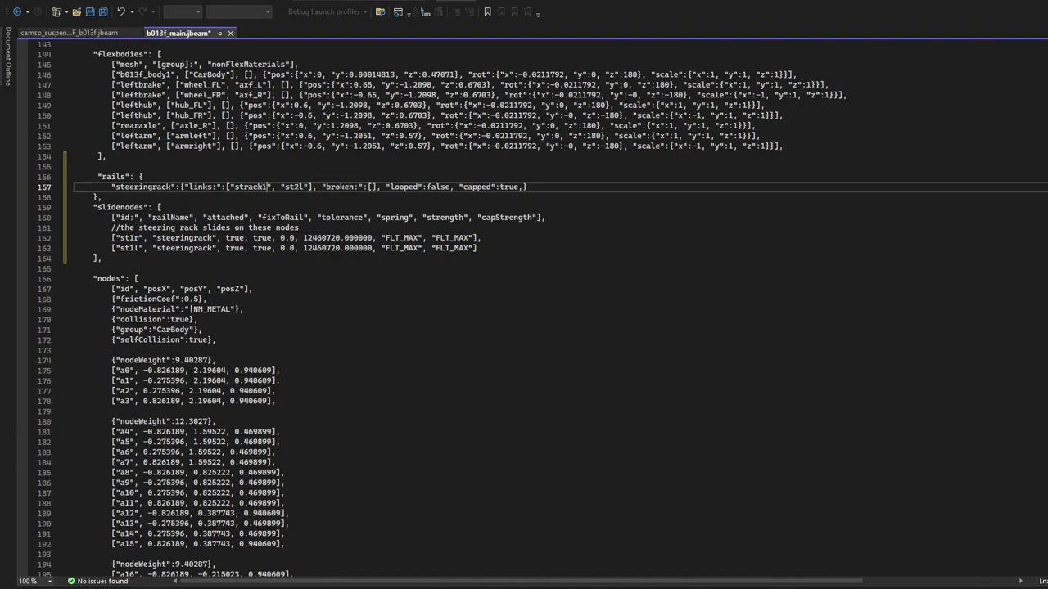
type("strack2")
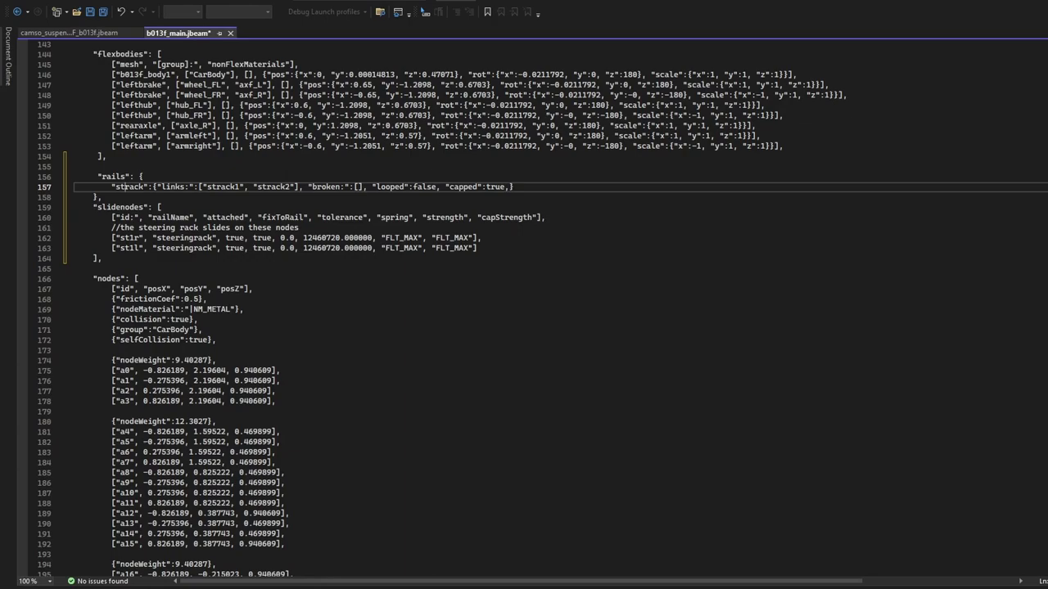
scroll("down", 3)
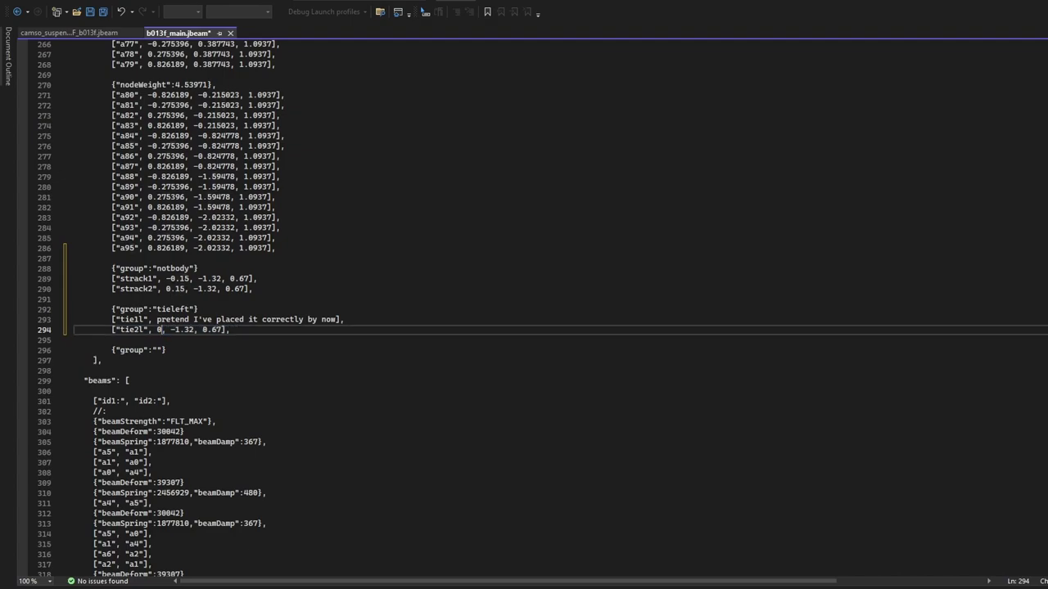
- Scroll up to the tieleft group with tie1l and tie2l nodes
scroll("up", 3)
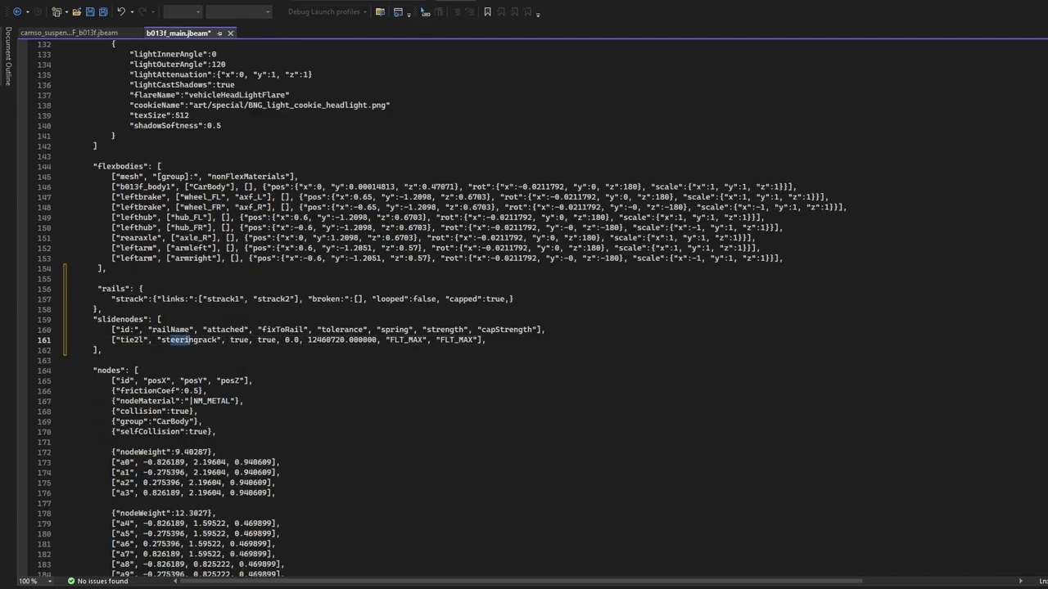
type("strack")
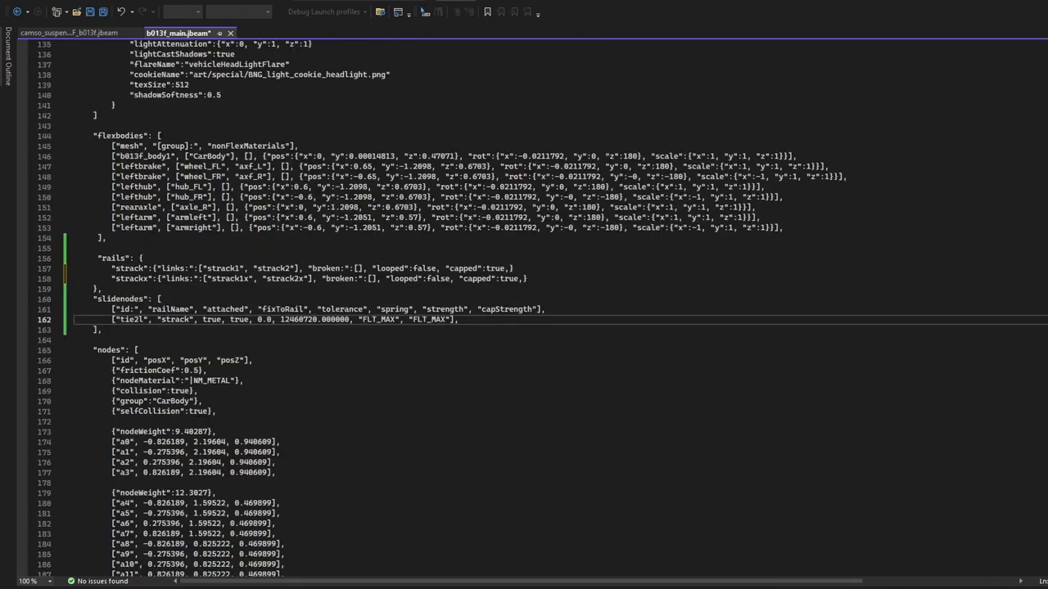
- Duplicate the slidenode line as tie2lx and add strack1x, strack2x and tieleft nodes with nodeWeight 1
scroll("down", 3)
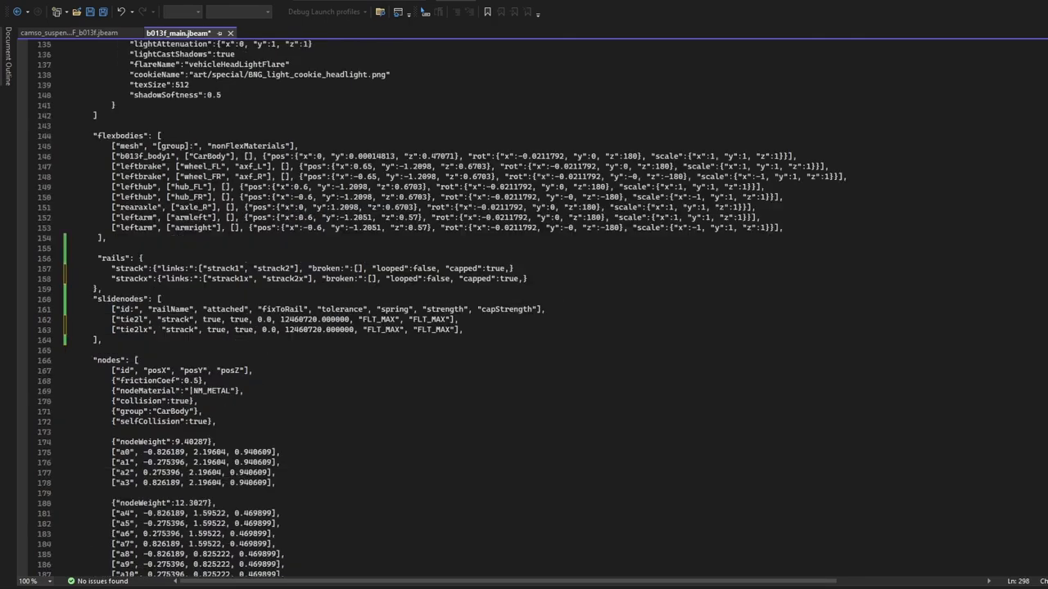
left_click(245, 330)
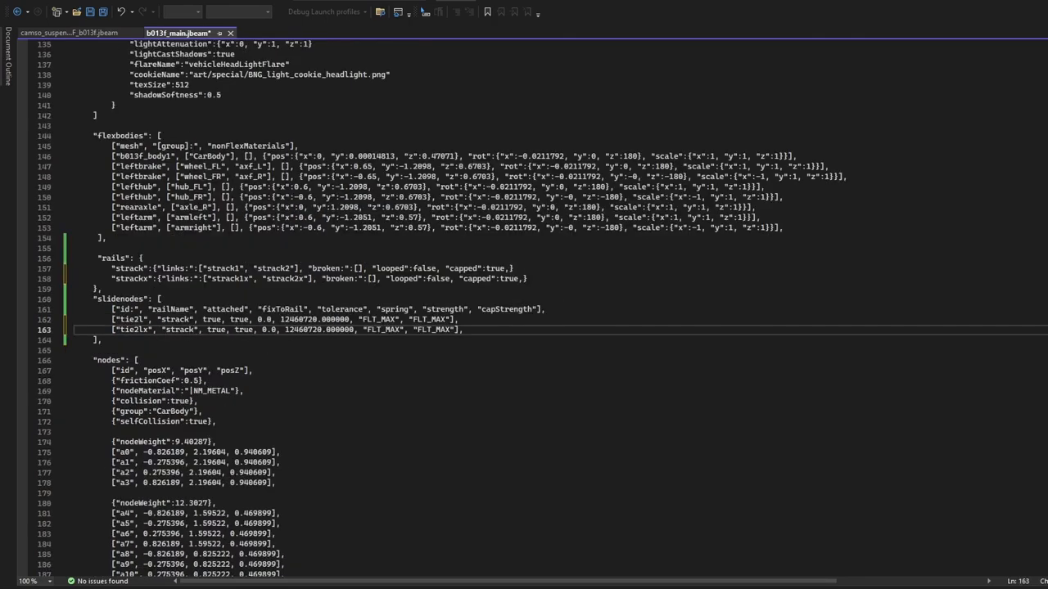
scroll("down", 3)
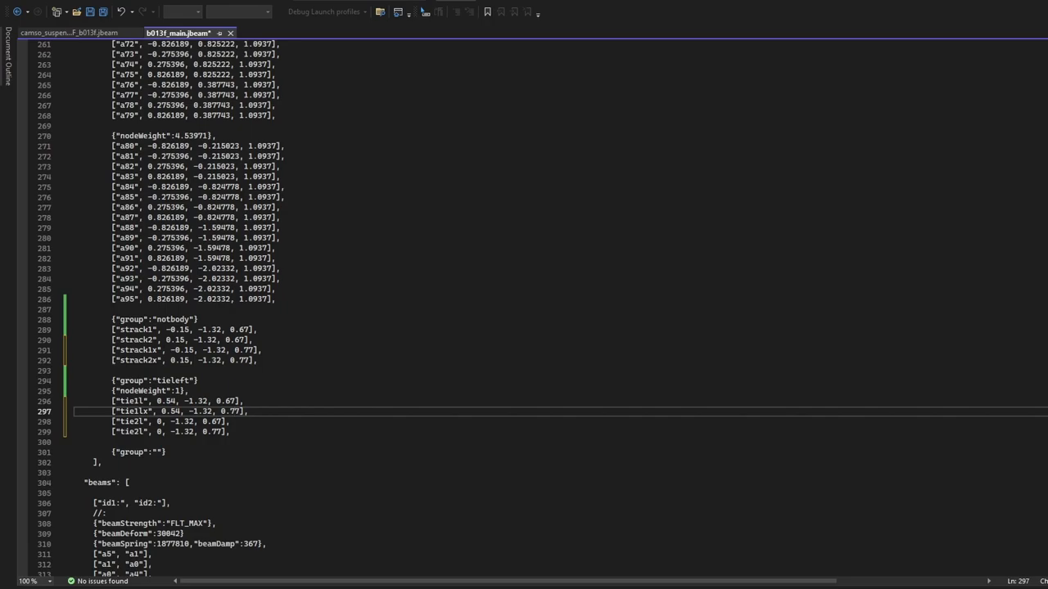
scroll("up", 3)
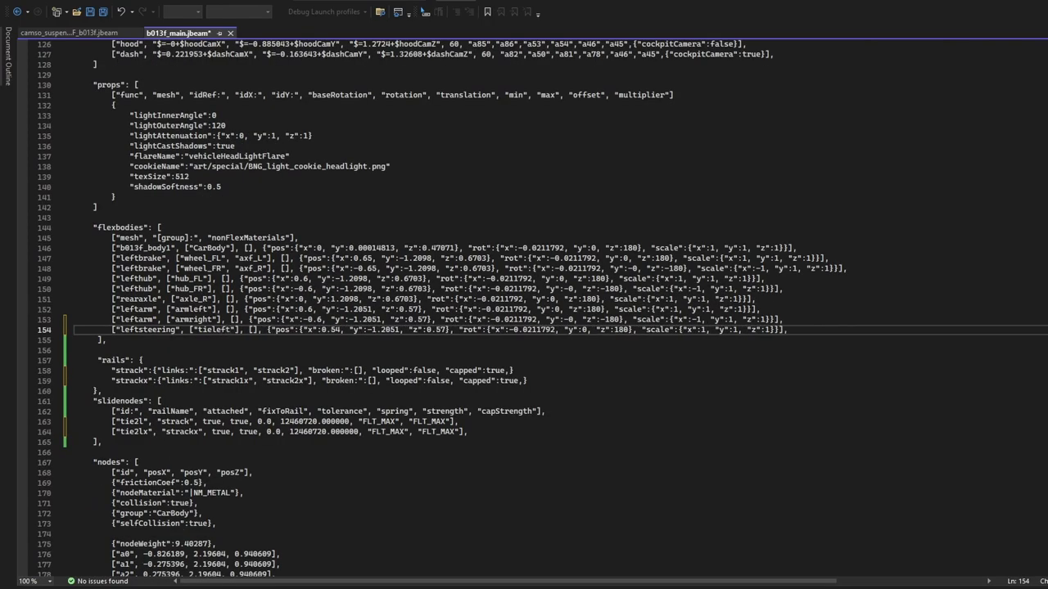
- Add a leftsteering flexbody on group tieleft and move tie2lx onto the strackx rail
scroll("down", 3)
type("[\"spl4\", 0, -1.32, 0.77],")
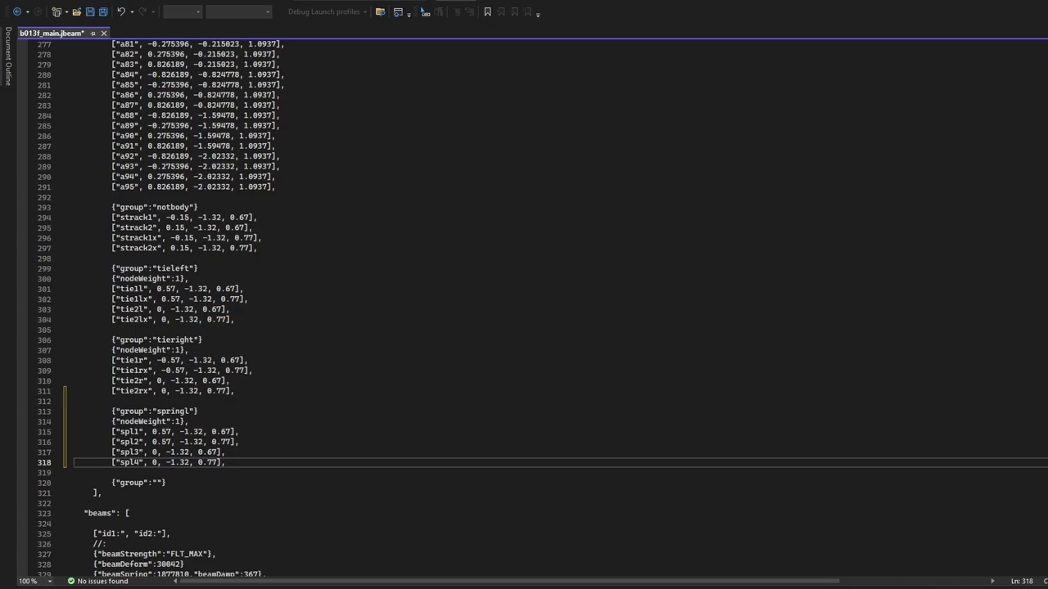
- Copy the tieleft block into tieright (tie1r–tie2rx) and springl (spl1–spl4) groups with mirrored coordinates
left_click_drag(115, 432, 239, 442)
type("[\"shockhighl1\", 0.4, -1.2, 0.92],")
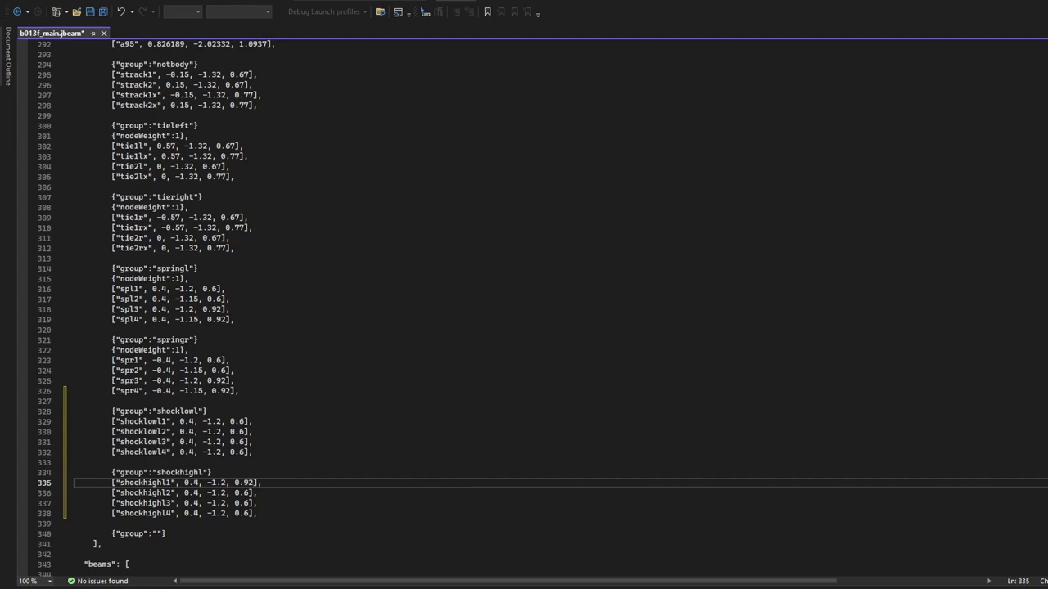
- Add a shockl rail entry in the rails block, its links starting from shocklowl1
scroll("down", 3)
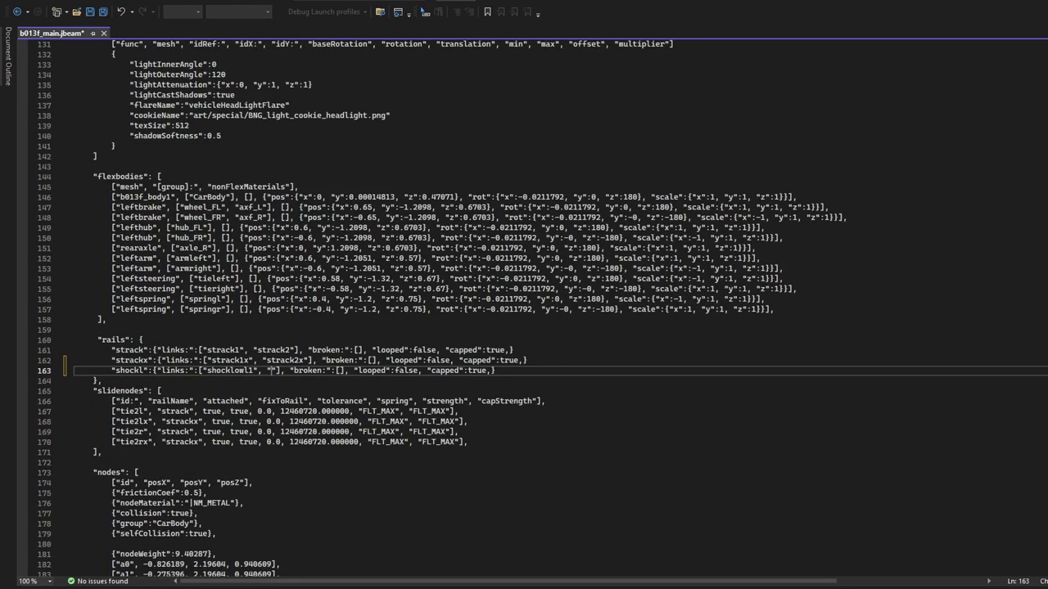
- Link the shockl rail to shockhighl1 and set shocklowl2 and shockhighl2 heights to 0.76
type("shockhighl1\", 0.4, -1.2, 0.92],")
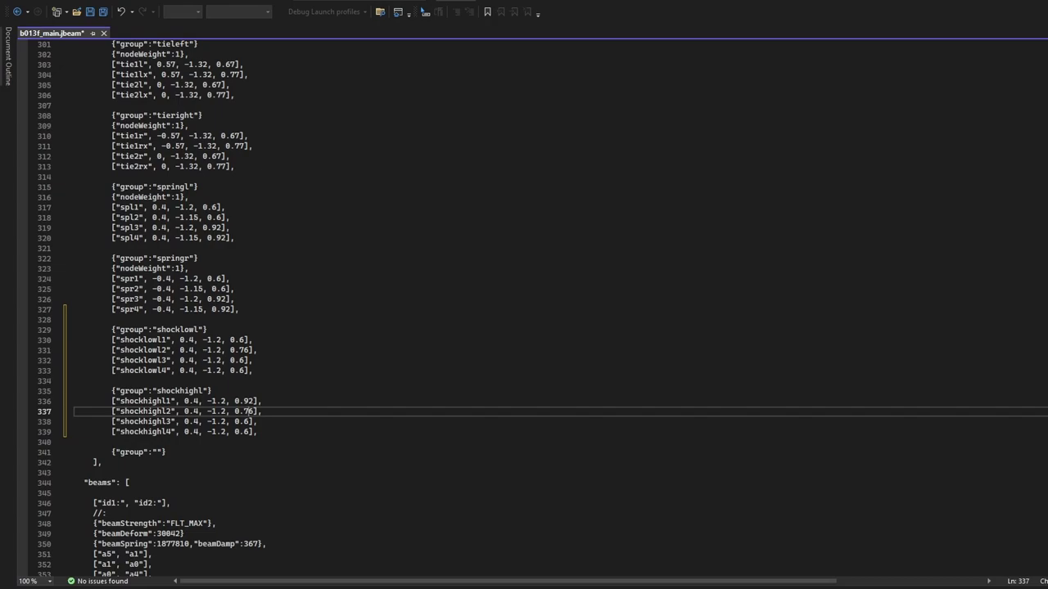
- Add x-variant shock nodes, a shocklx rail, four shock slidenodes and duplicated shock beams
scroll("down", 3)
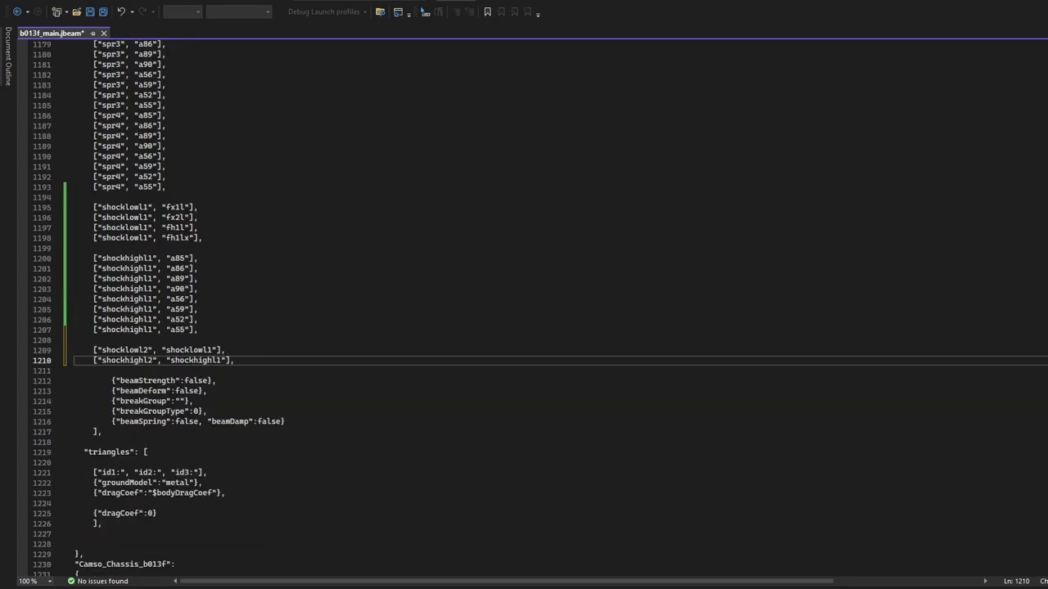
scroll("up", 3)
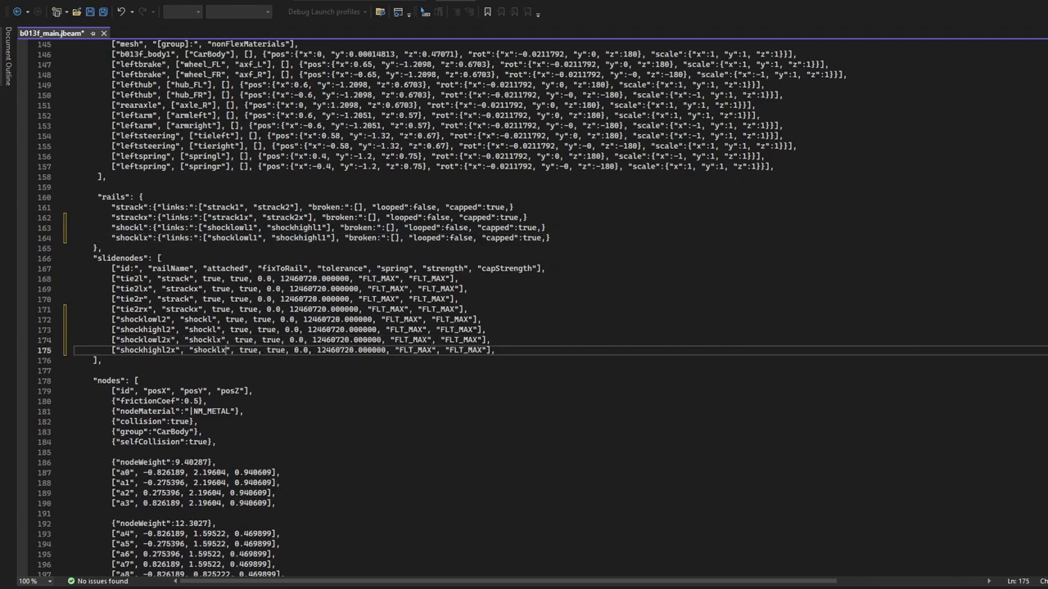
scroll("down", 3)
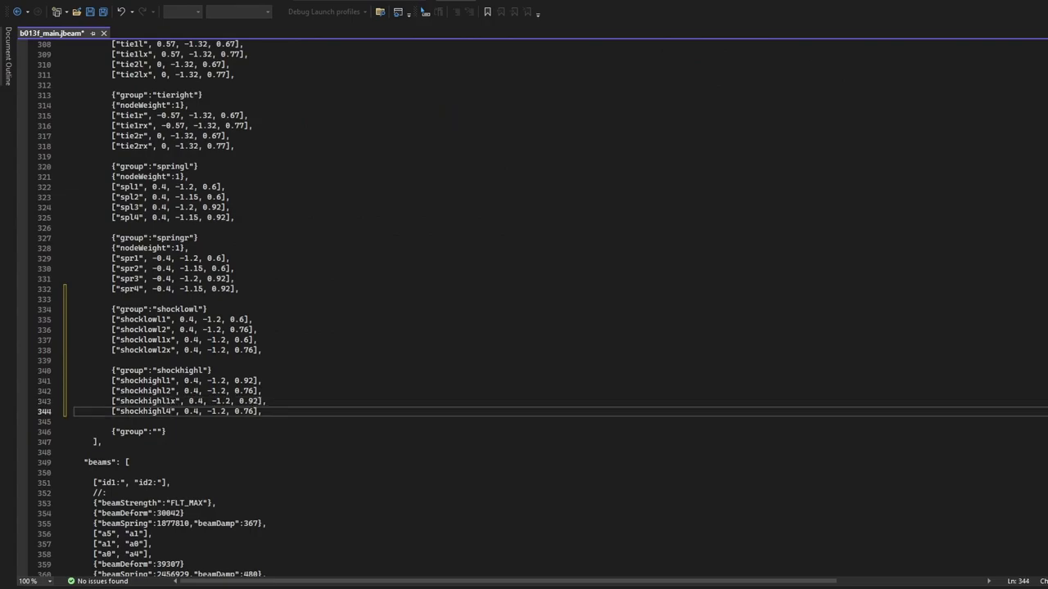
scroll("down", 3)
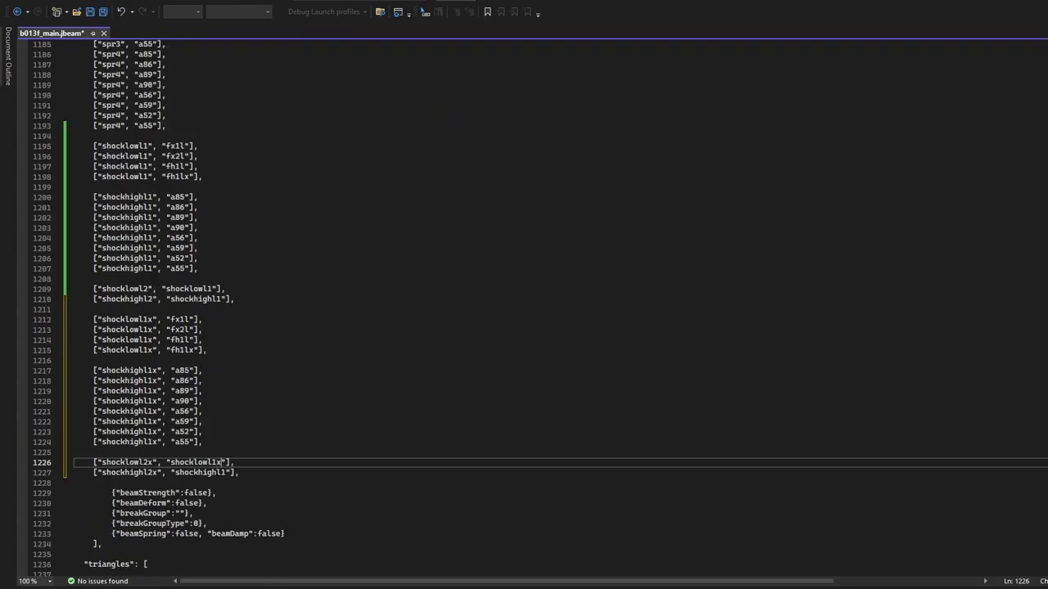